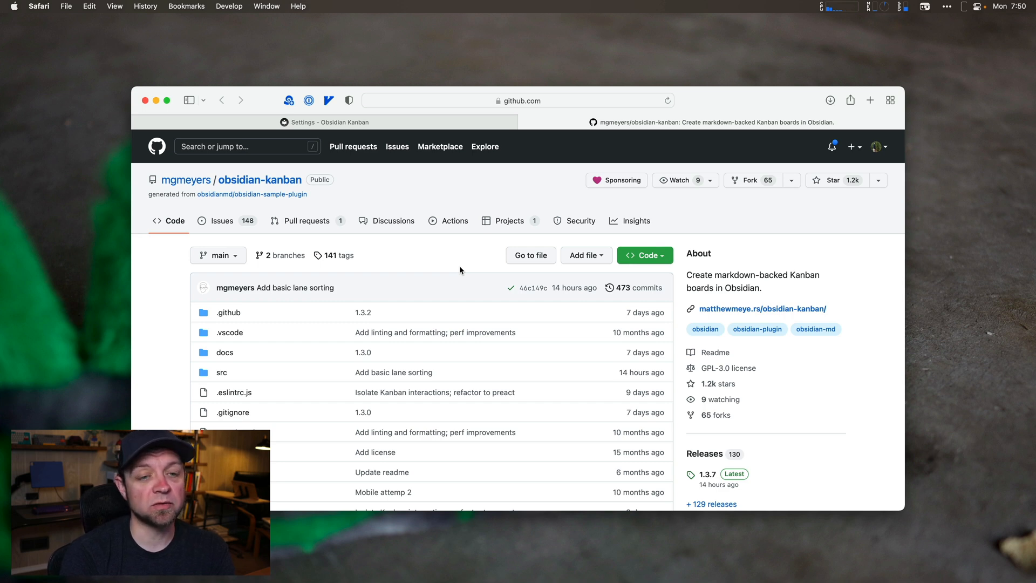
mouse_move(162, 328)
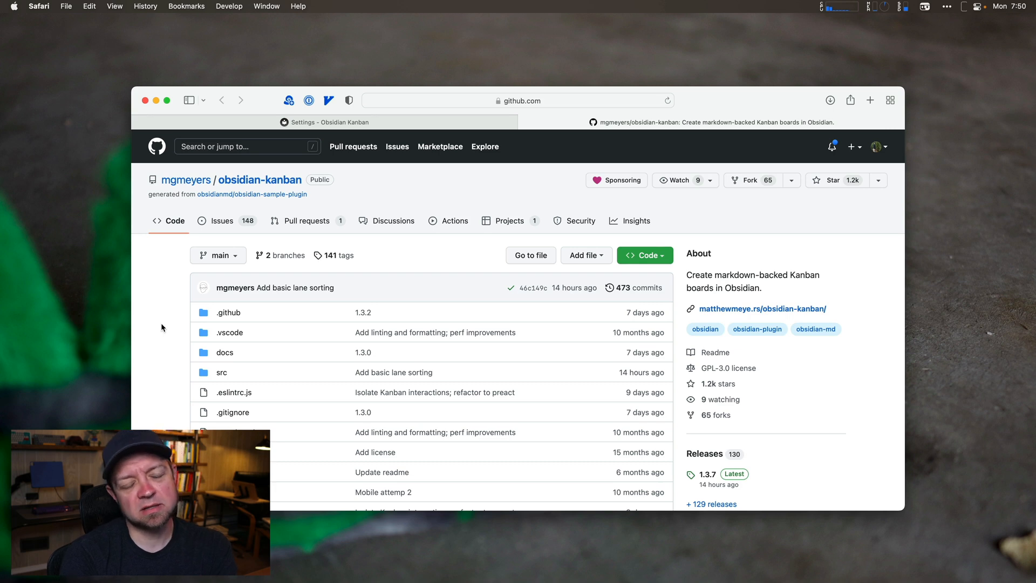
Browse the obsidian-kanban repository and open the iPad new-card bug report from Issues.
scroll("down", 3)
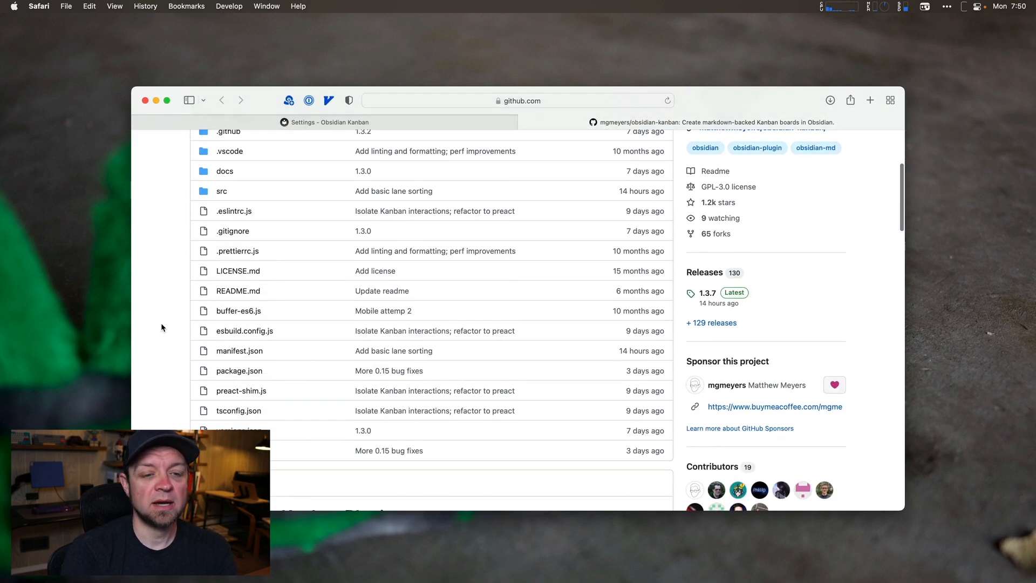
scroll("down", 3)
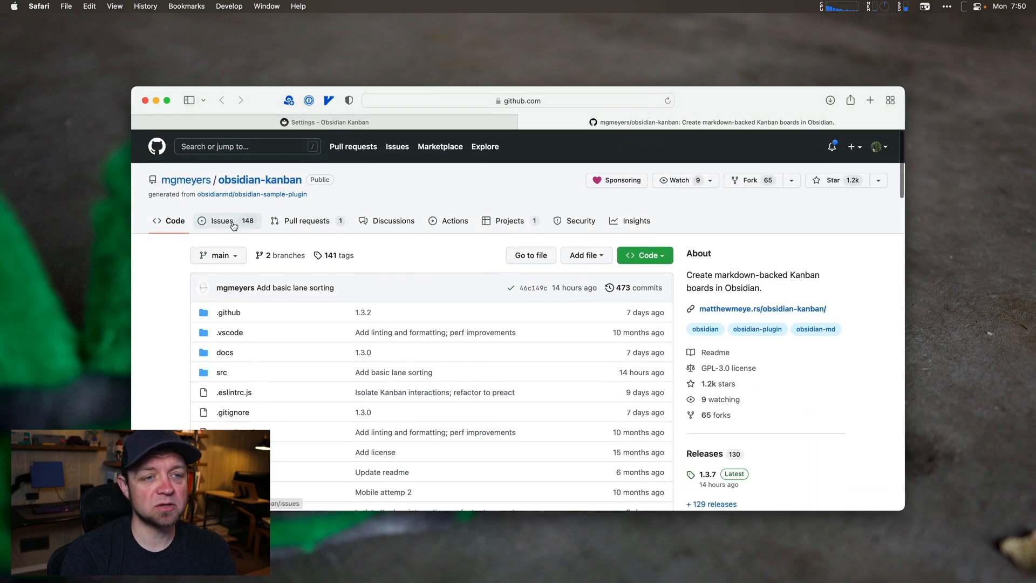
left_click(222, 221)
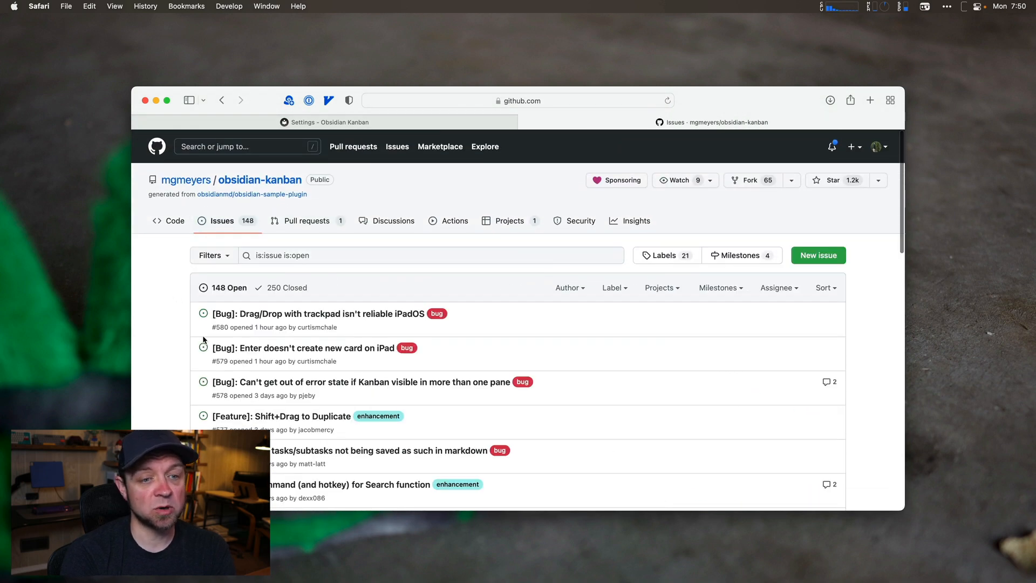
mouse_move(366, 320)
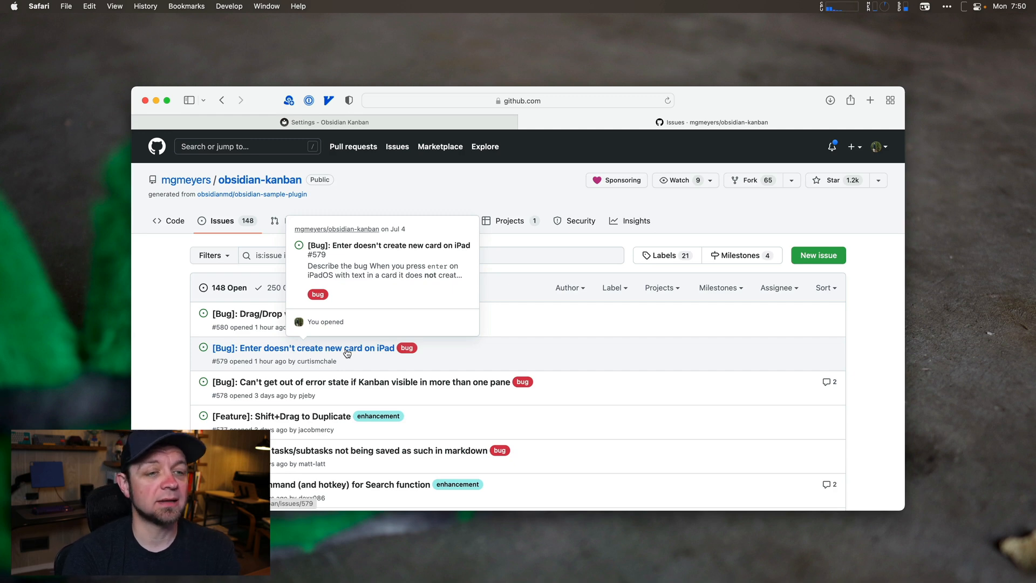
left_click(324, 122)
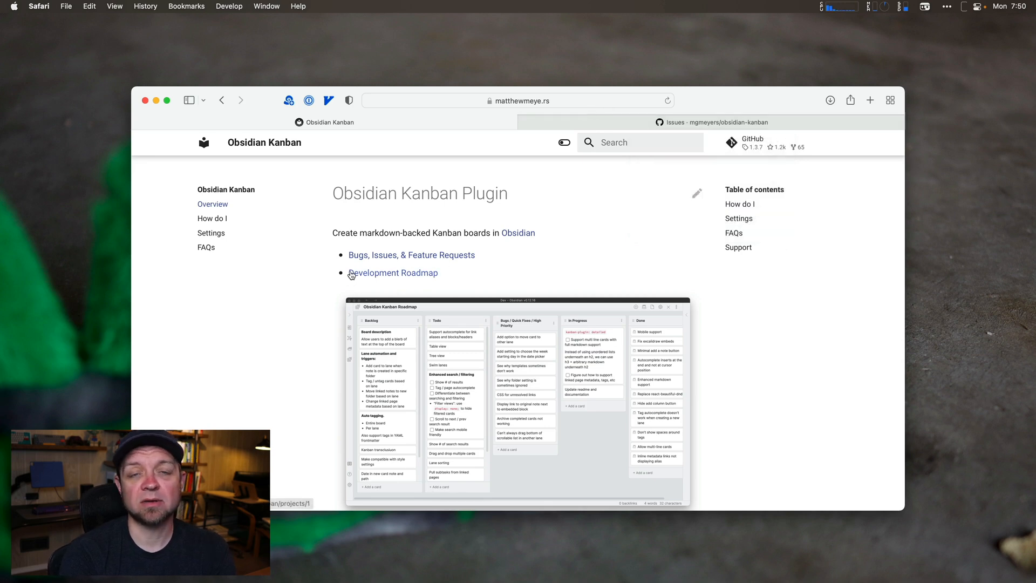
mouse_move(287, 296)
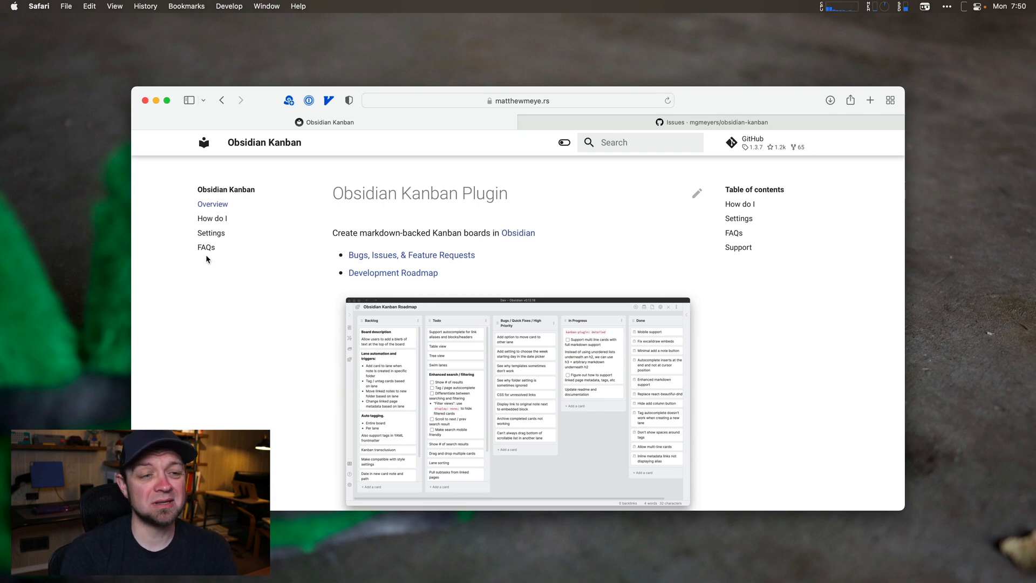
left_click(211, 232)
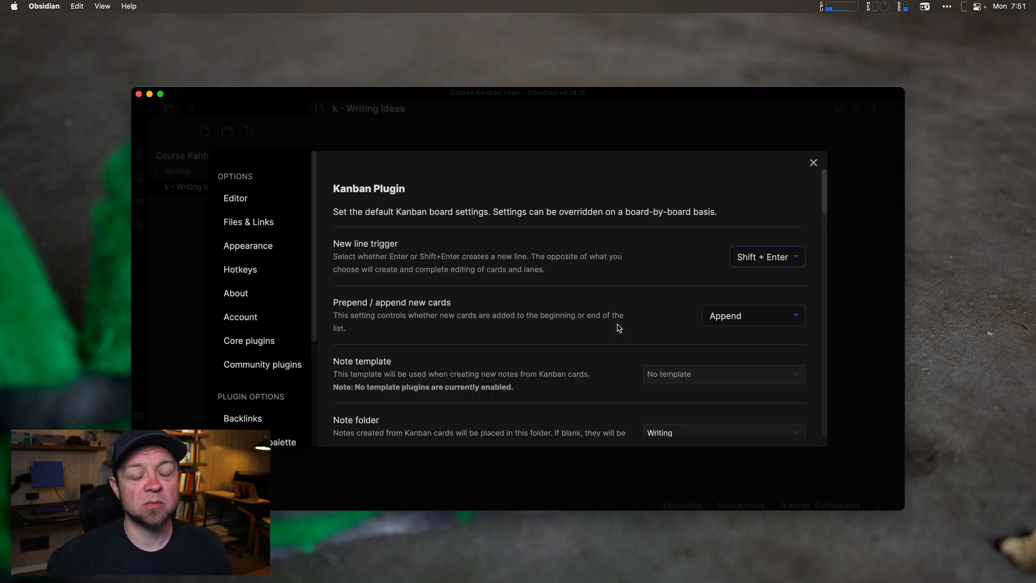
mouse_move(232, 305)
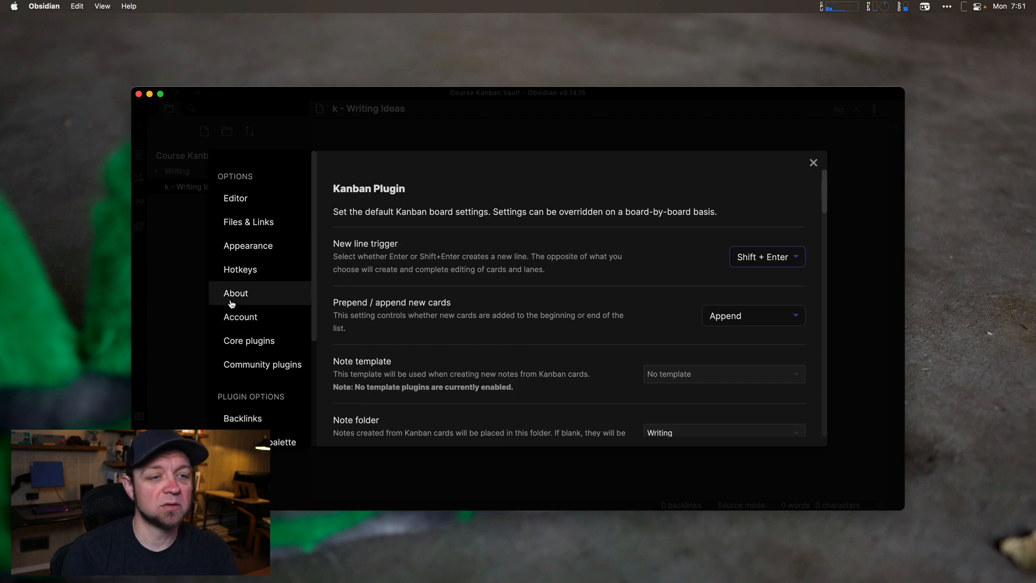
left_click(263, 365)
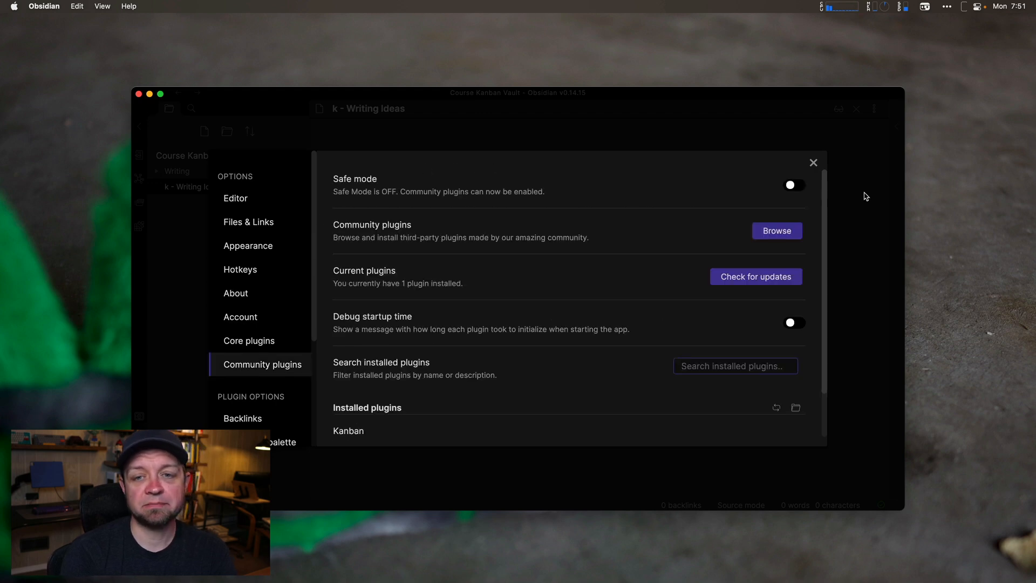
left_click(777, 230)
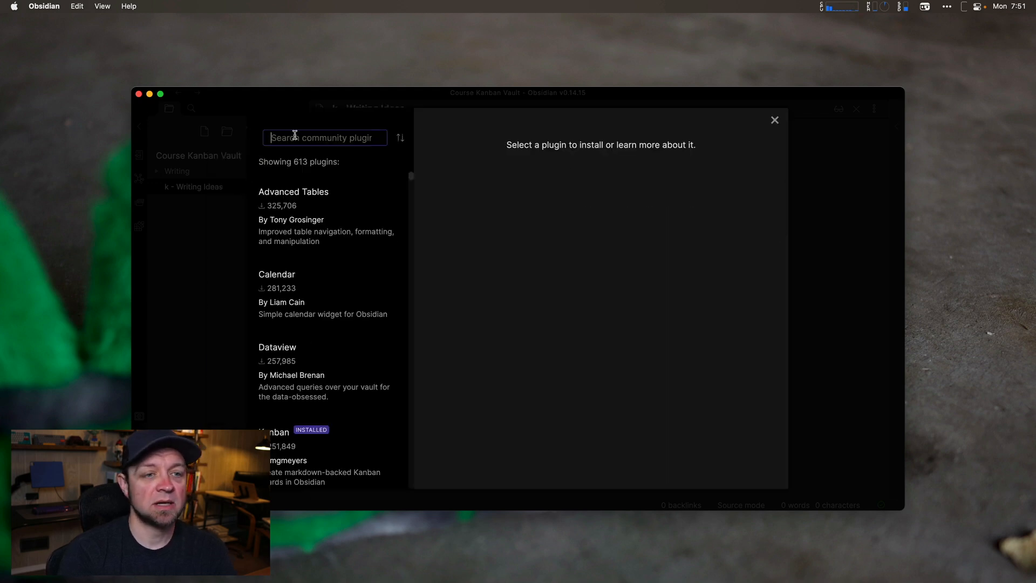
type("kan")
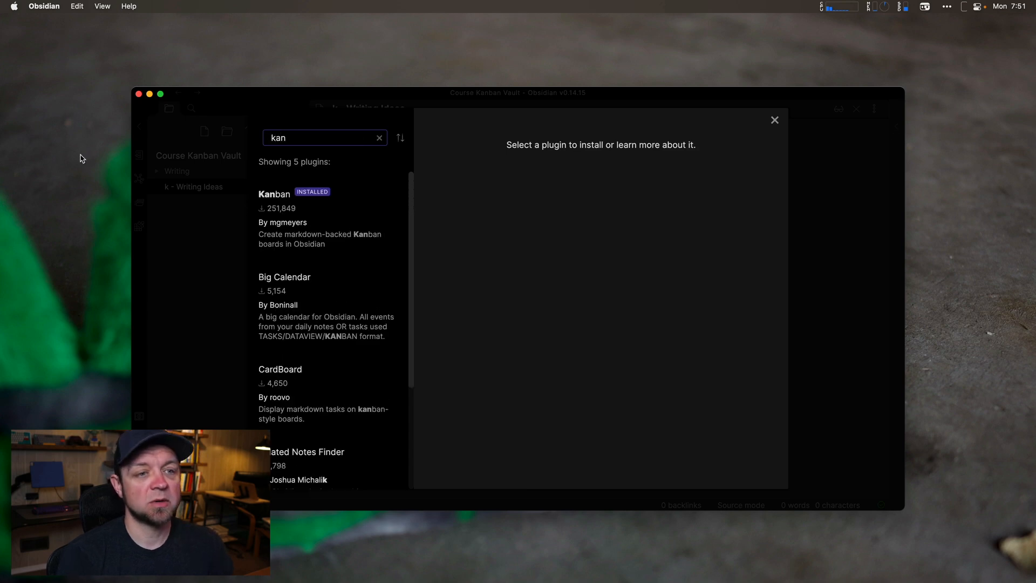
left_click(274, 194)
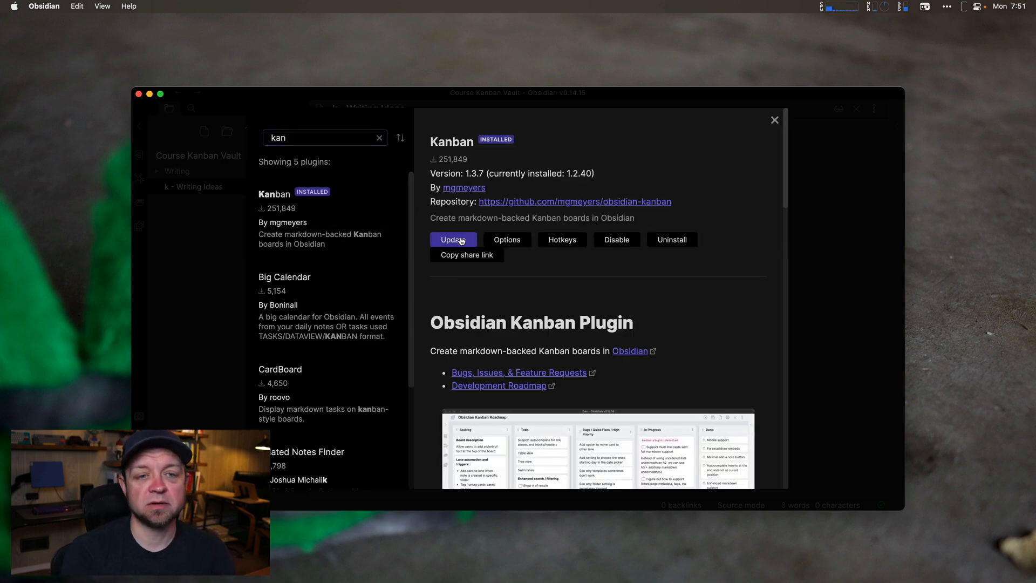
mouse_move(521, 244)
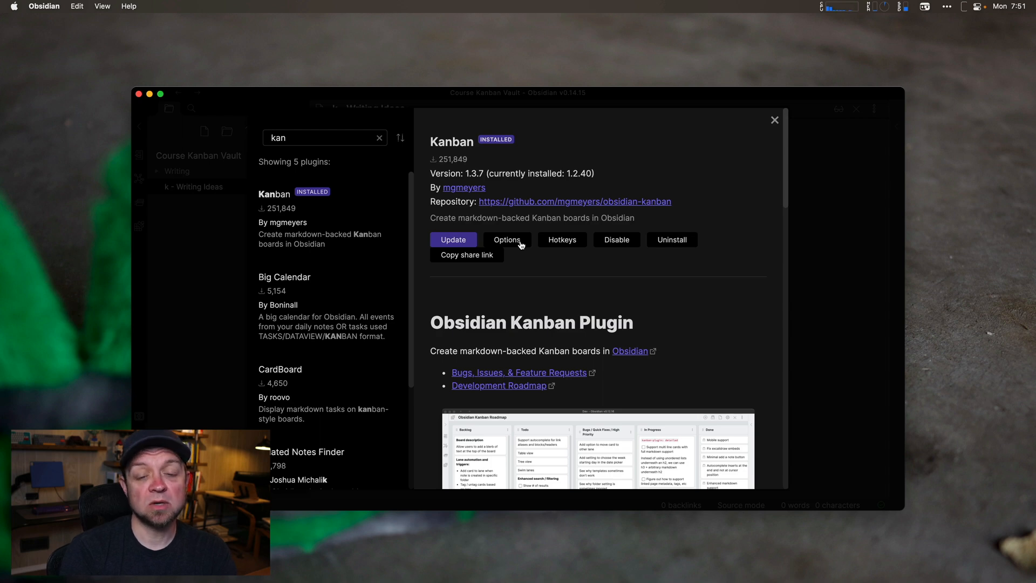
left_click(508, 239)
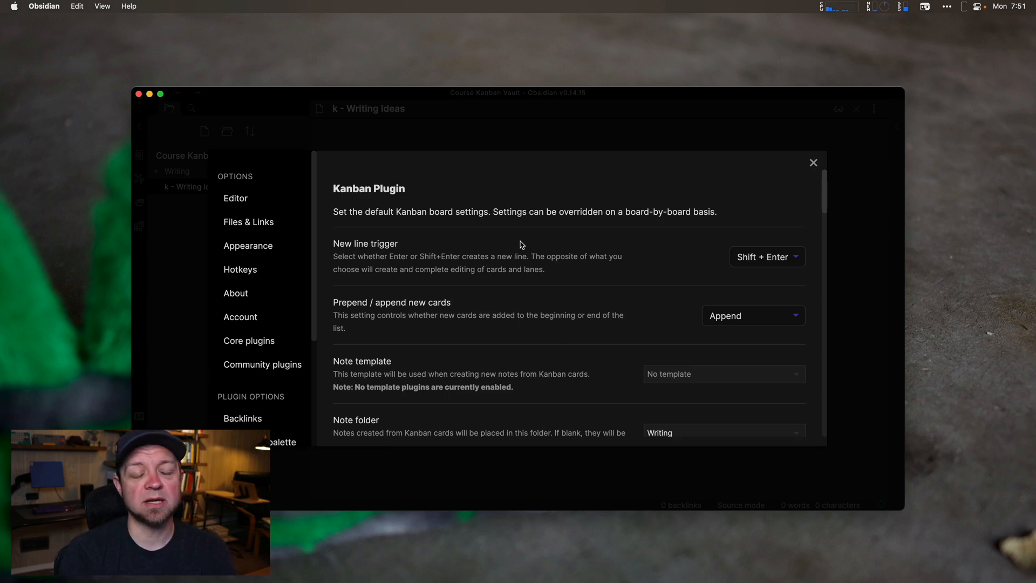
mouse_move(421, 258)
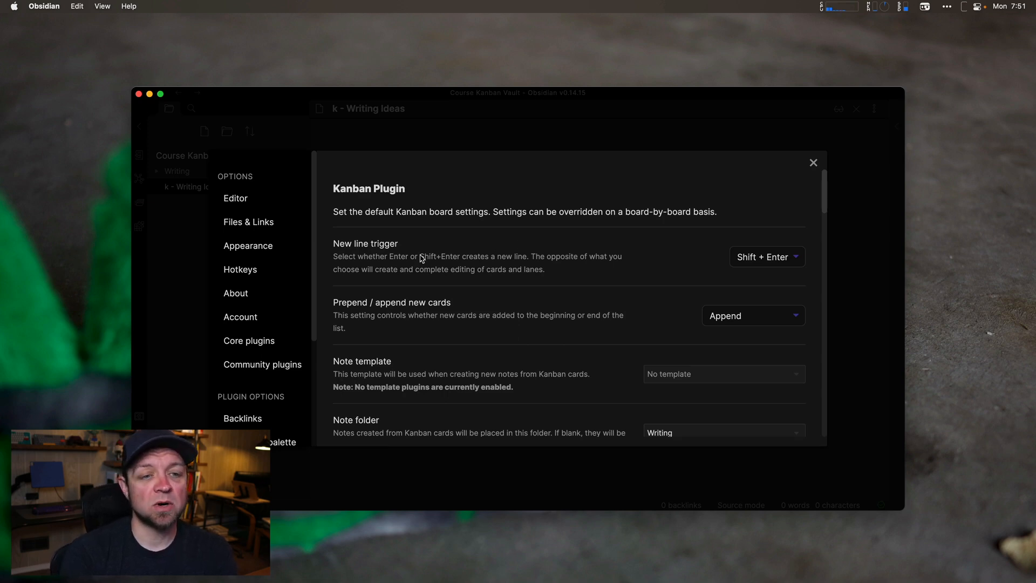
mouse_move(770, 264)
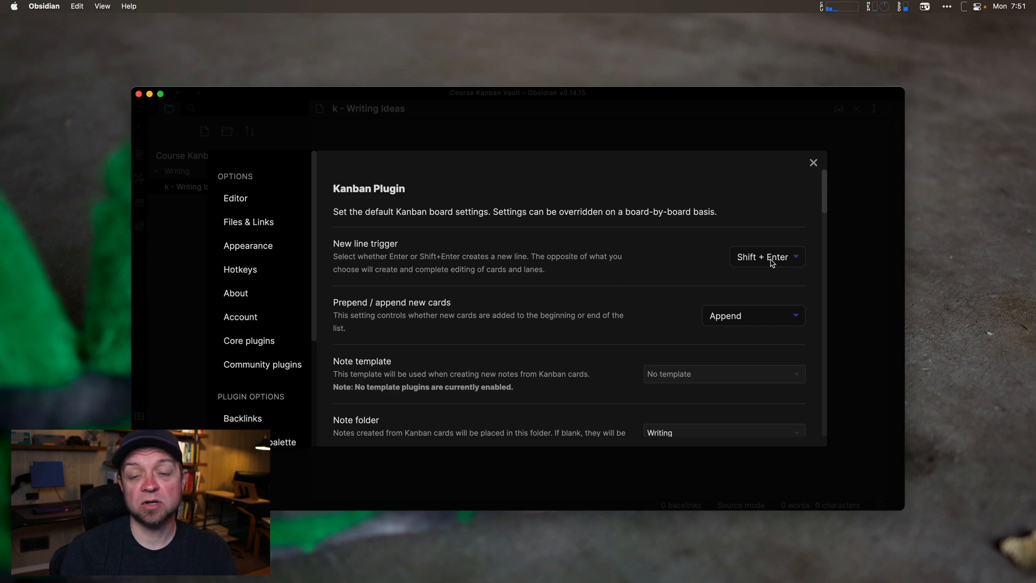
Confirm Shift + Enter as new-line trigger and Append for new cards, then close settings.
left_click(766, 257)
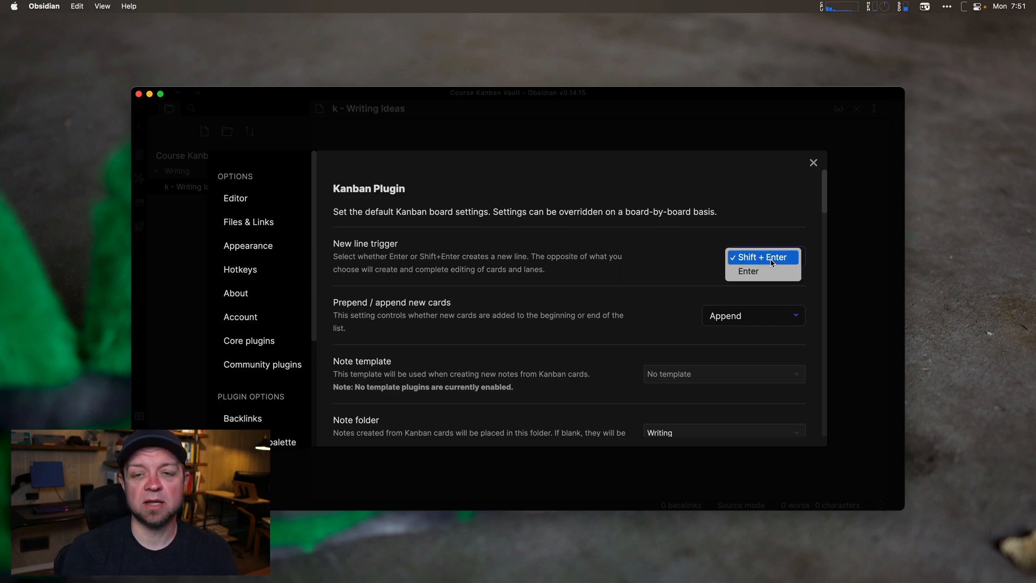
left_click(764, 258)
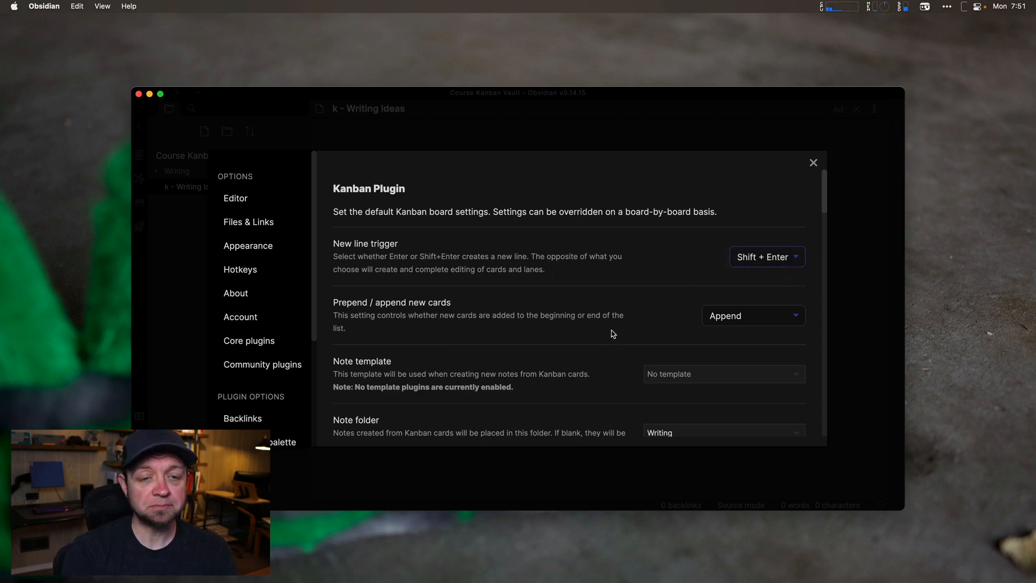
left_click(753, 316)
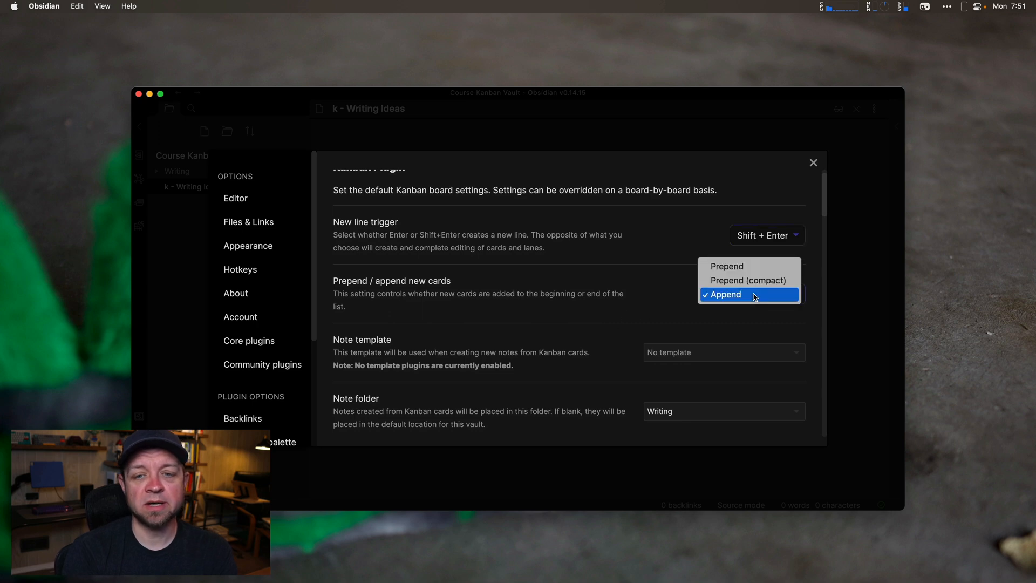
mouse_move(760, 279)
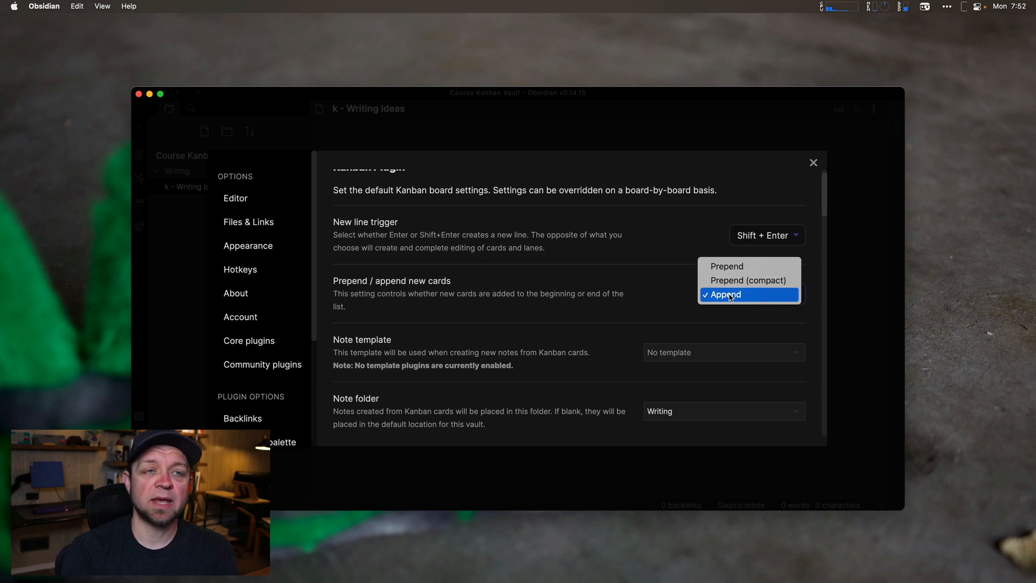
left_click(729, 294)
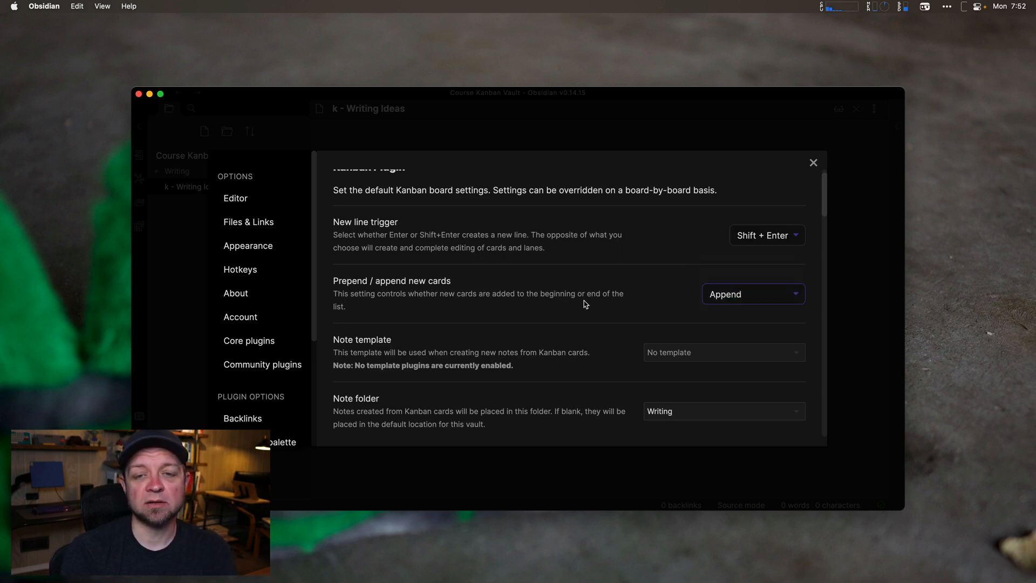
mouse_move(556, 345)
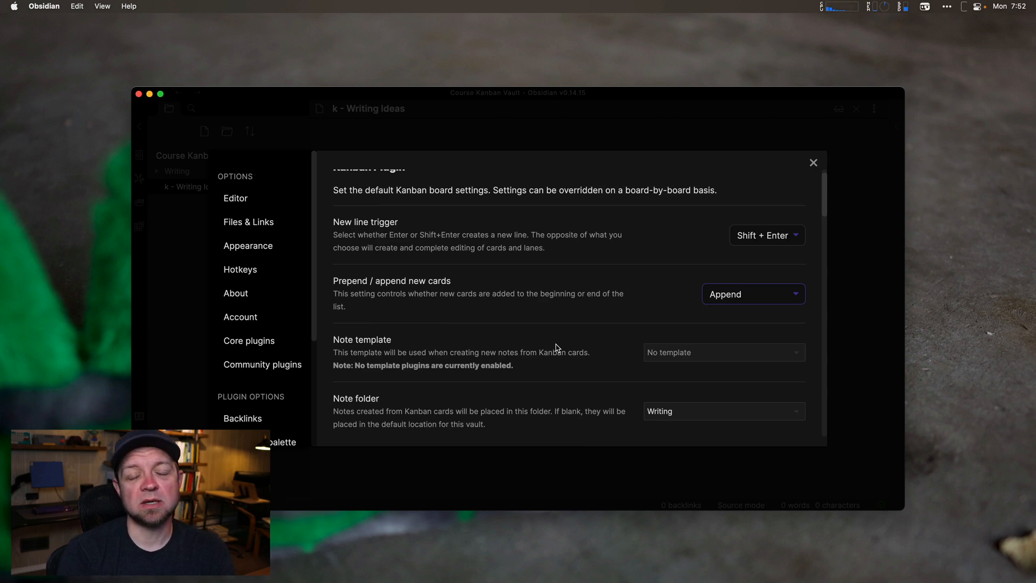
left_click(814, 163)
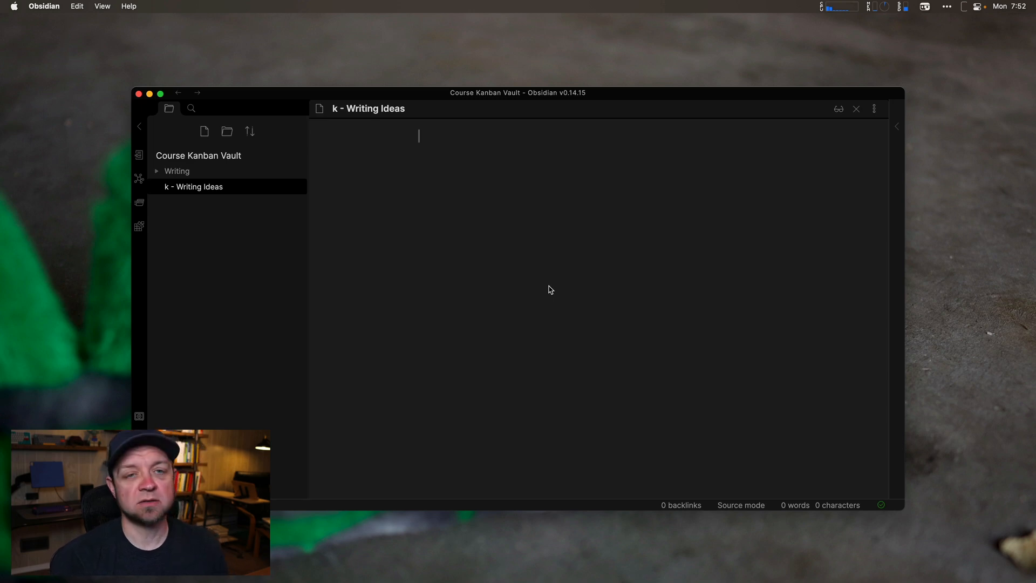
Convert the empty 'k - Writing Ideas' note to a Kanban board using the kan command.
type("kan")
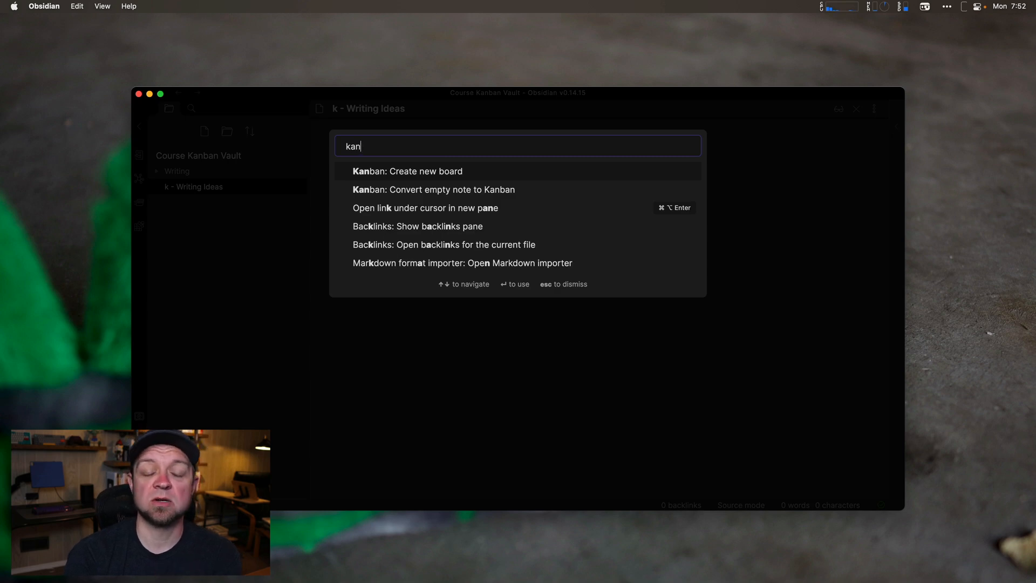
left_click(409, 171)
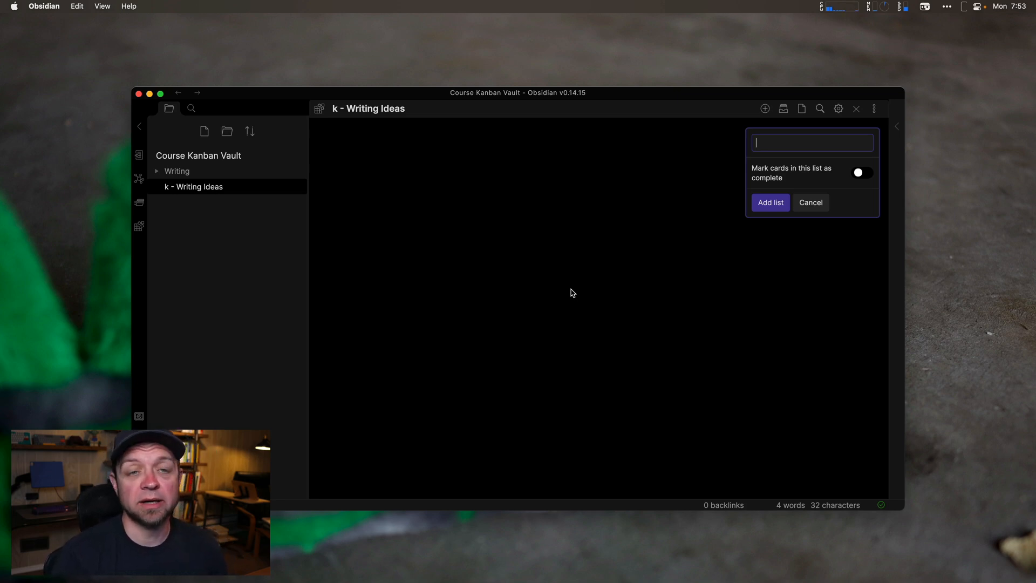
Add Ideas, Working and Published lists, marking Published cards as complete.
type("Idea")
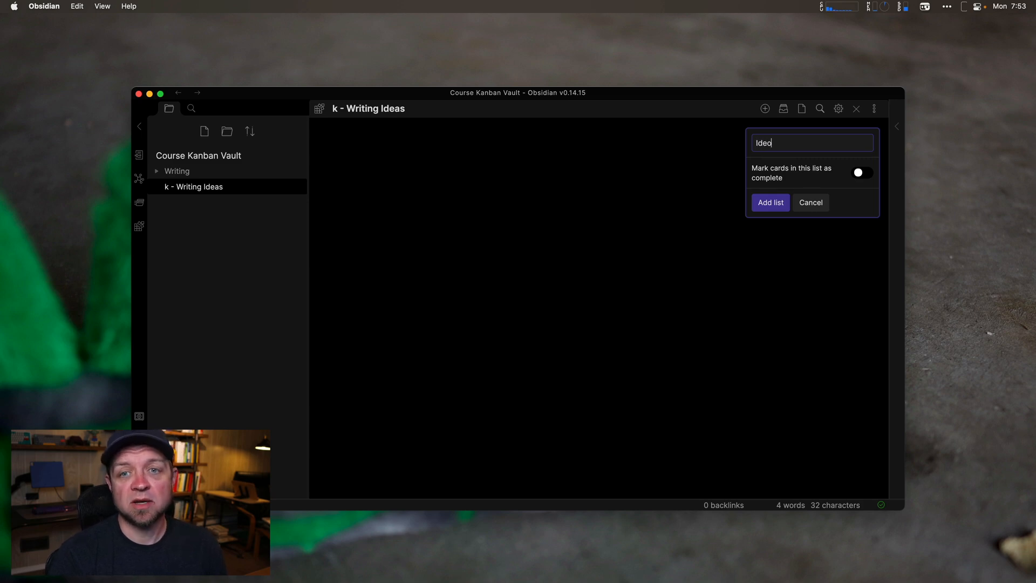
left_click(771, 203)
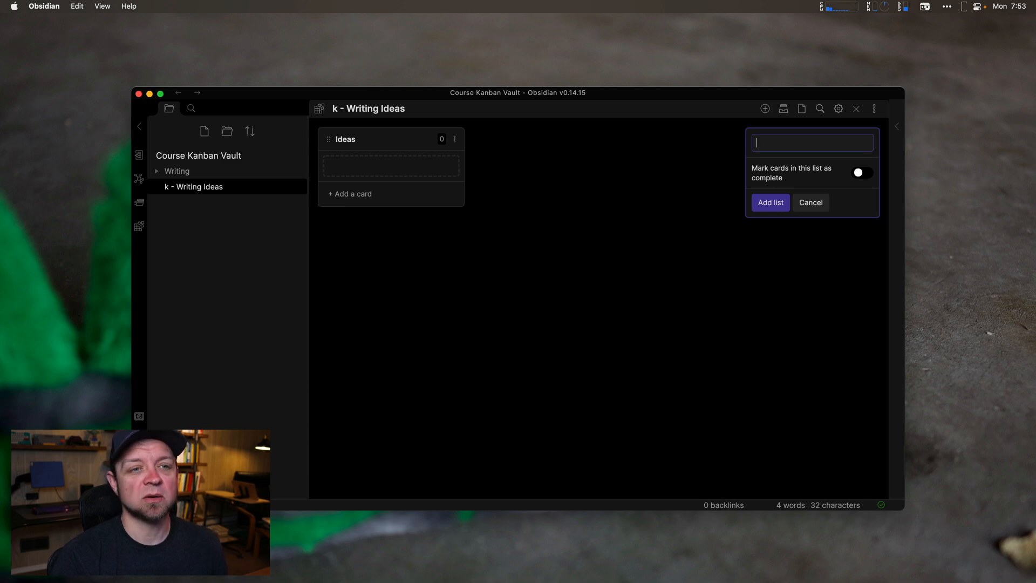
type("Working")
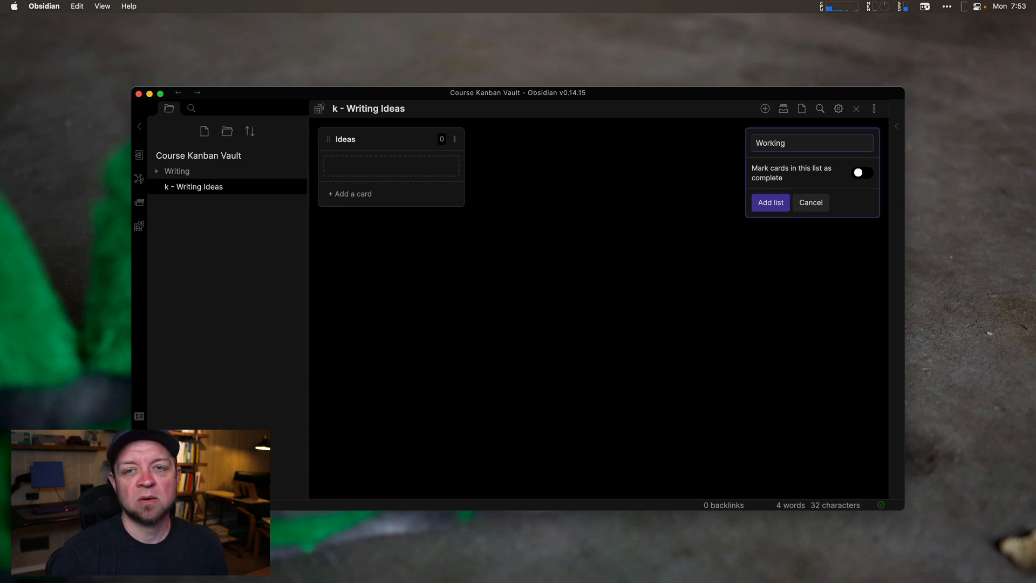
left_click(770, 202)
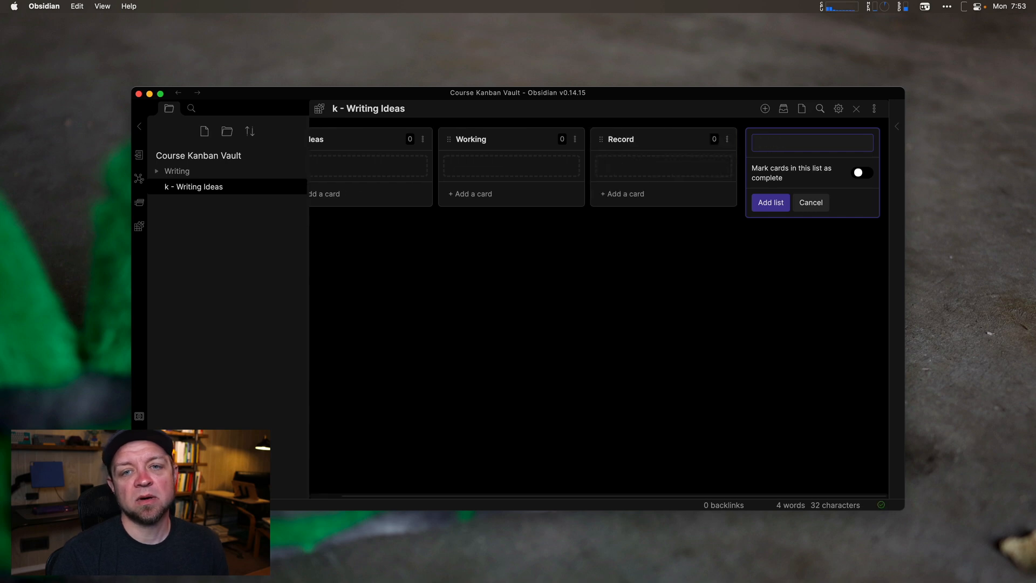
type("Published")
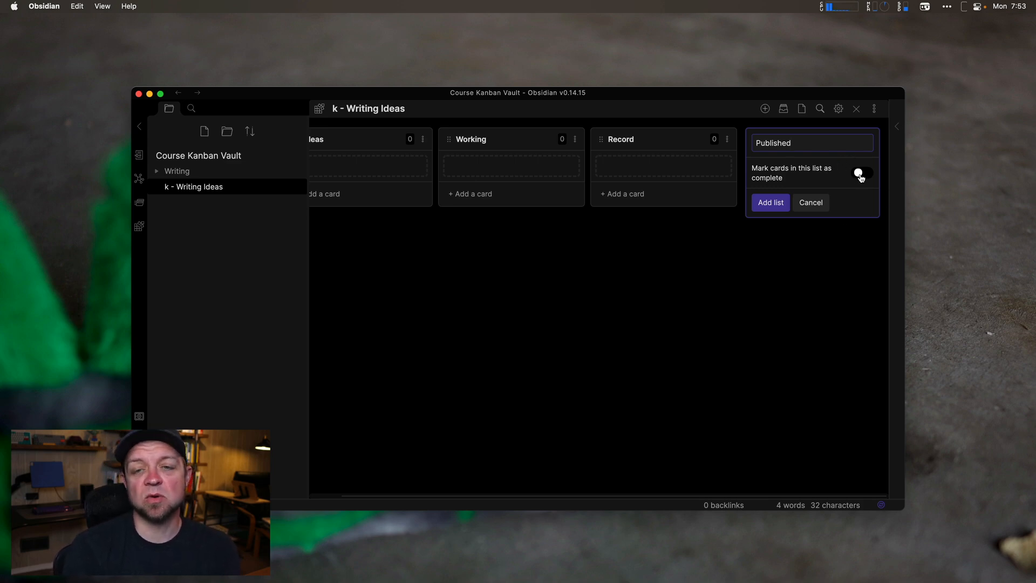
left_click(862, 173)
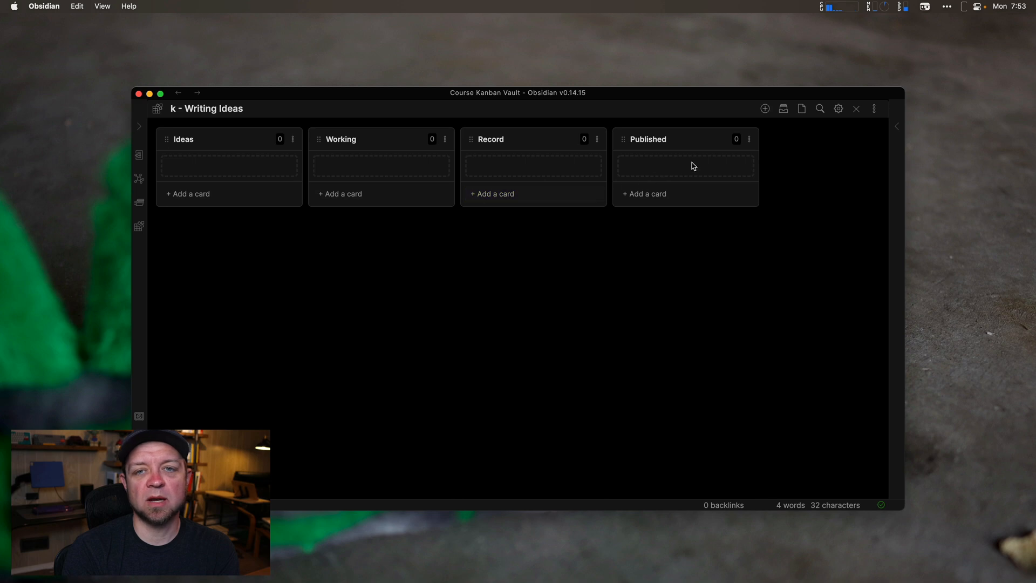
mouse_move(765, 108)
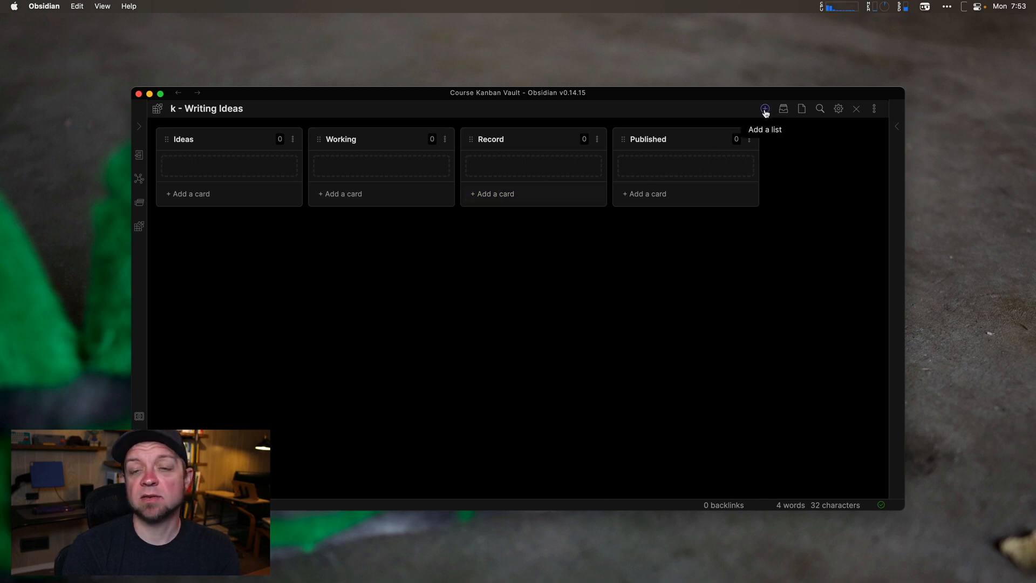
Cancel an extra add-list form and view the board as raw markdown.
left_click(765, 109)
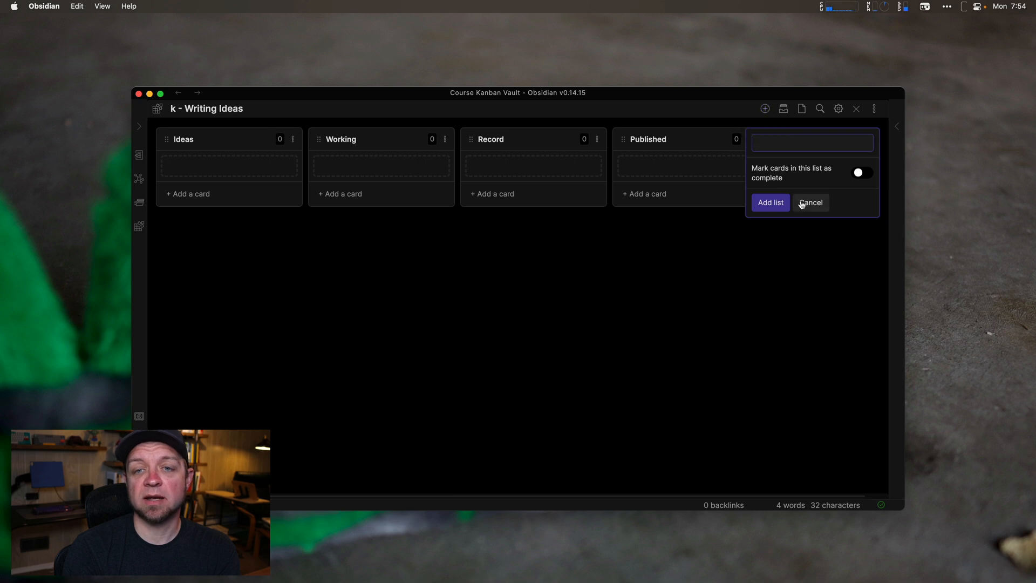
left_click(811, 202)
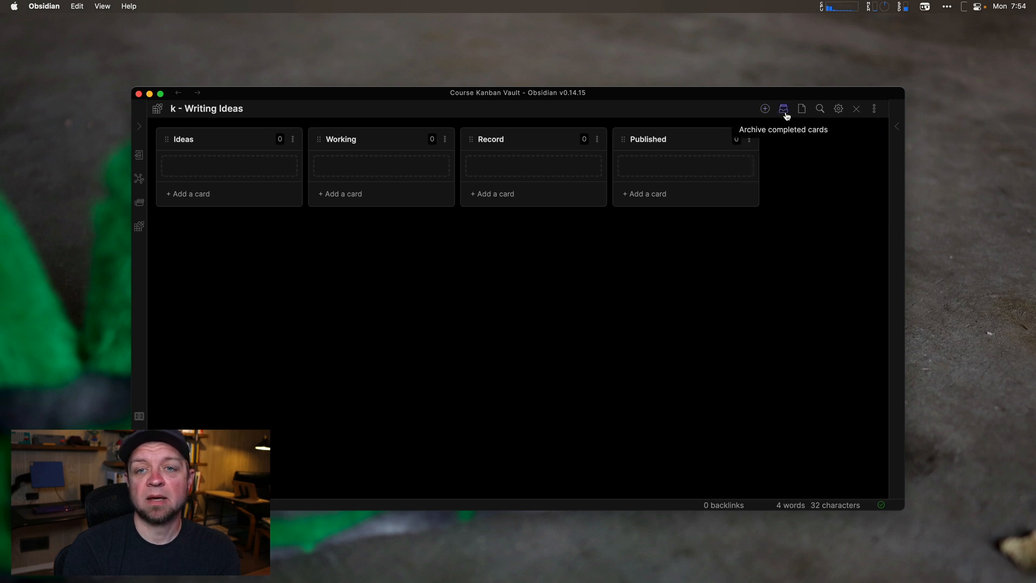
mouse_move(665, 170)
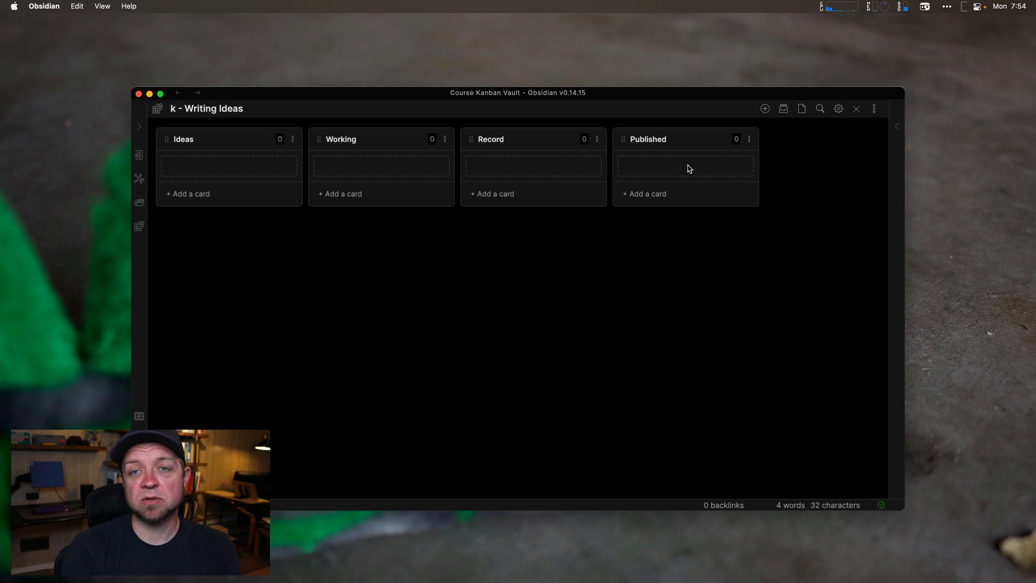
mouse_move(801, 108)
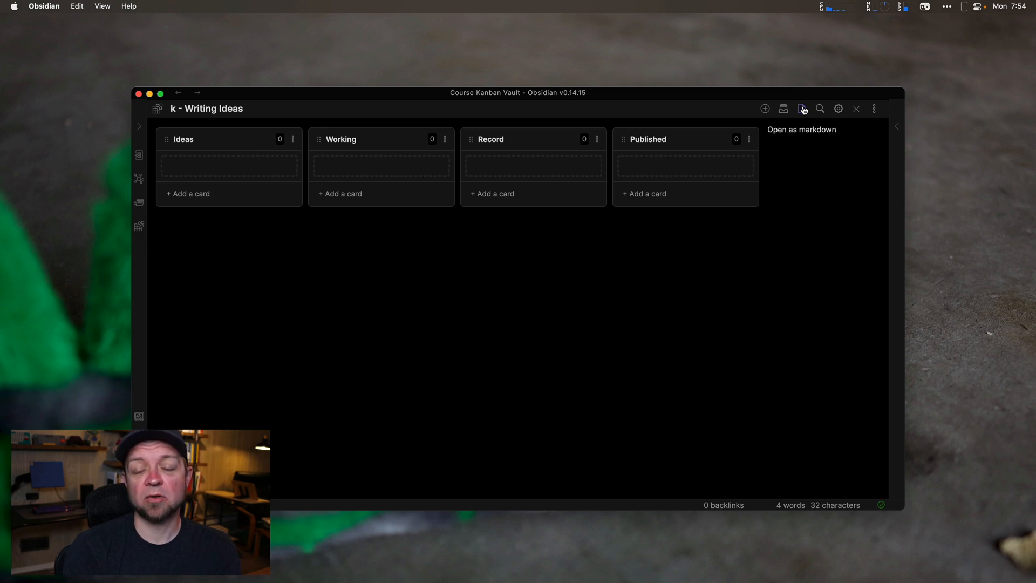
left_click(802, 108)
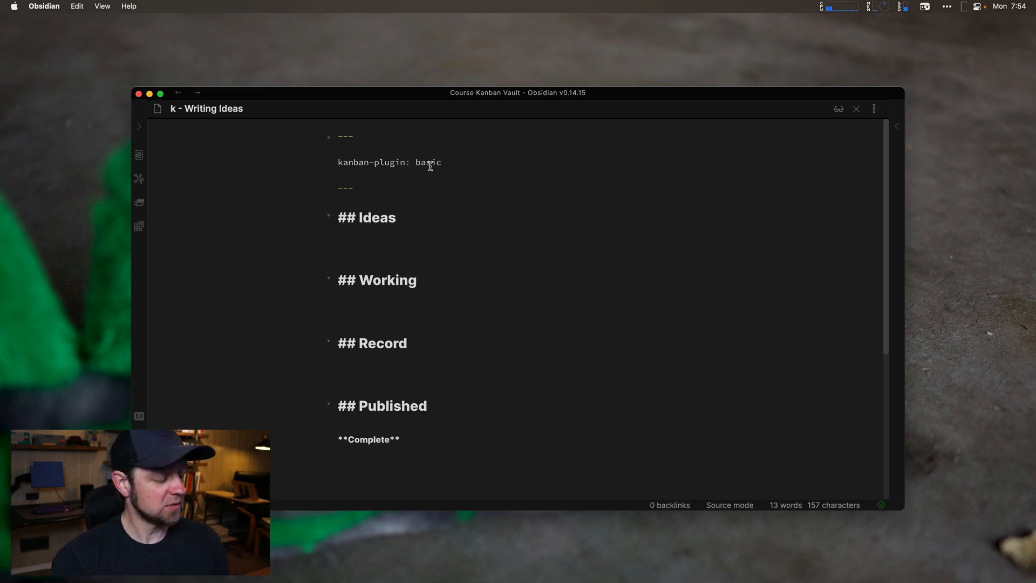
Run 'Kanban: Toggle between Kanban and markdown mode' to return to the board view.
key("cmd+p")
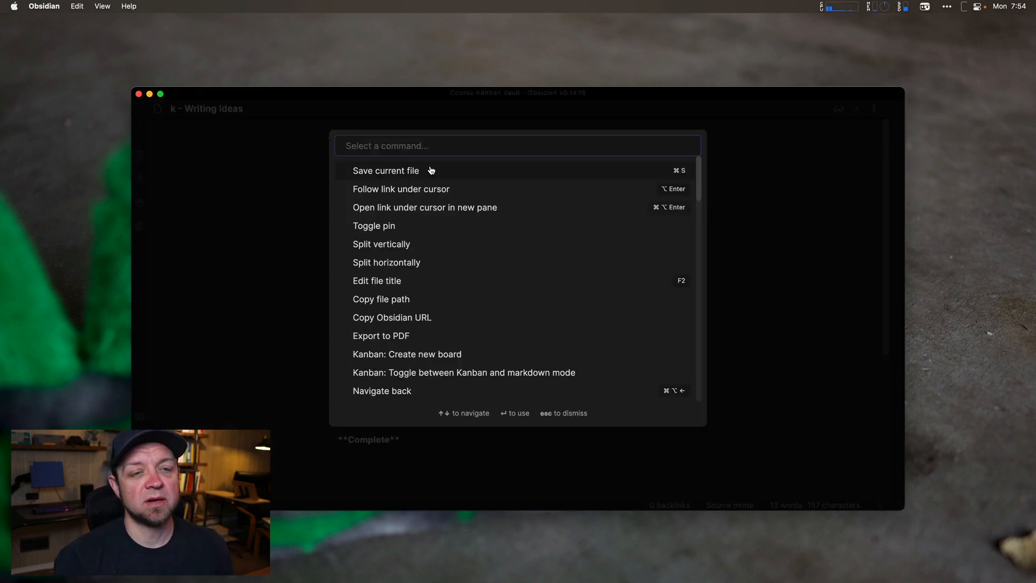
type("kan")
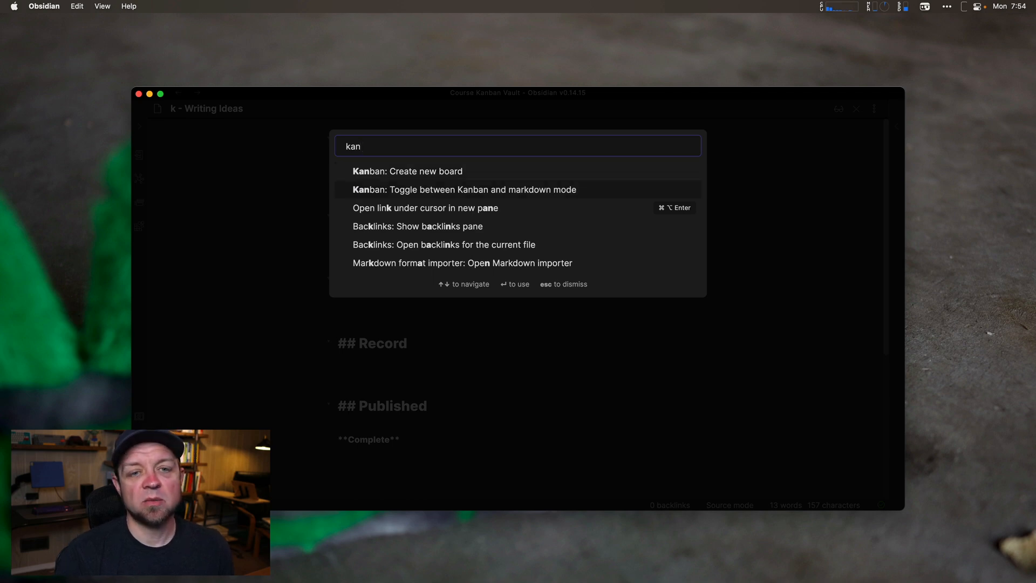
left_click(463, 190)
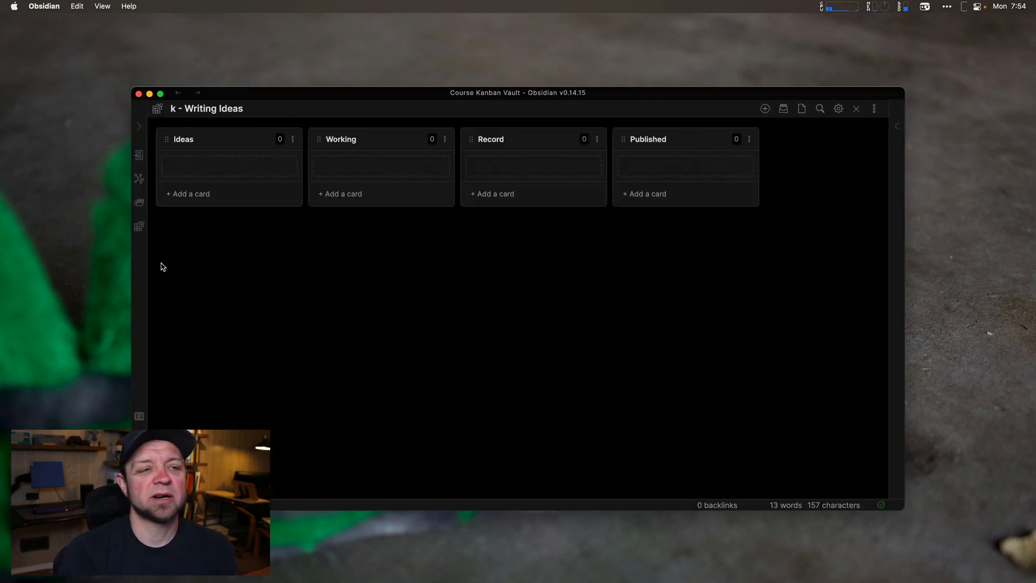
mouse_move(198, 198)
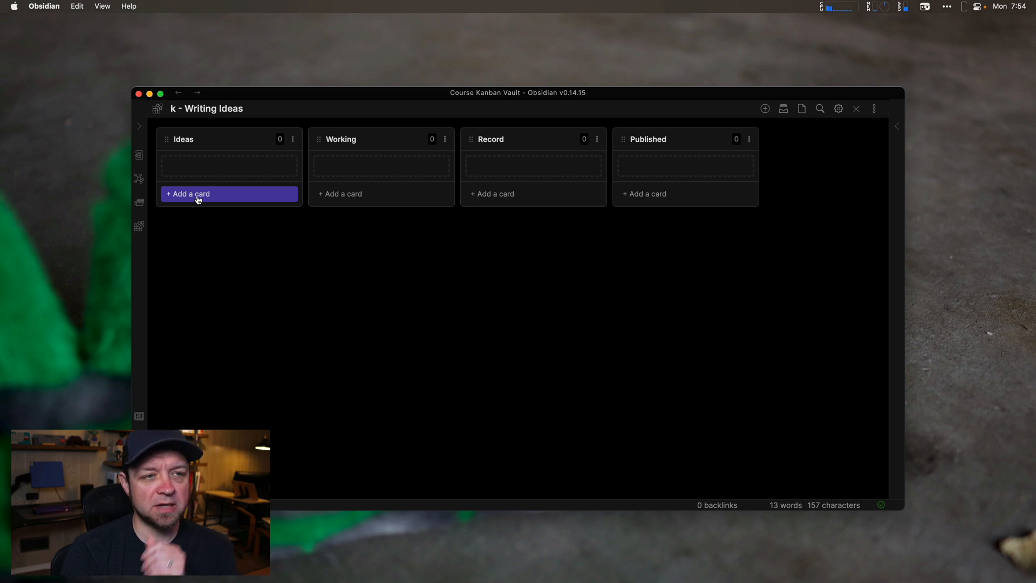
Add 'AirPods Max' and 'I Love Things I Hate Things' cards to the Ideas list.
left_click(197, 193)
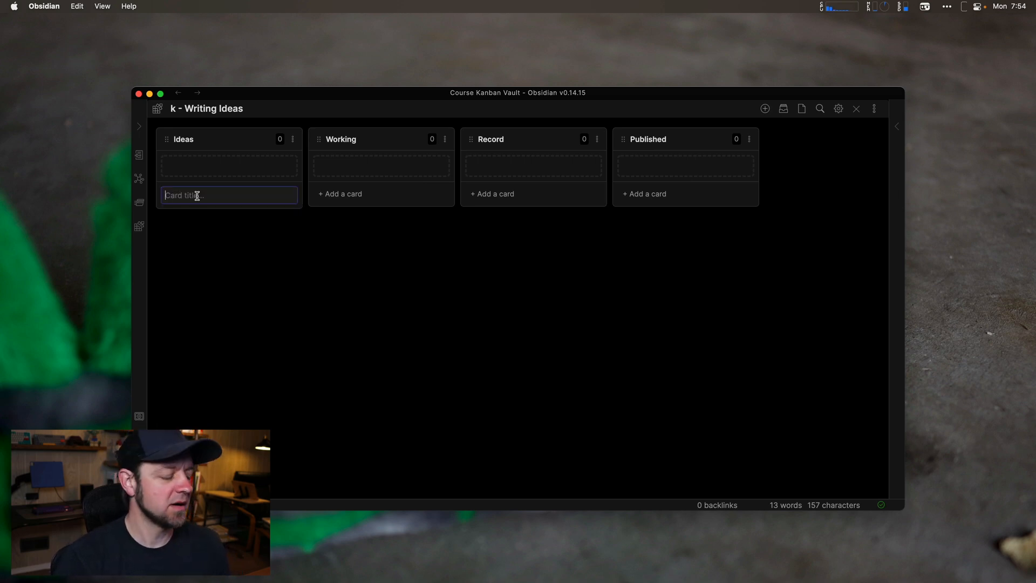
type("Ari")
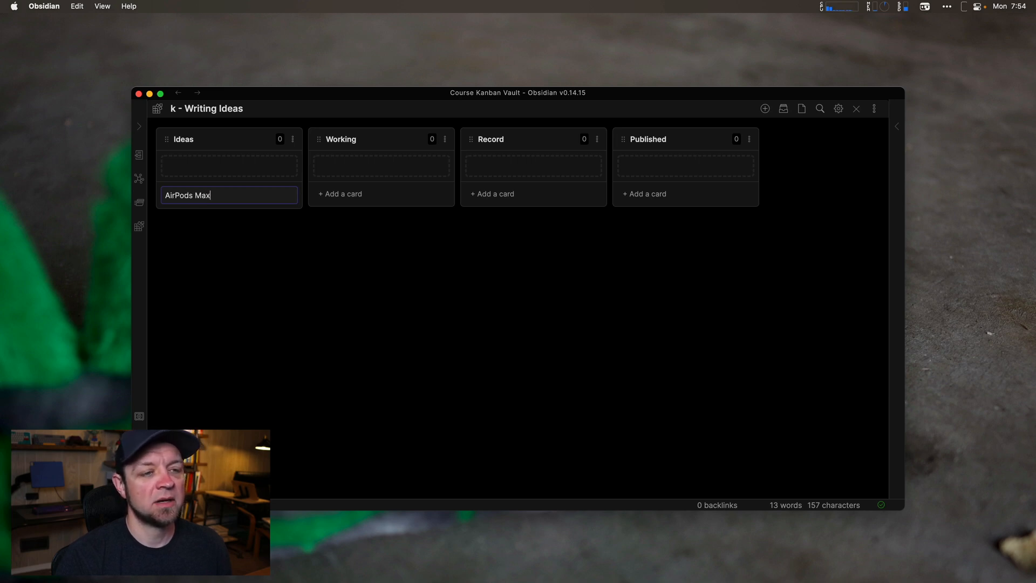
key("Enter")
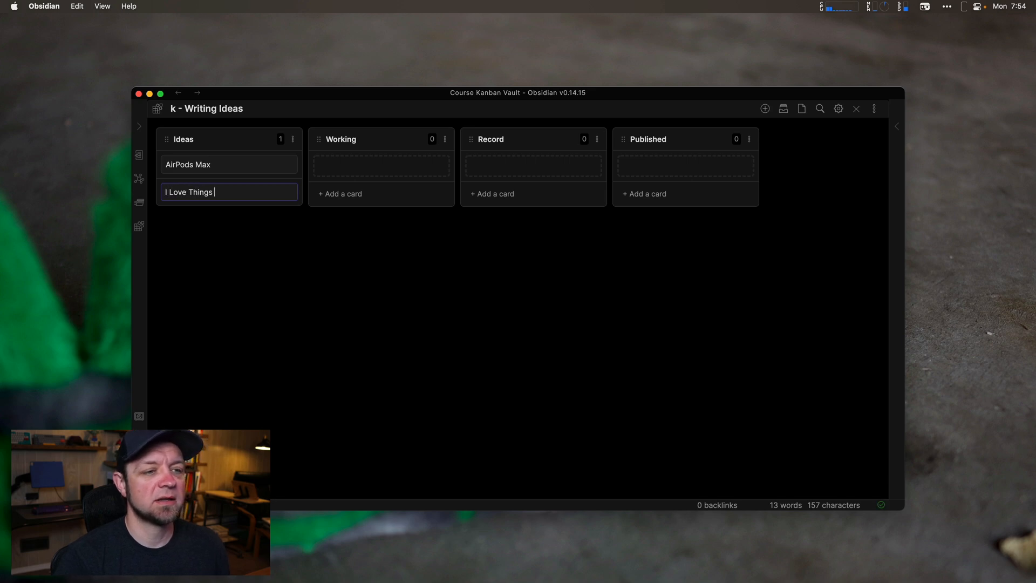
type("I Hate Things")
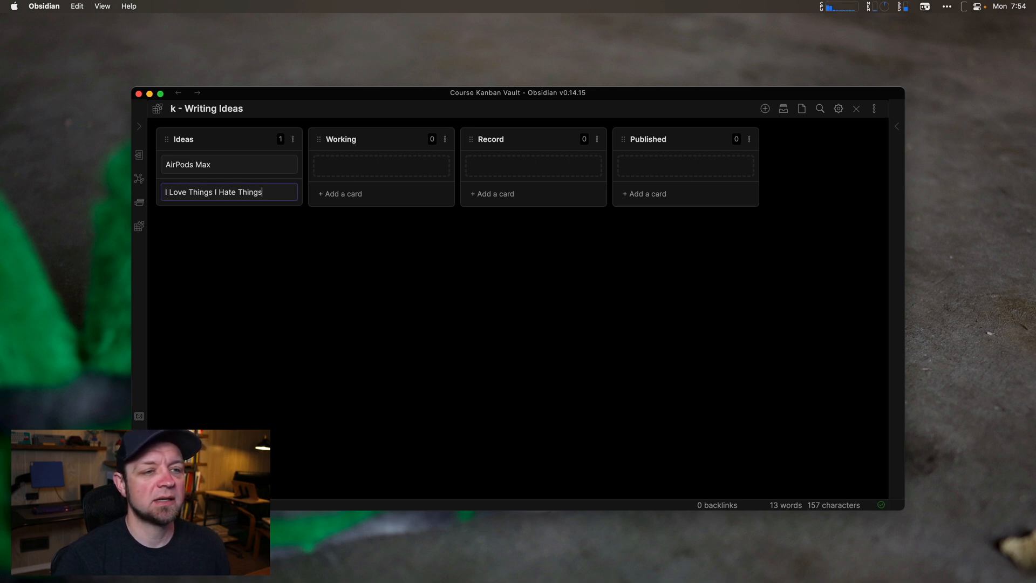
key("Enter")
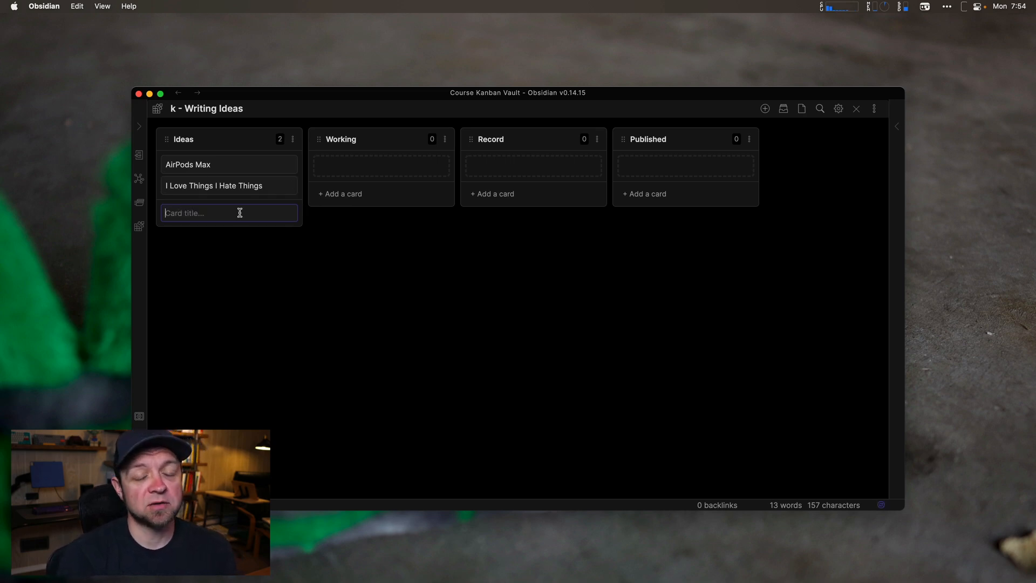
mouse_move(250, 169)
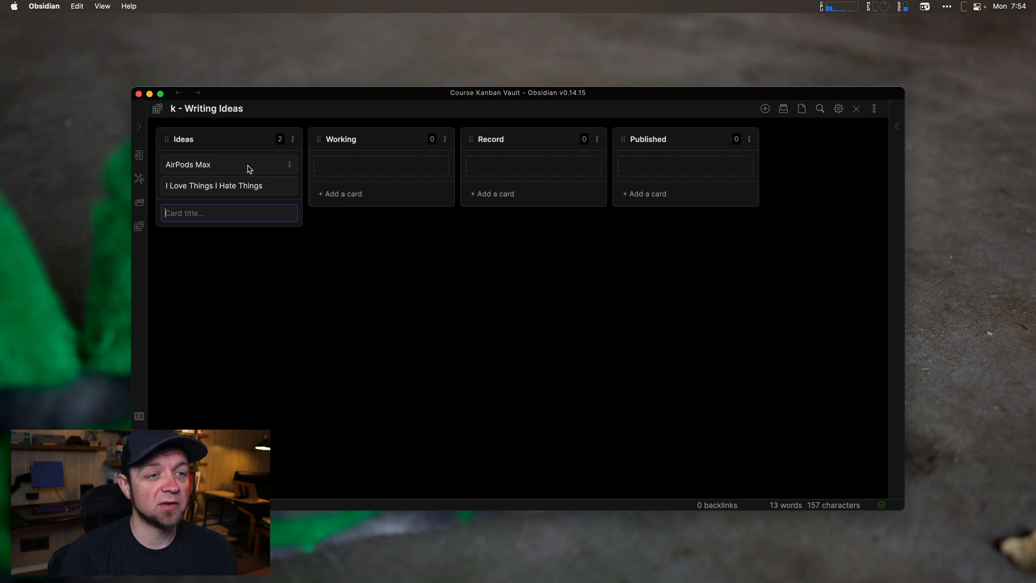
mouse_move(290, 165)
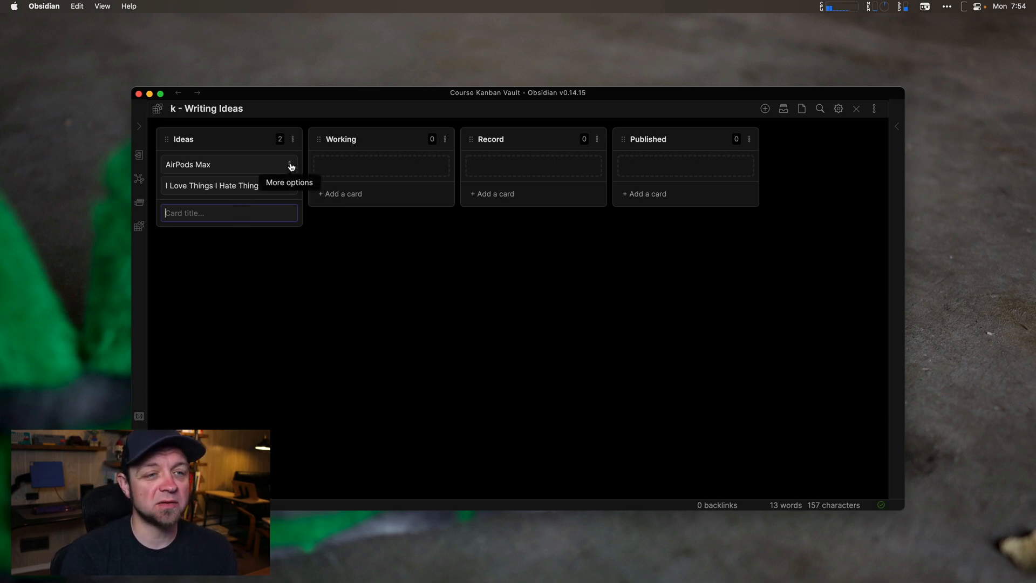
Create a note from the AirPods Max card, write 'Air Pods' in it, and expand Writing.
left_click(292, 164)
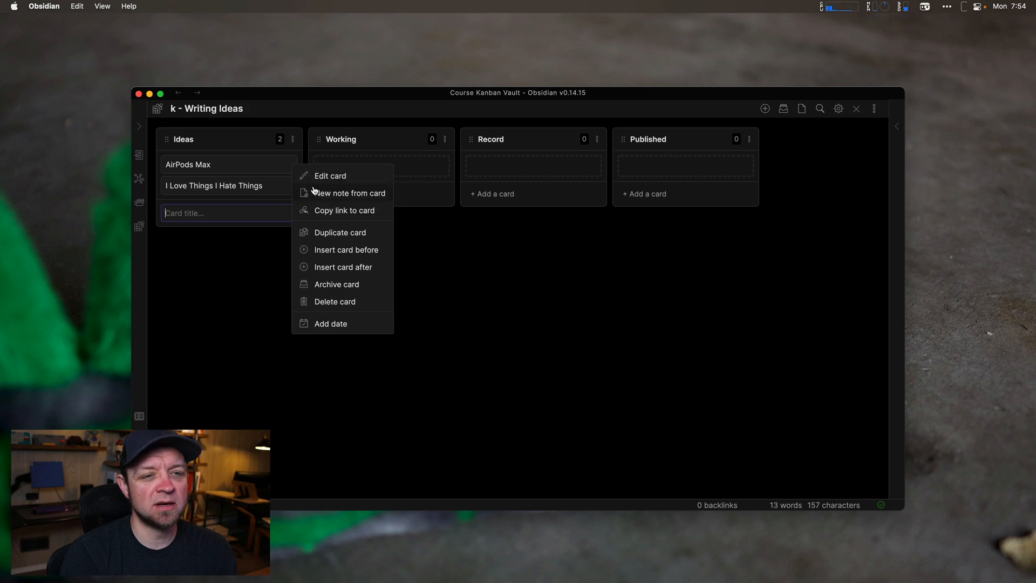
left_click(348, 194)
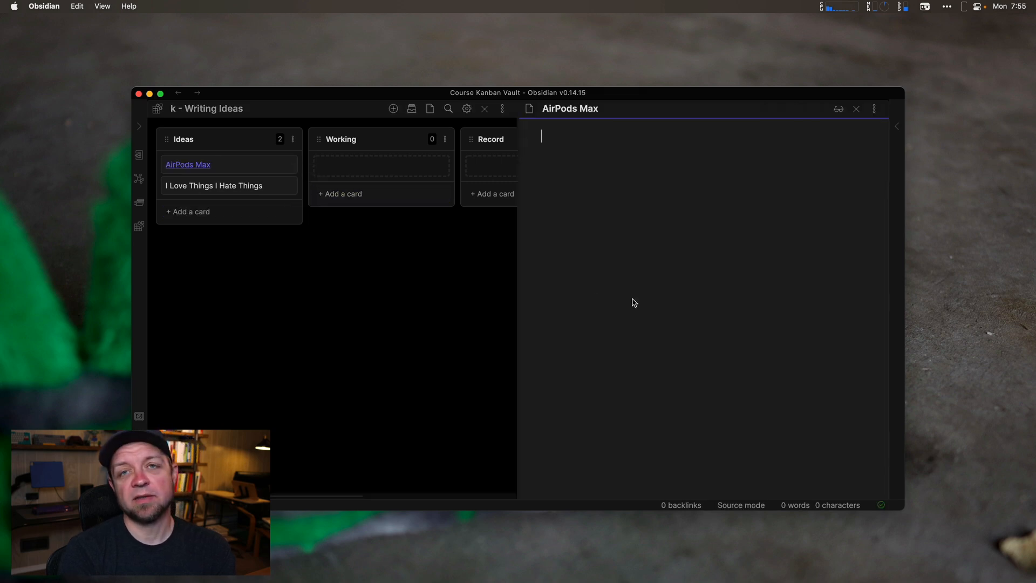
mouse_move(856, 109)
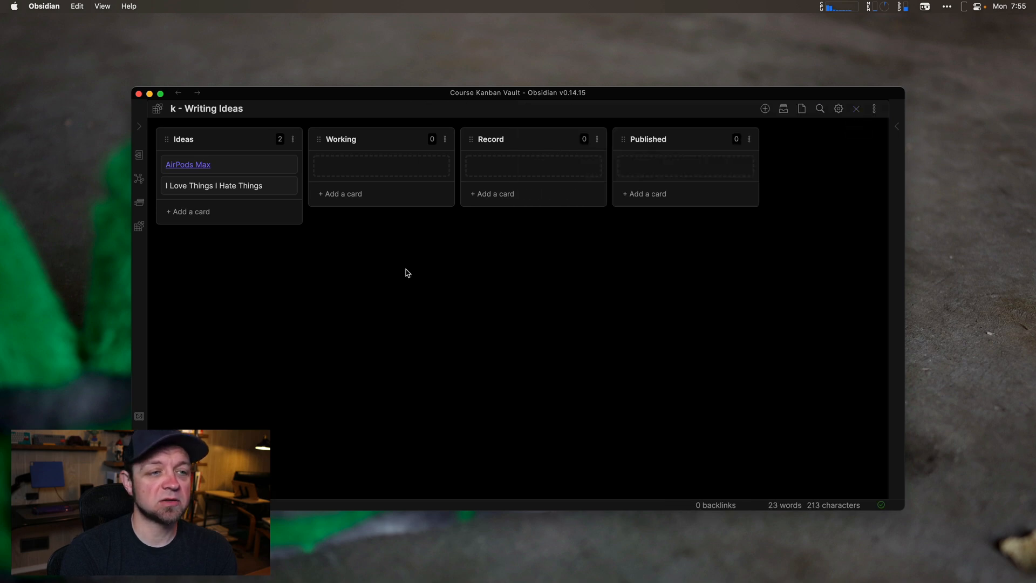
mouse_move(156, 109)
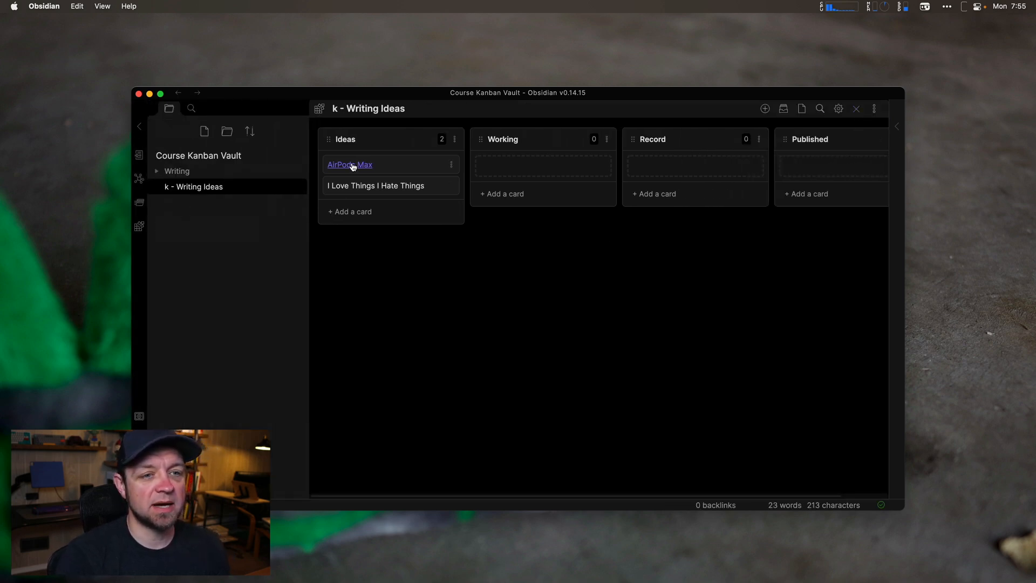
left_click(349, 165)
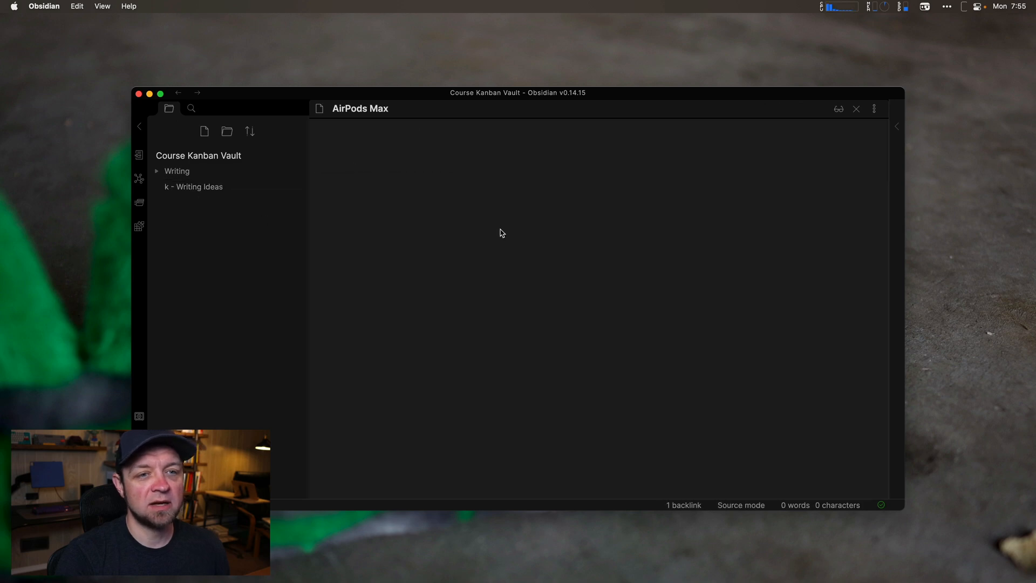
type("Air Pods")
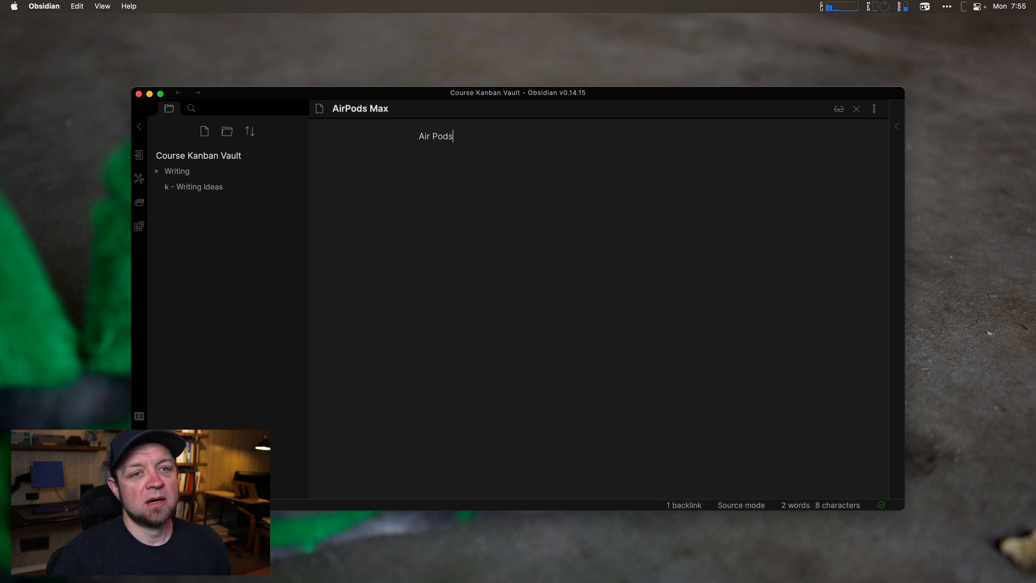
left_click(158, 173)
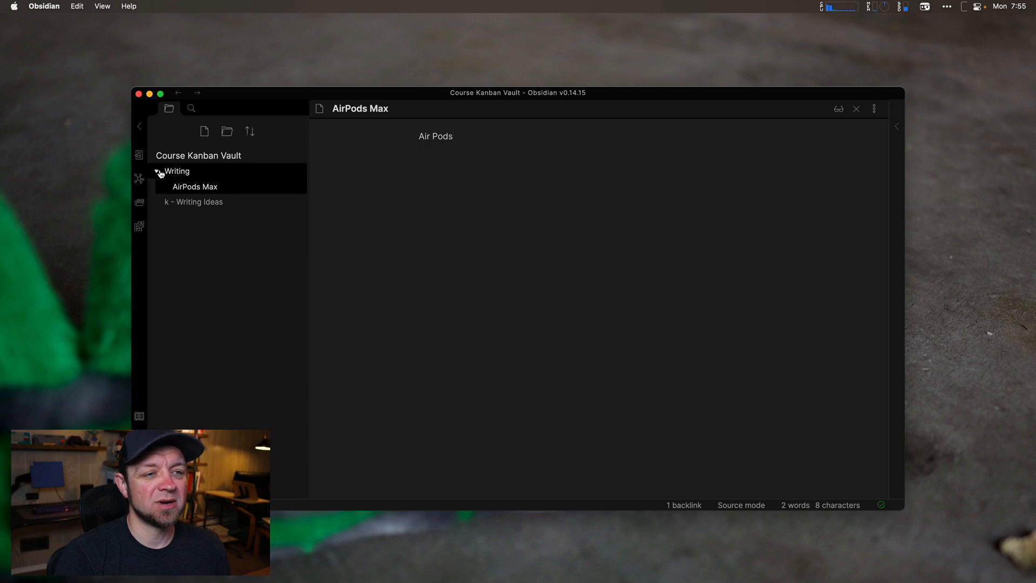
left_click(160, 171)
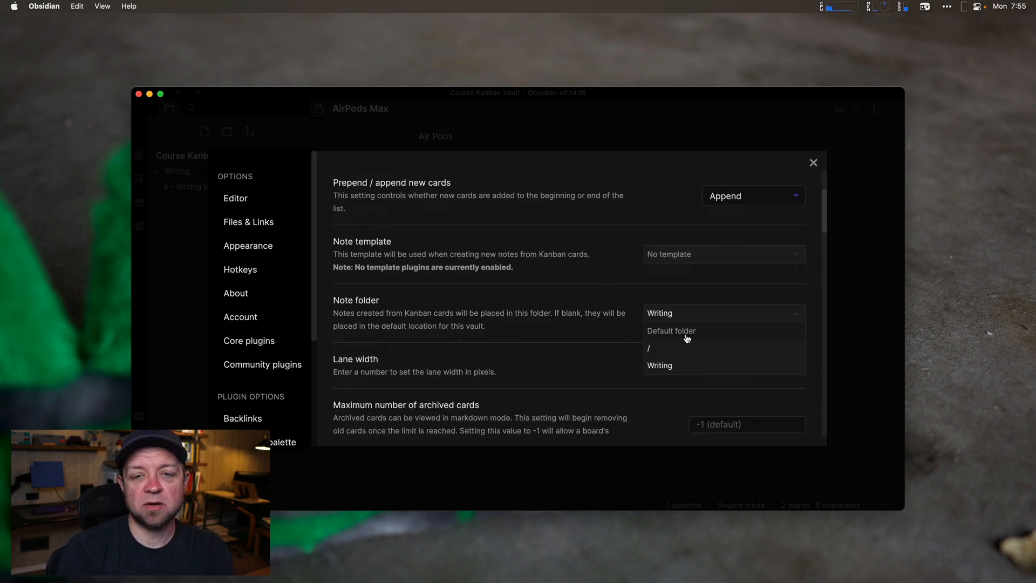
Review the Kanban card note folder and note template options, then close settings.
left_click(671, 331)
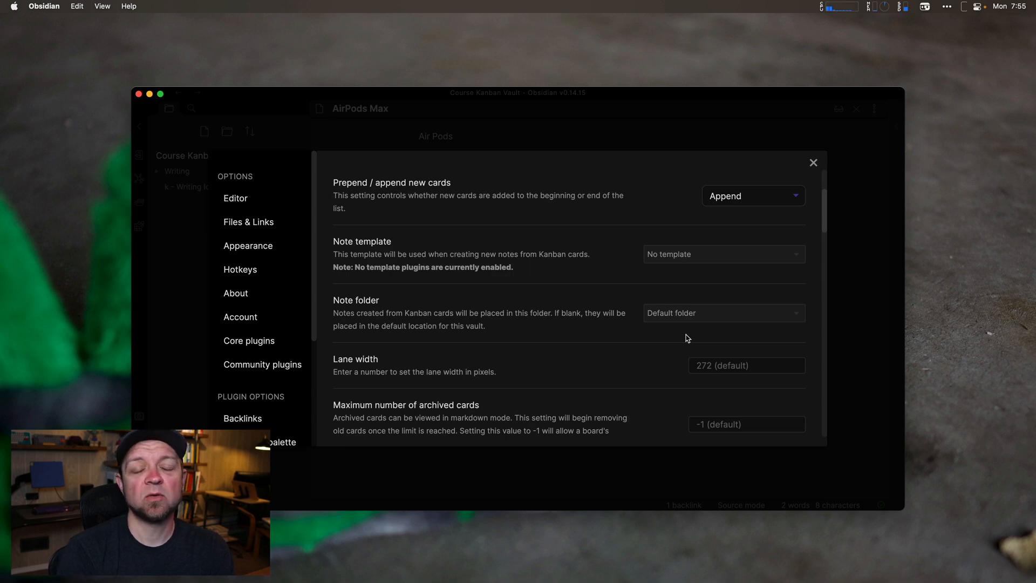
left_click(724, 313)
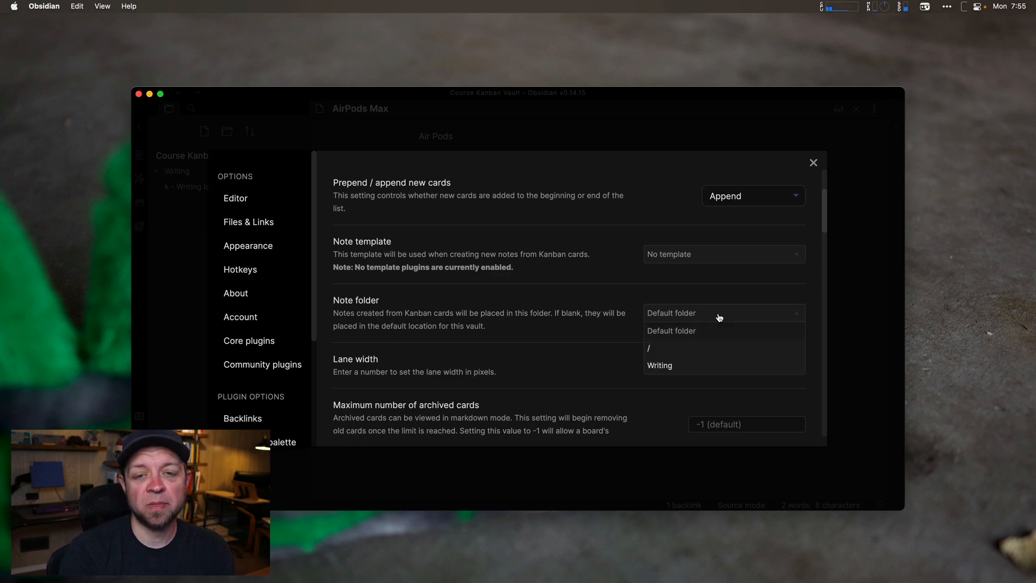
left_click(659, 365)
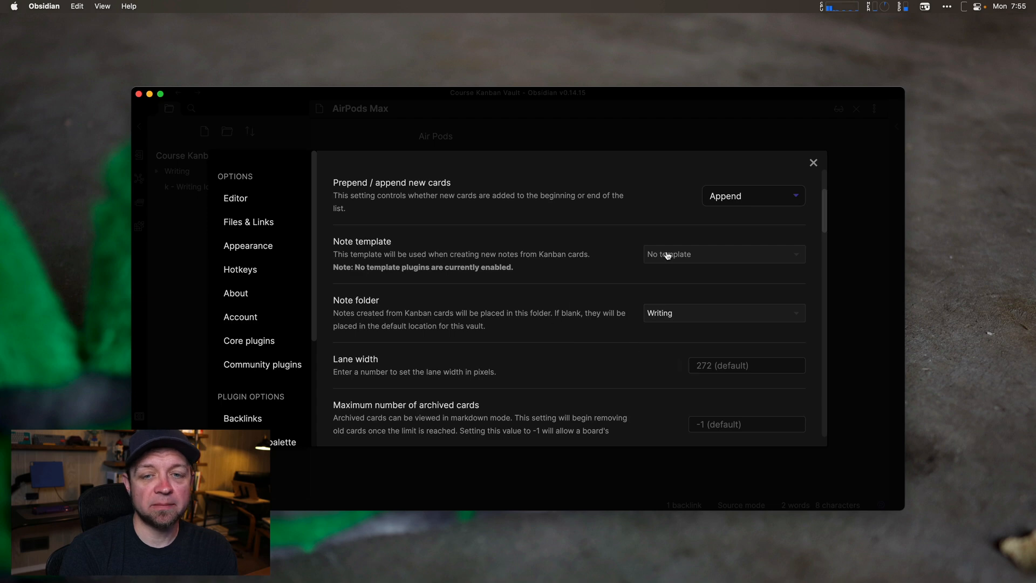
left_click(813, 162)
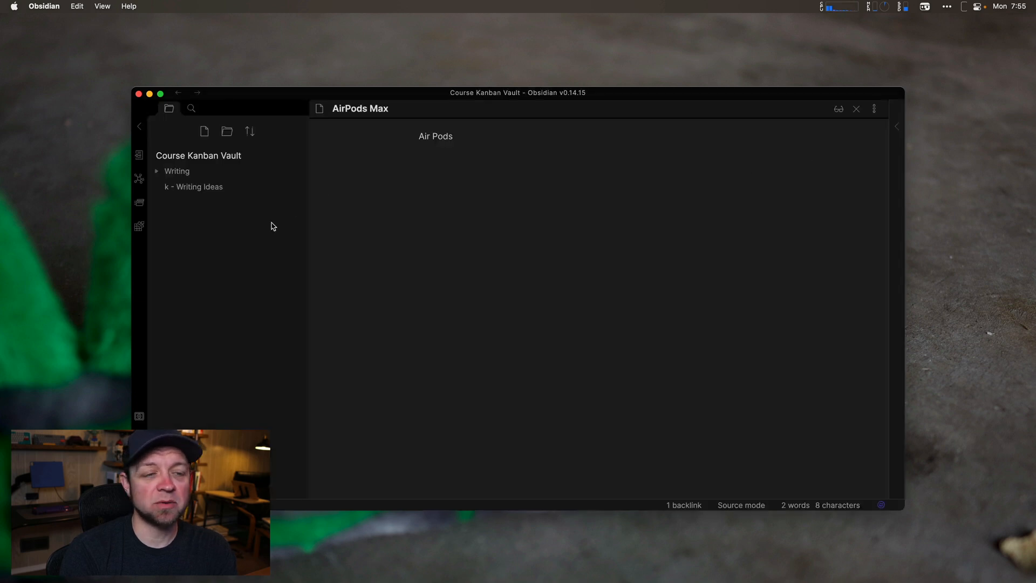
mouse_move(227, 131)
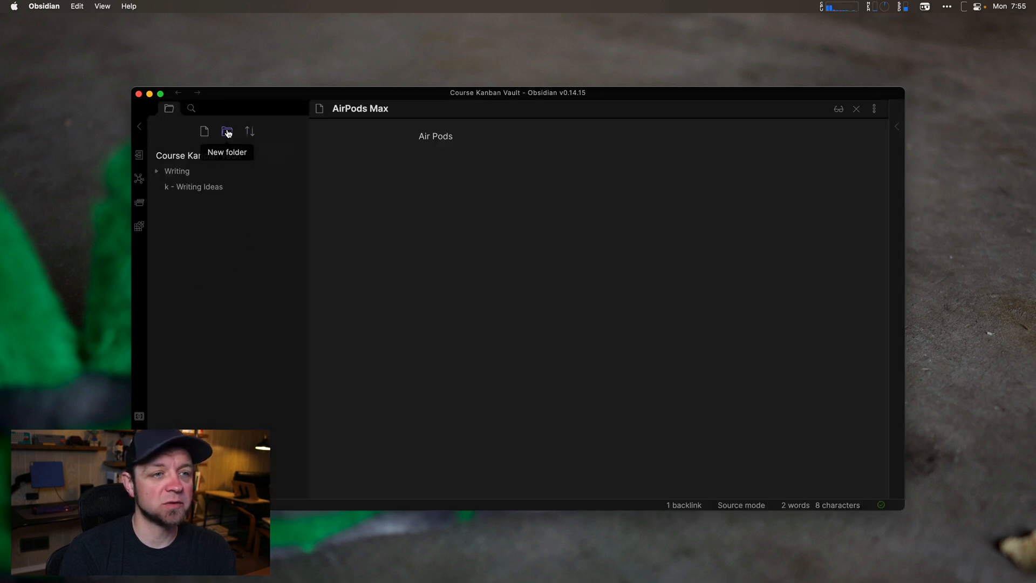
Create a 'z - templates' folder with a new note titled 'Content' inside it.
left_click(227, 132)
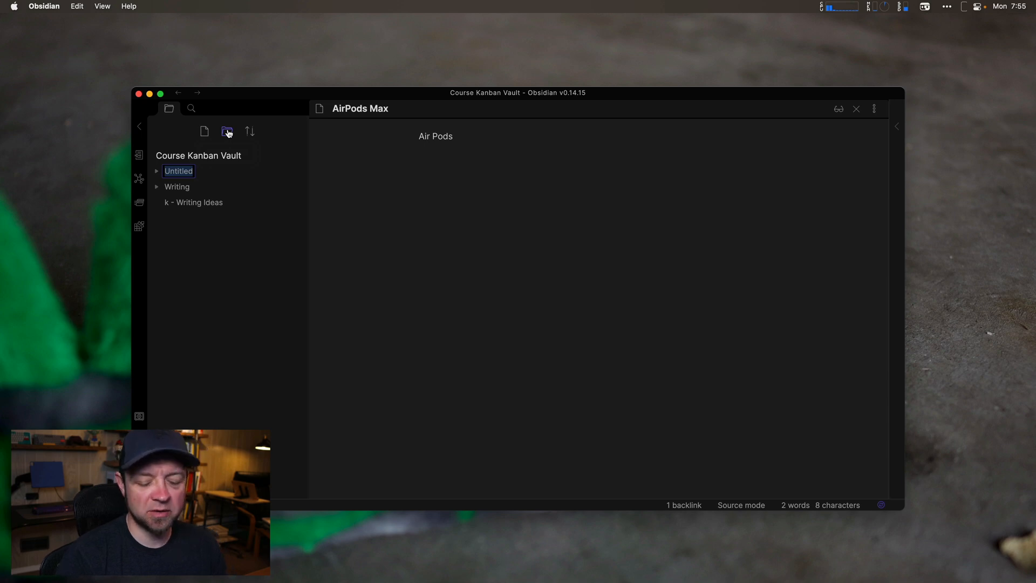
type("z - templates")
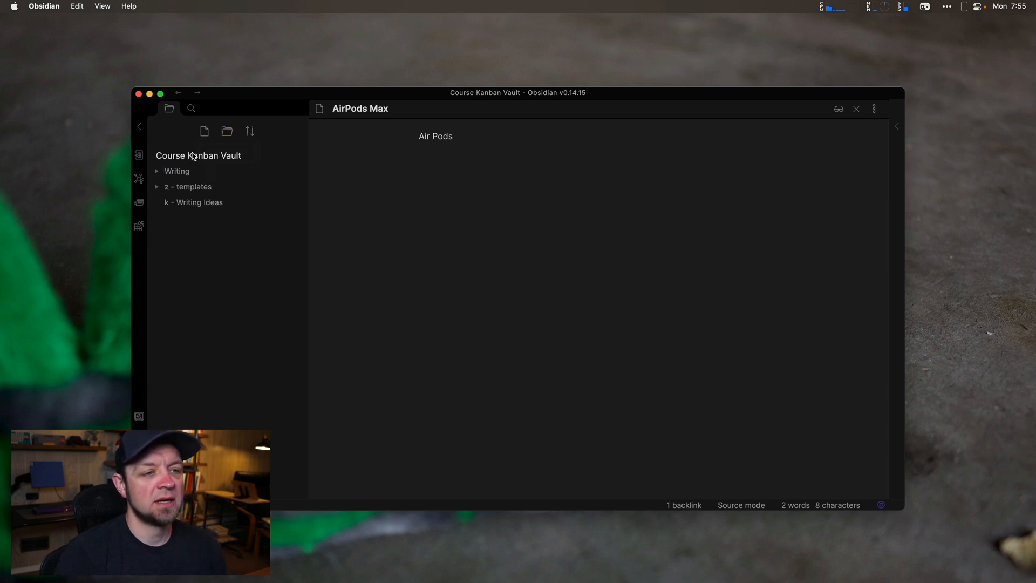
left_click(188, 187)
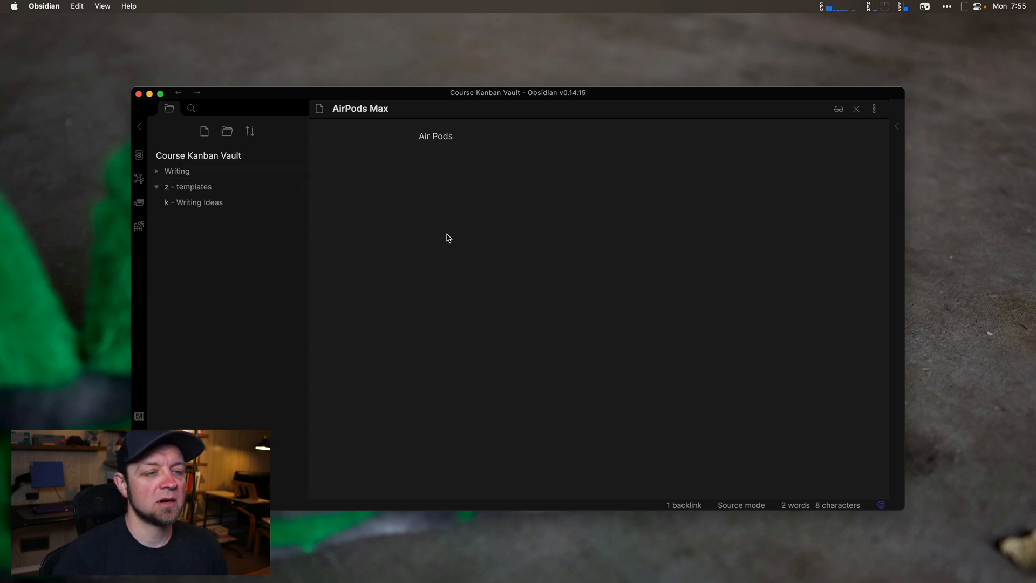
left_click(204, 132)
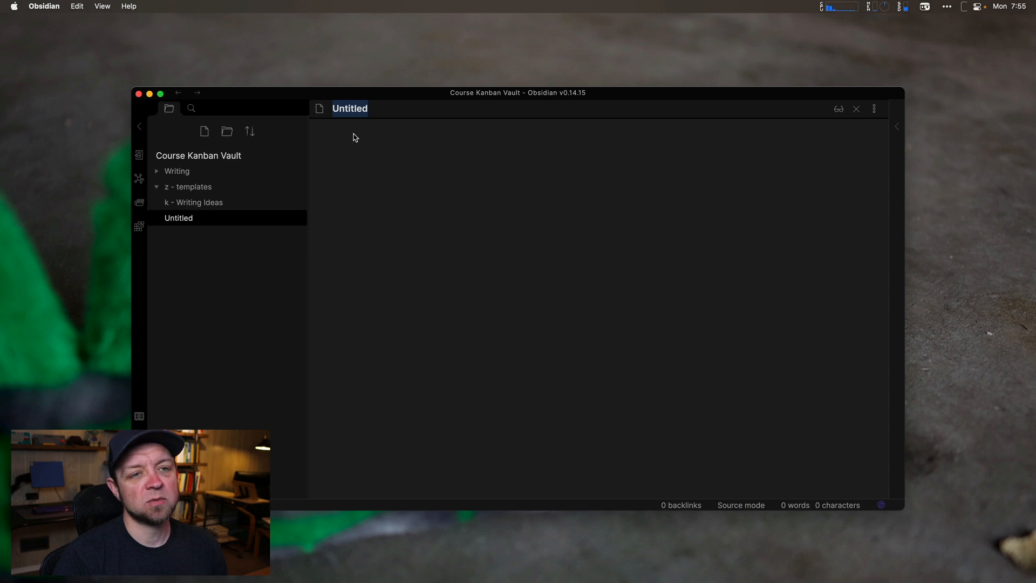
type("Content")
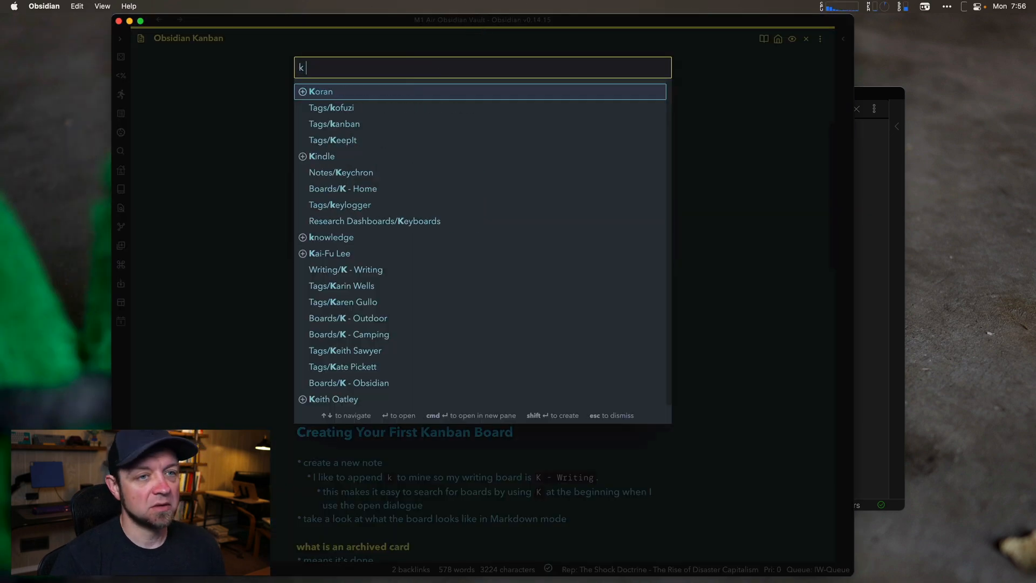
Open the K - Writing board and its 'I love Things I Hate Things' note.
left_click(345, 269)
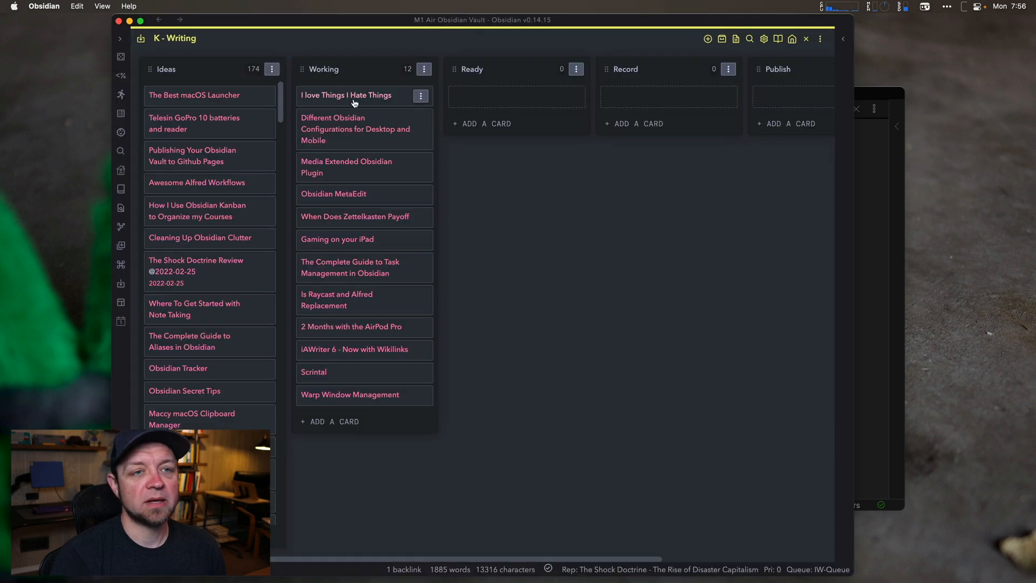
left_click(346, 95)
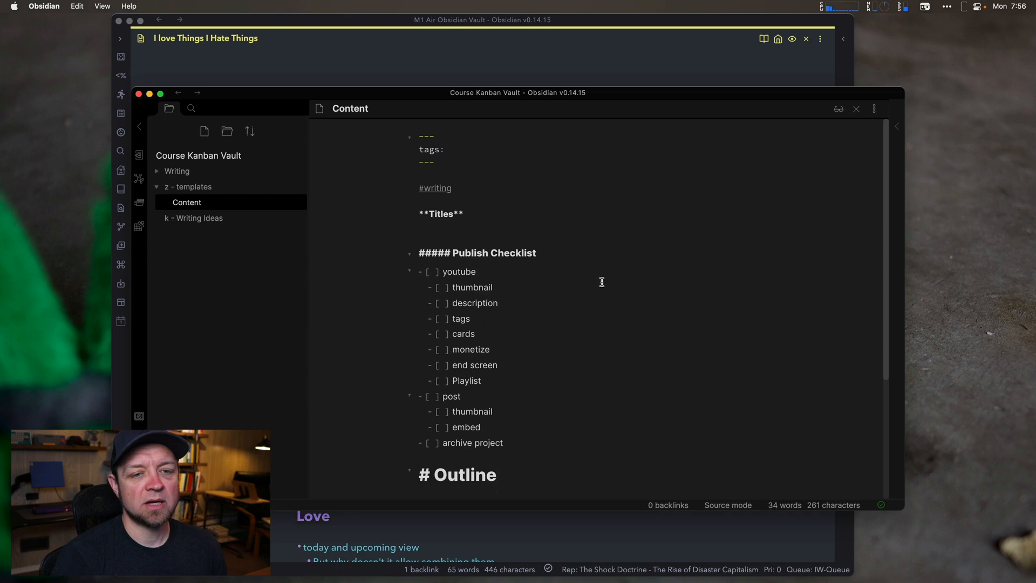
mouse_move(597, 133)
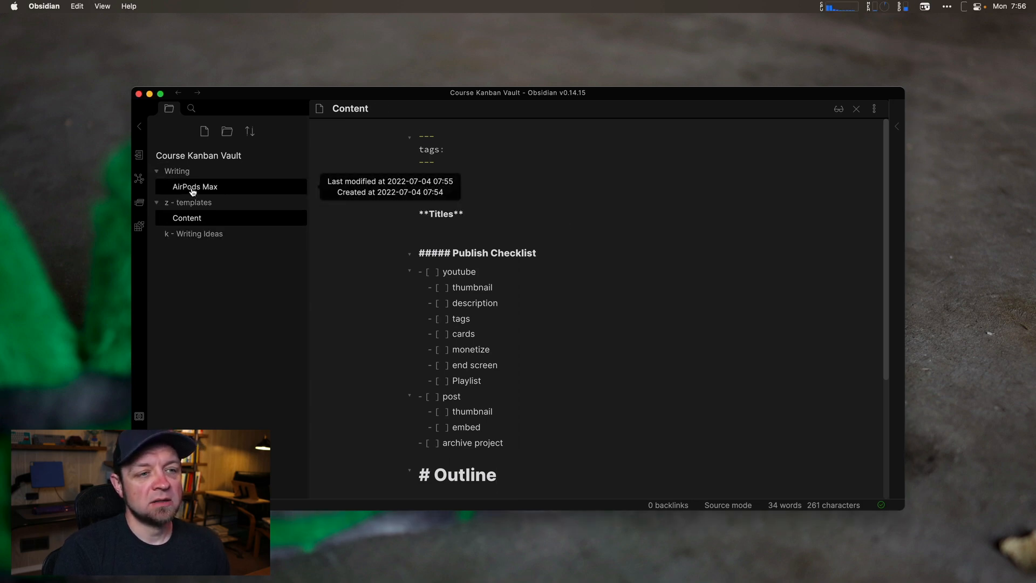
Open the AirPods Max note and search commands for 'template', which finds no matches.
left_click(194, 187)
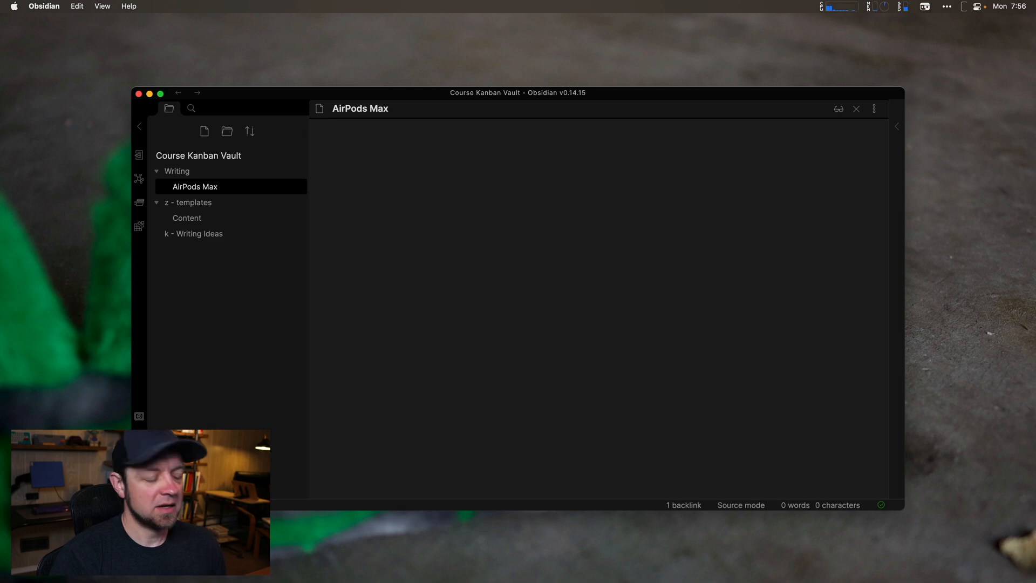
type("temp")
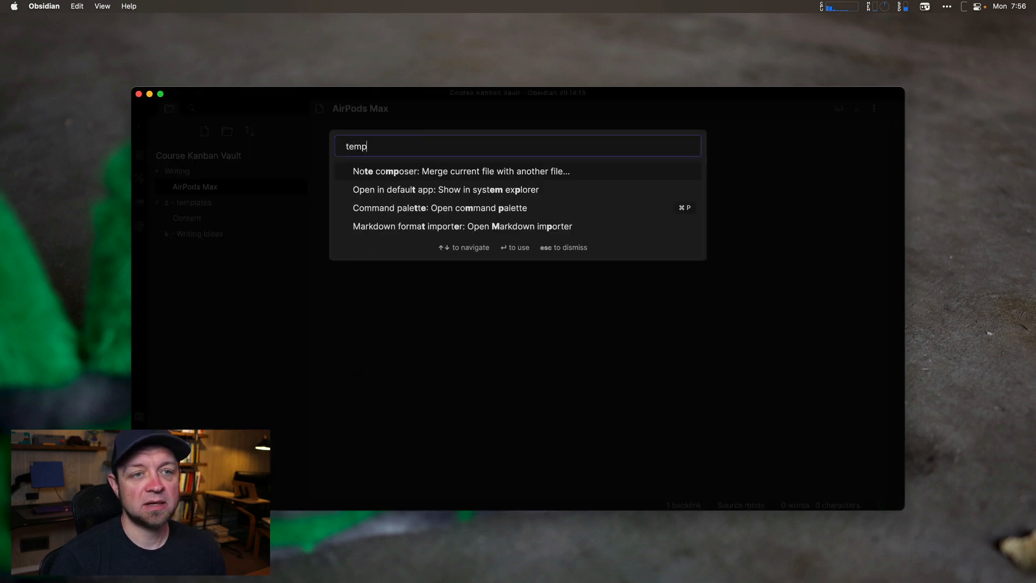
type("late")
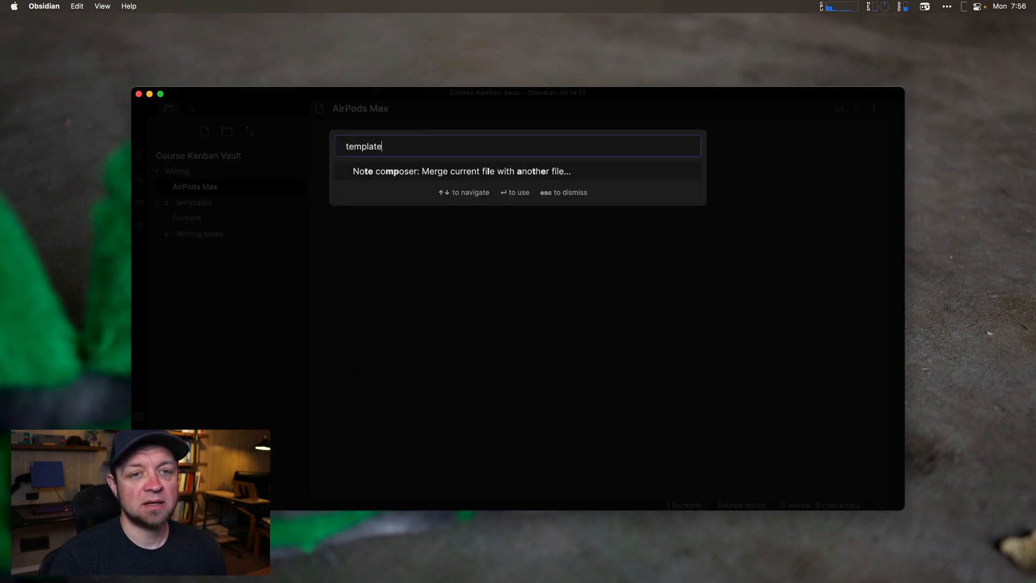
key("Escape")
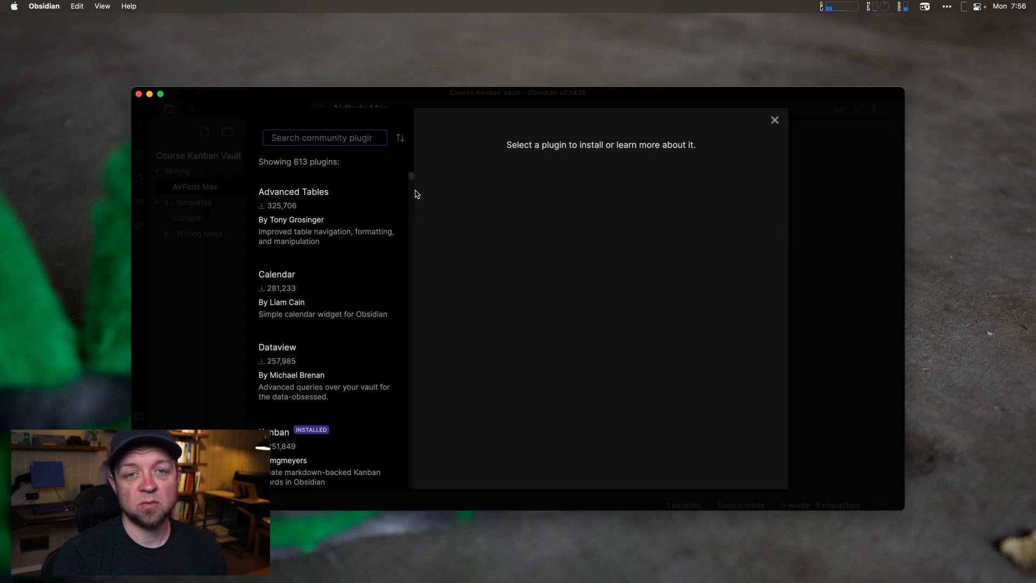
Install and enable Templater, with 'z - templates' as its template folder.
type("templat")
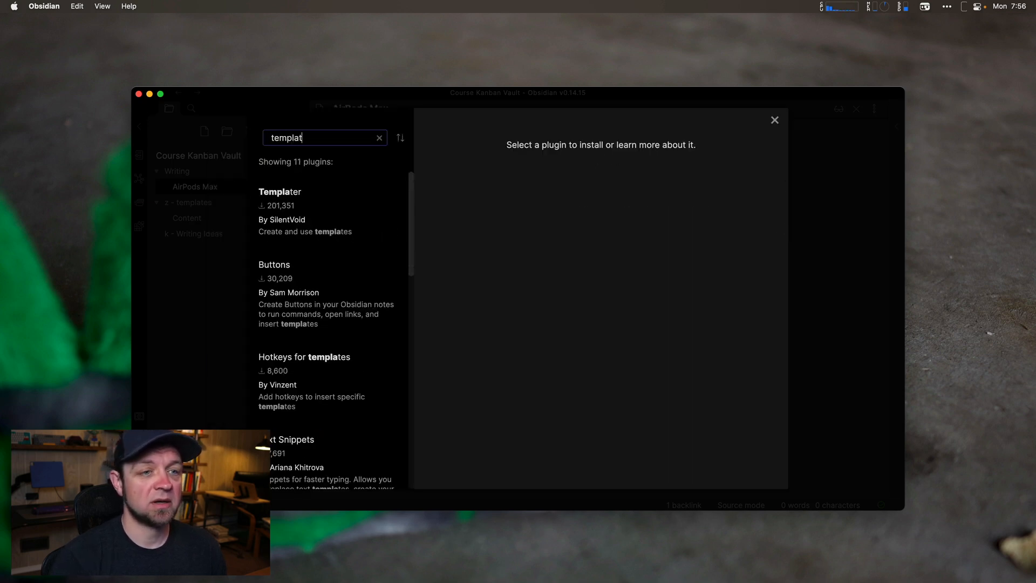
left_click(279, 191)
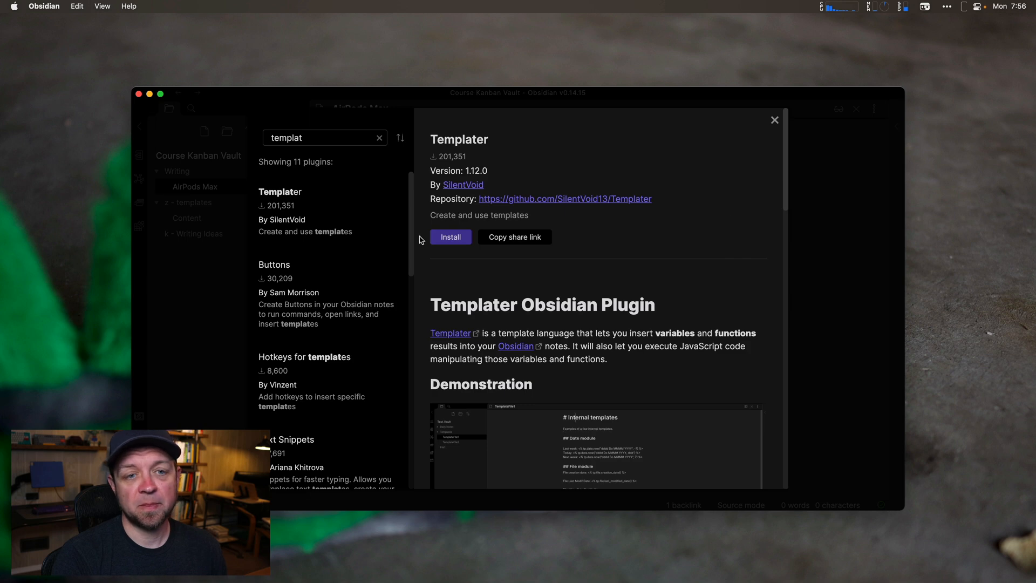
left_click(451, 237)
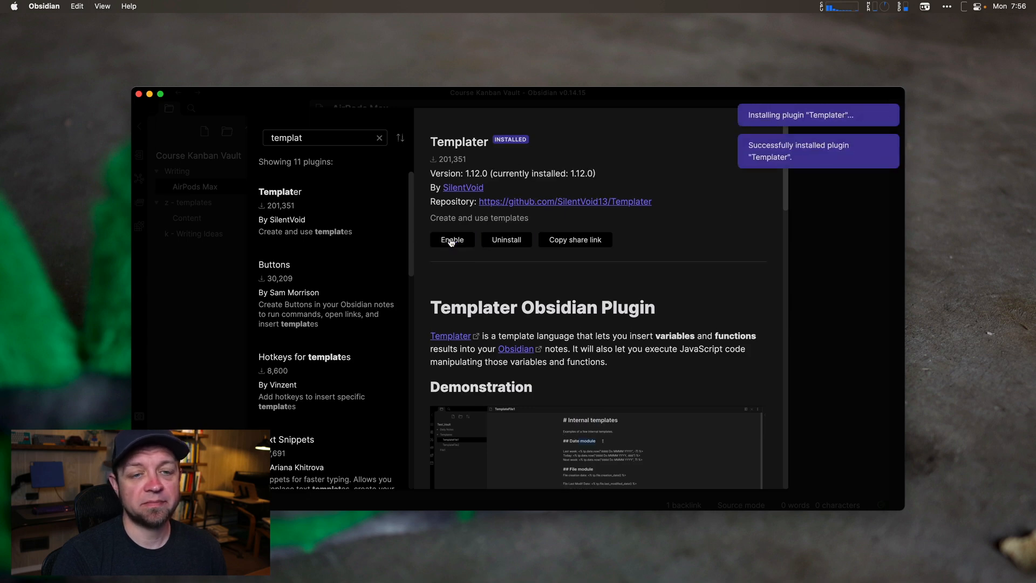
left_click(451, 239)
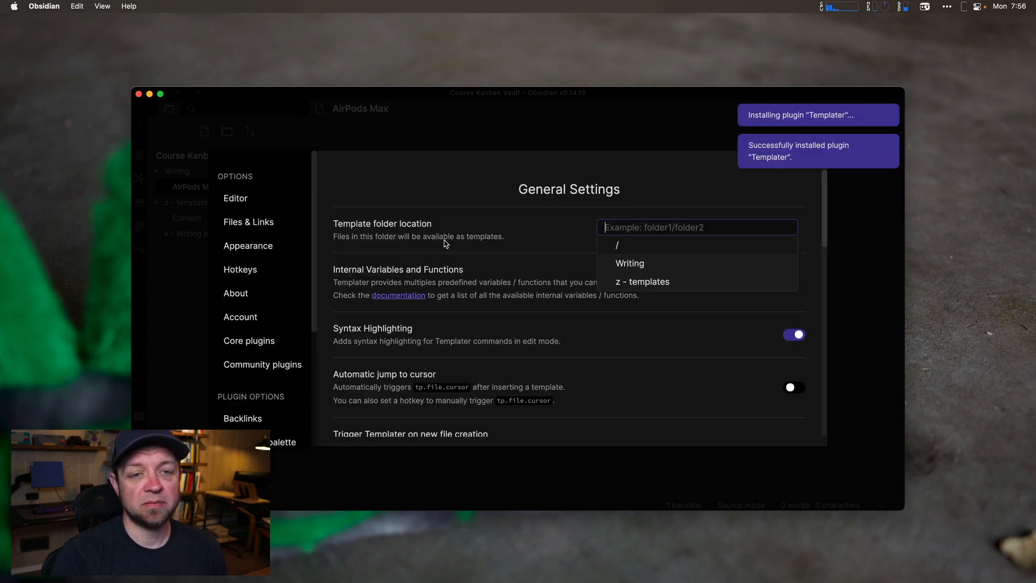
left_click(642, 282)
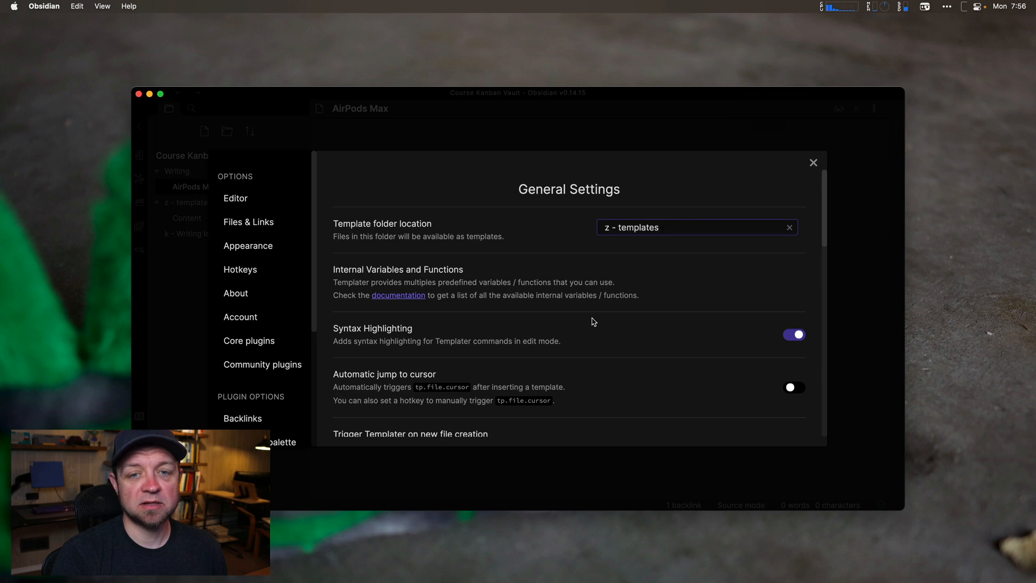
mouse_move(822, 159)
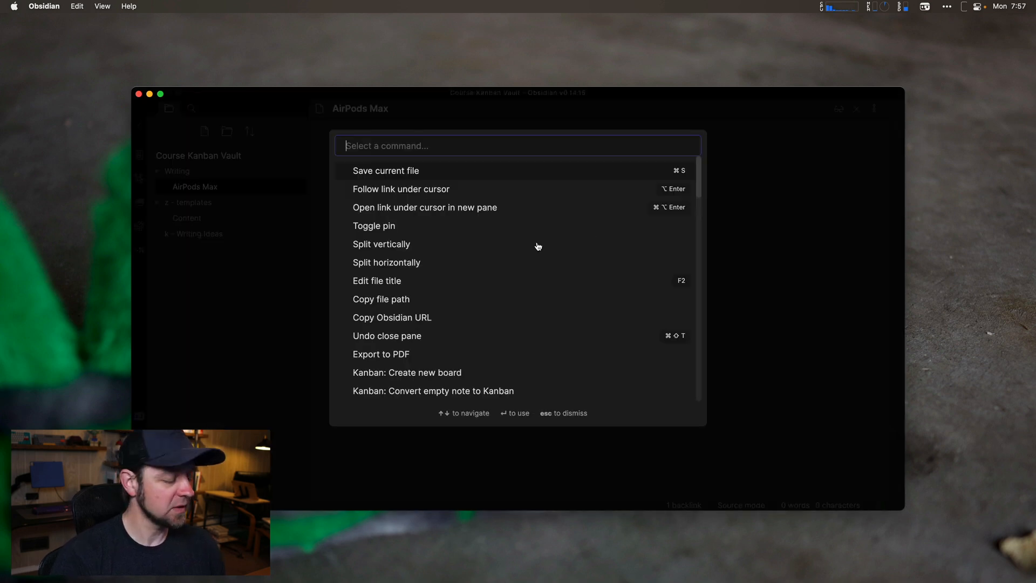
Insert the Content template into AirPods Max with Templater's Insert Template command.
type("templ")
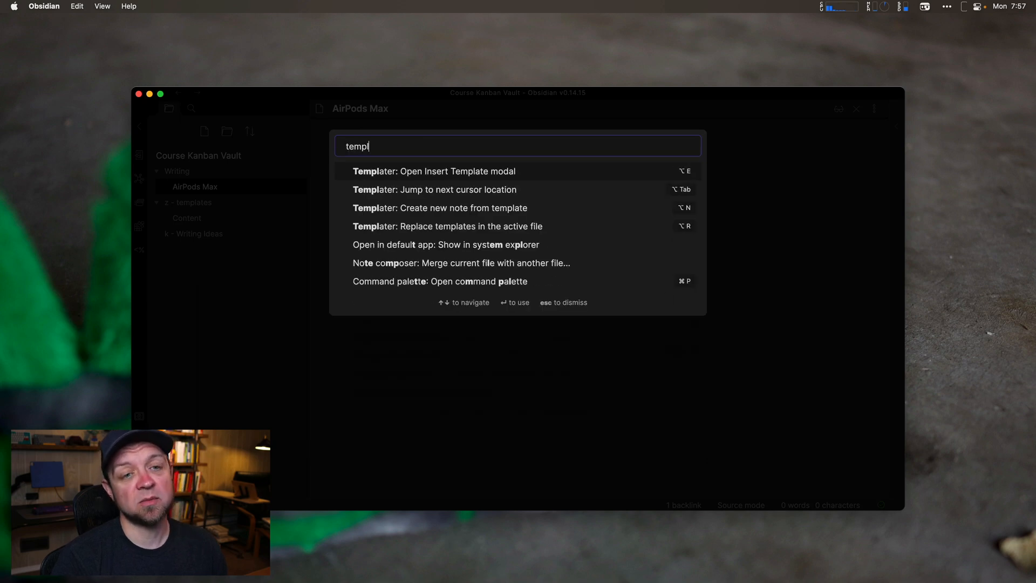
left_click(434, 171)
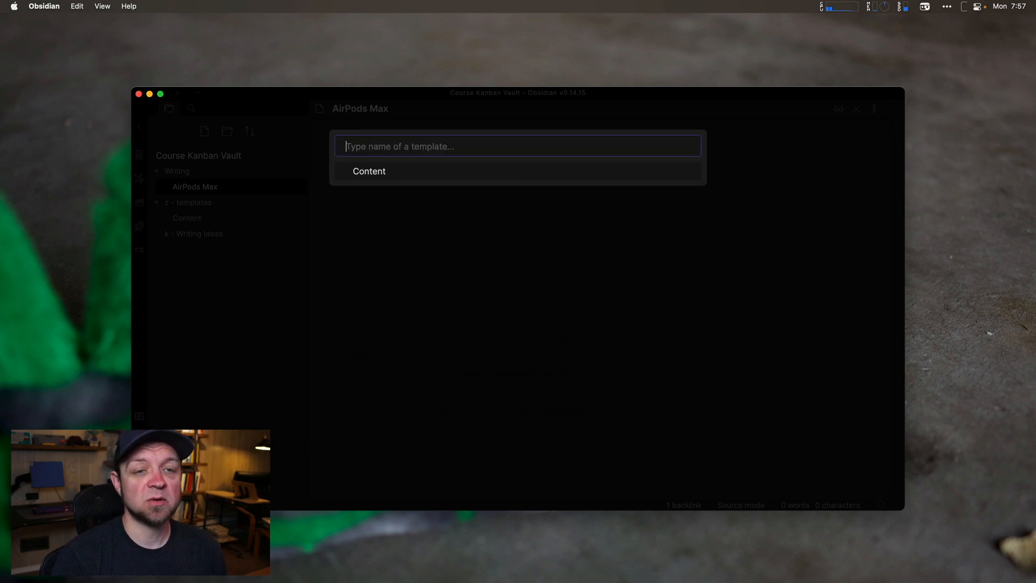
left_click(369, 171)
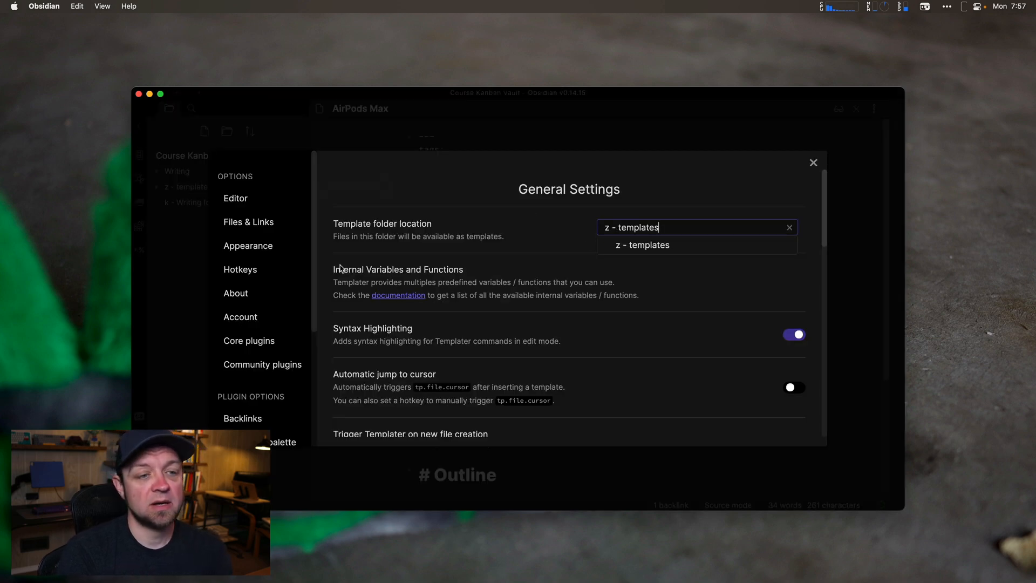
Set the Kanban plugin's card note template to Content.
scroll("down", 3)
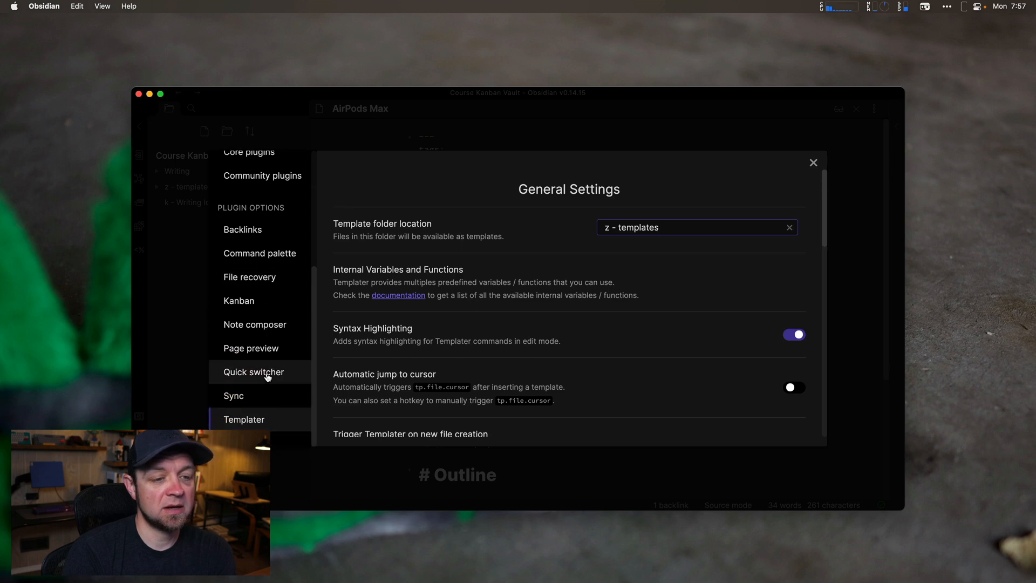
left_click(239, 301)
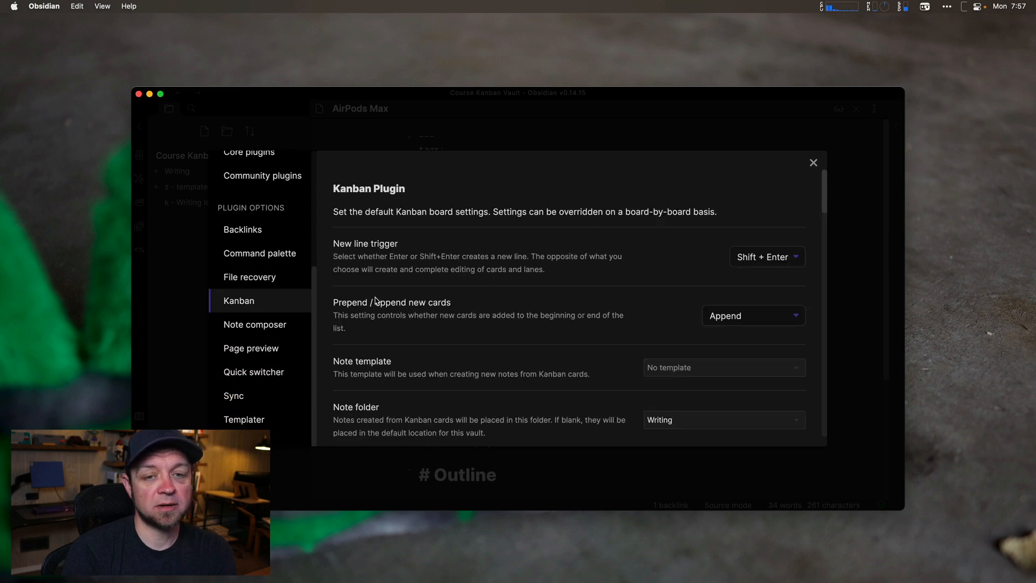
scroll("down", 3)
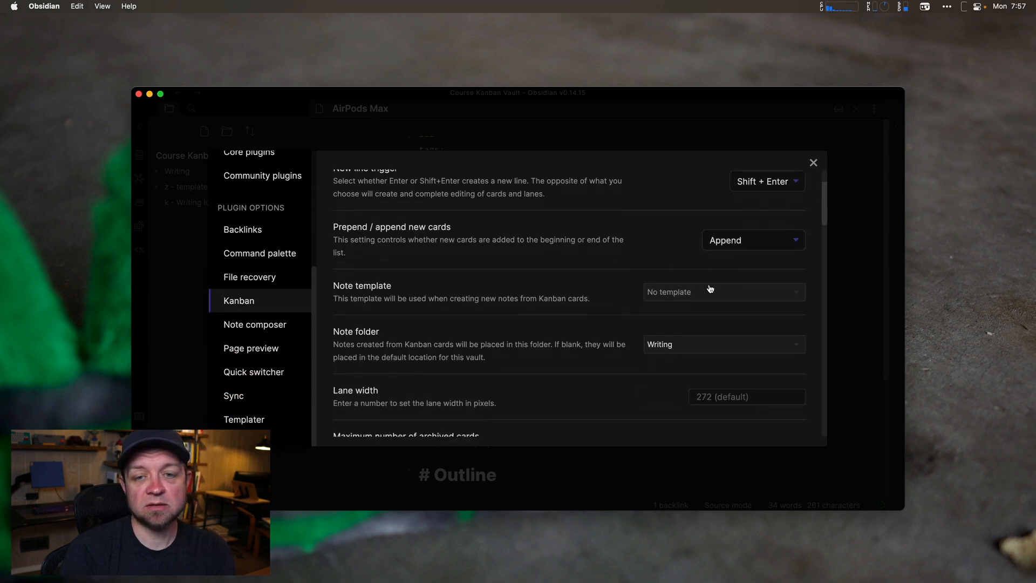
left_click(724, 292)
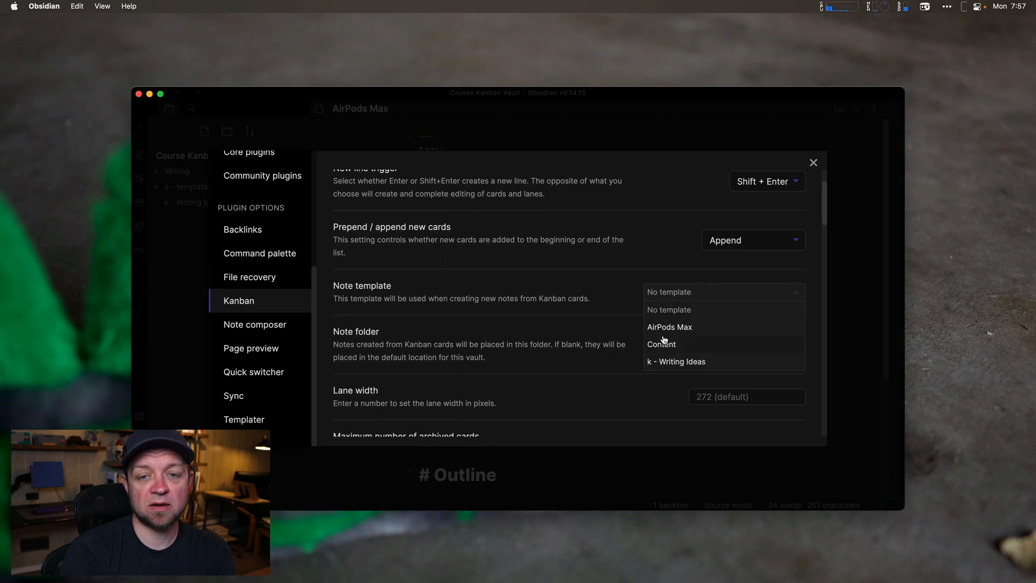
left_click(662, 343)
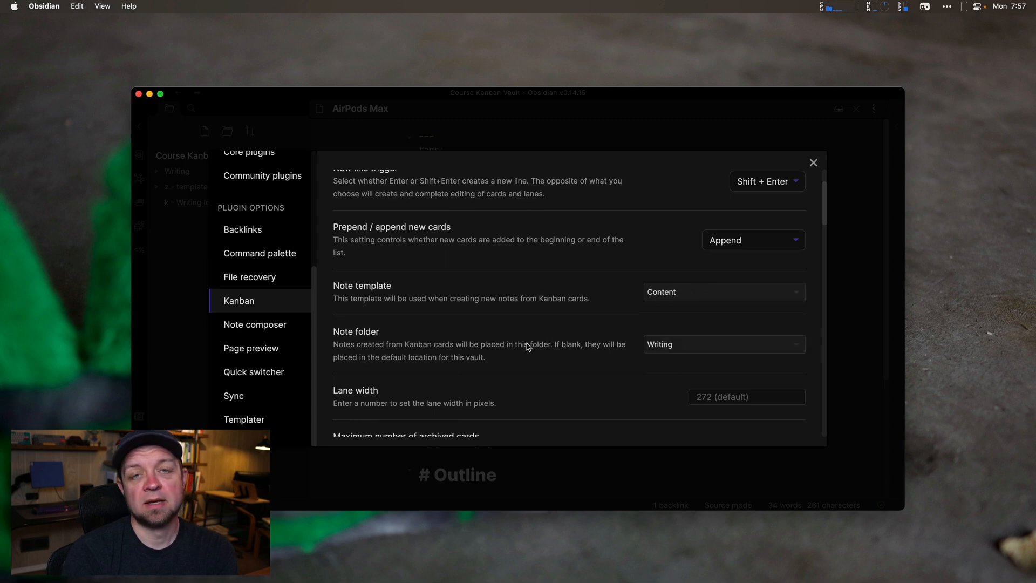
Close settings, return to the board and hide the vault file sidebar.
left_click(813, 162)
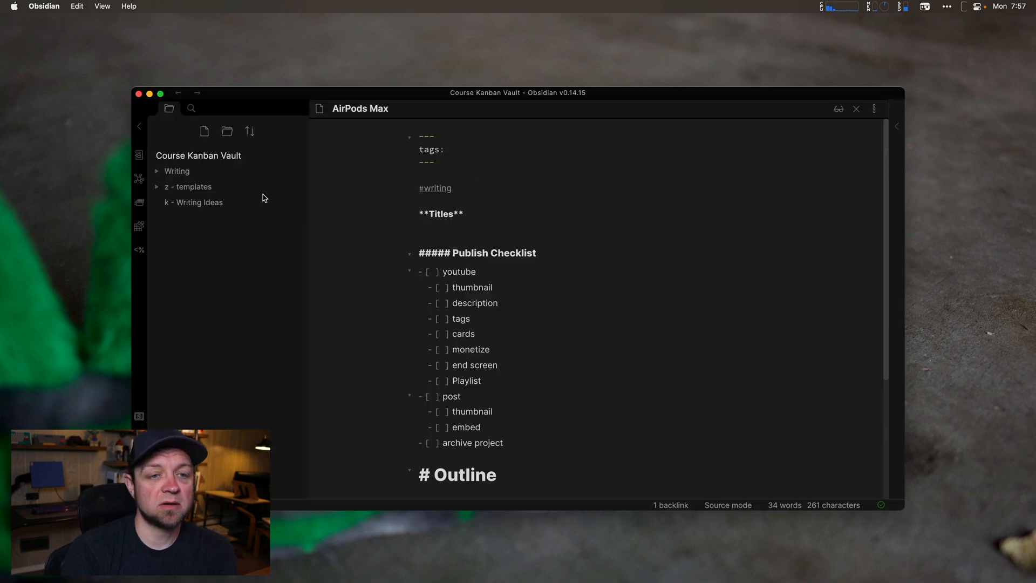
left_click(193, 202)
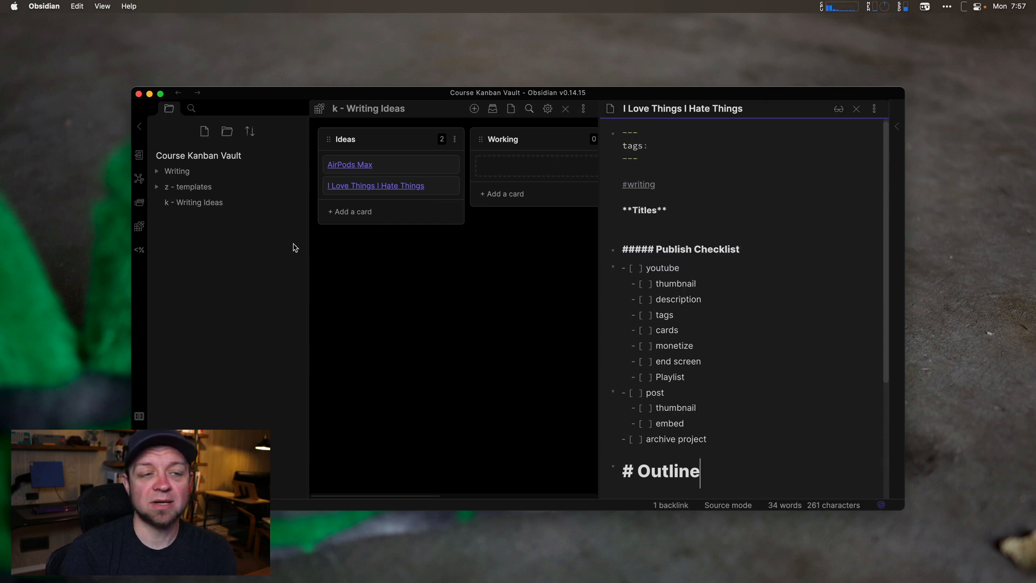
left_click(139, 126)
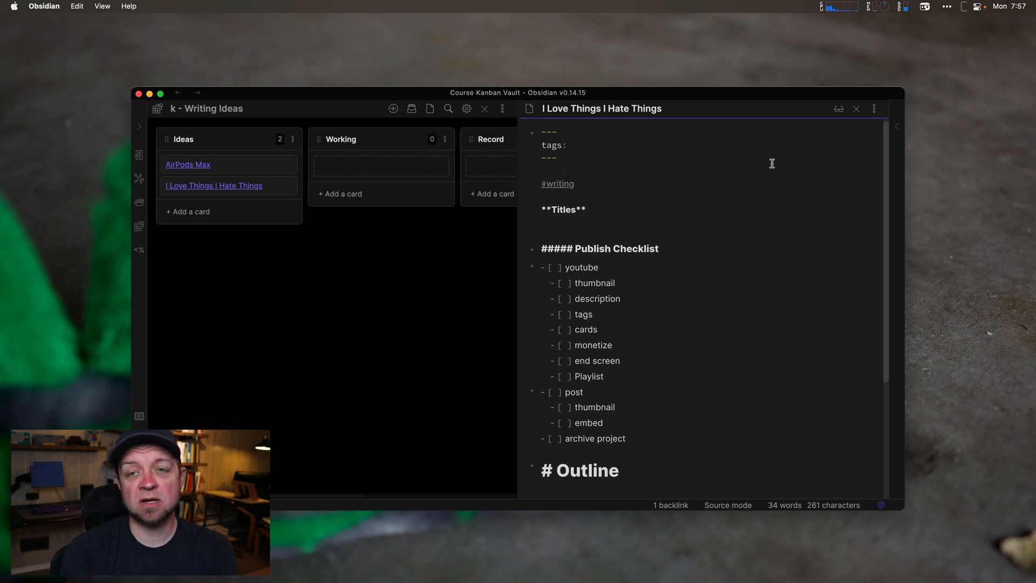
mouse_move(857, 111)
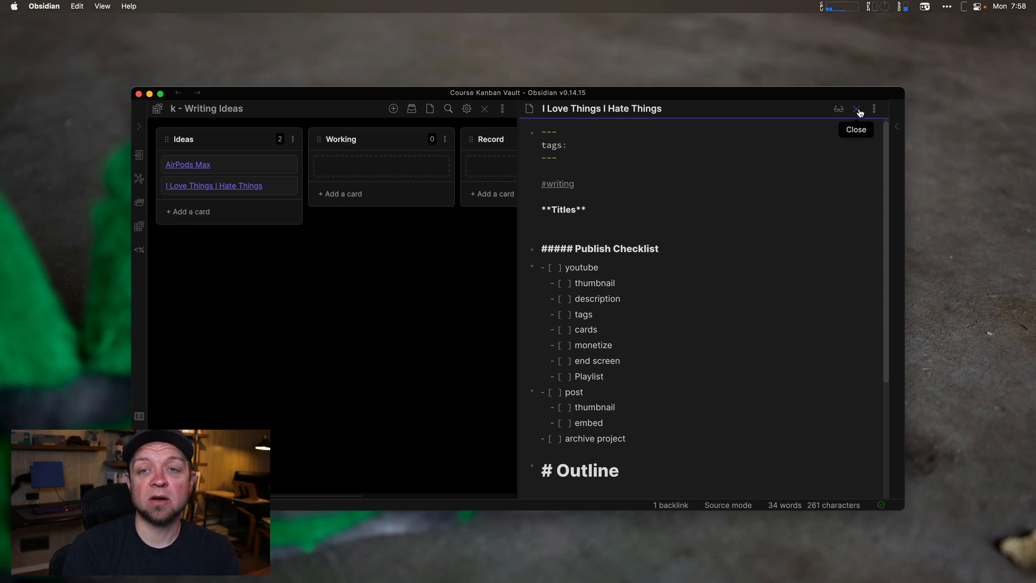
Close the I Love Things I Hate Things note pane, leaving only the Kanban board.
left_click(856, 110)
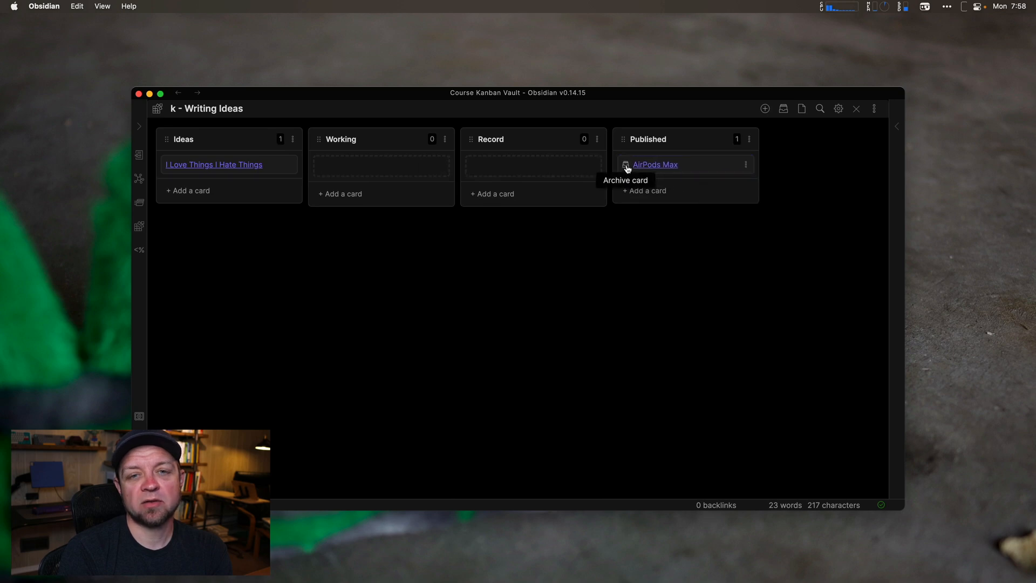
mouse_move(582, 284)
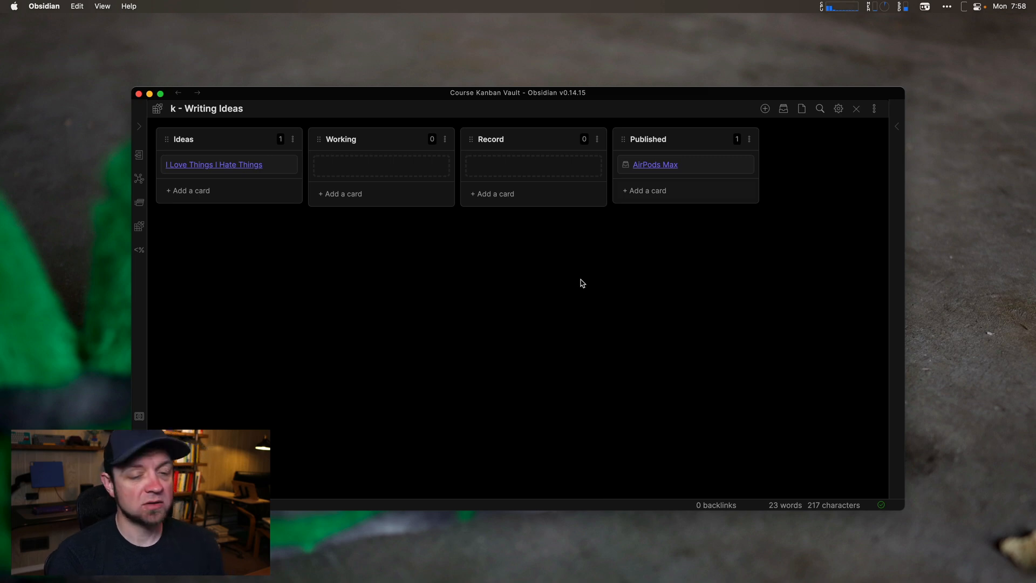
Enter 20 as the Kanban maximum number of archived cards and close settings.
left_click(838, 108)
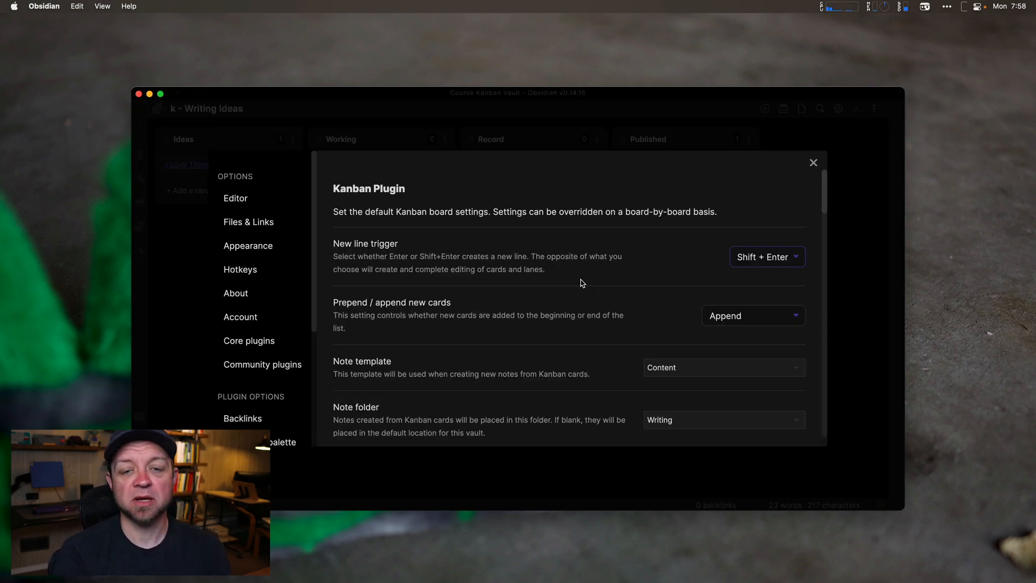
scroll("down", 3)
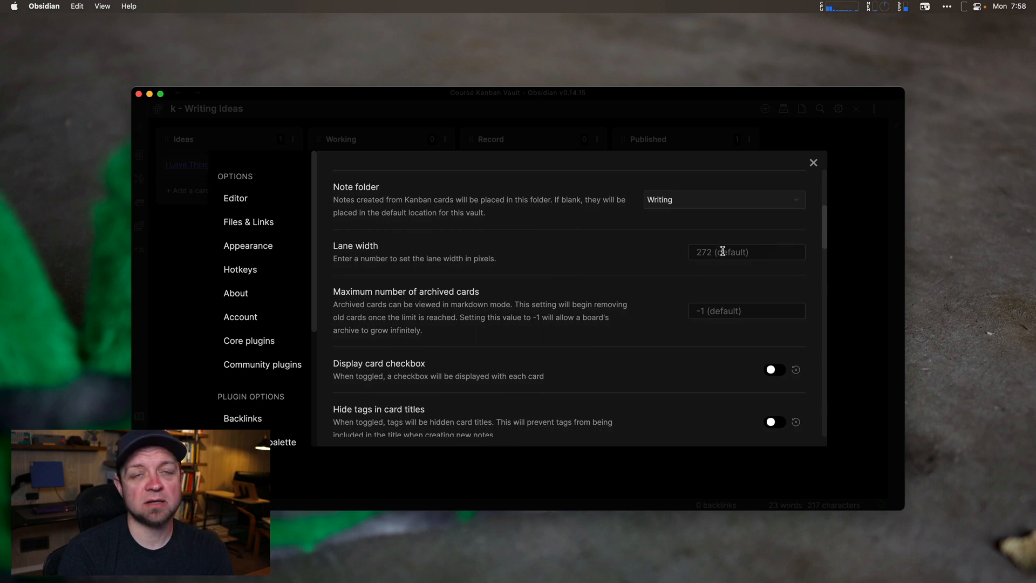
mouse_move(697, 263)
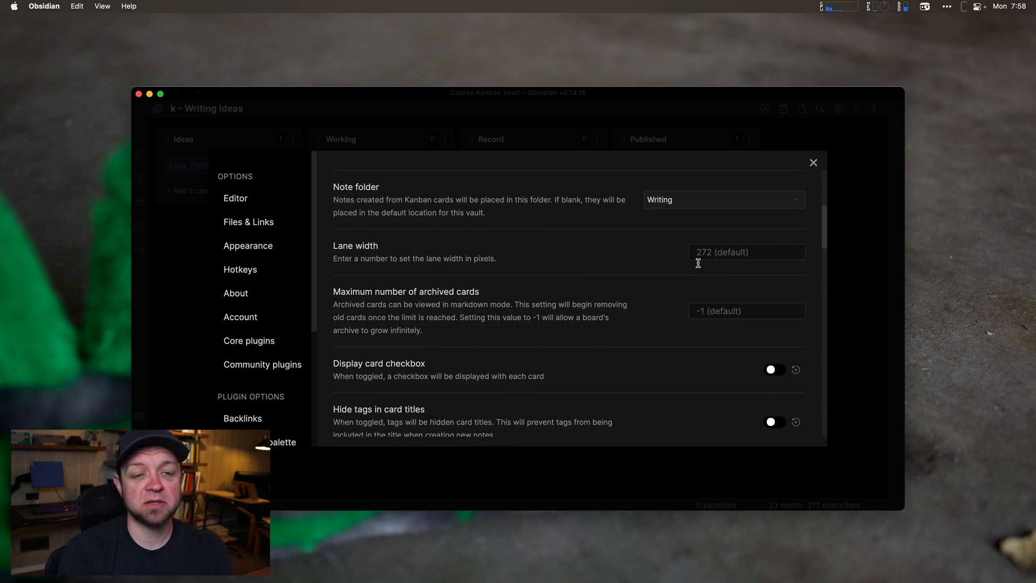
left_click(746, 311)
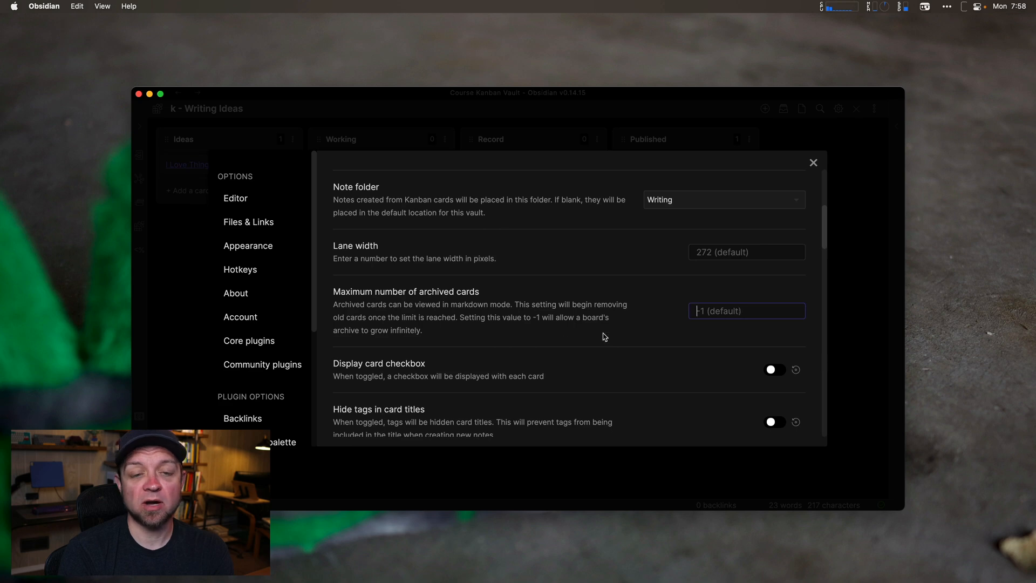
scroll("down", 3)
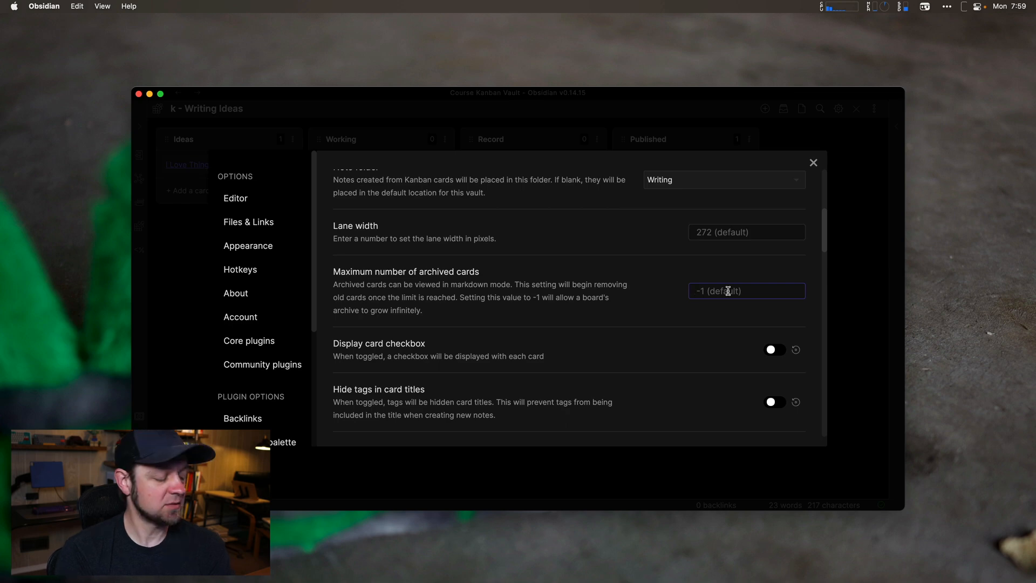
type("20")
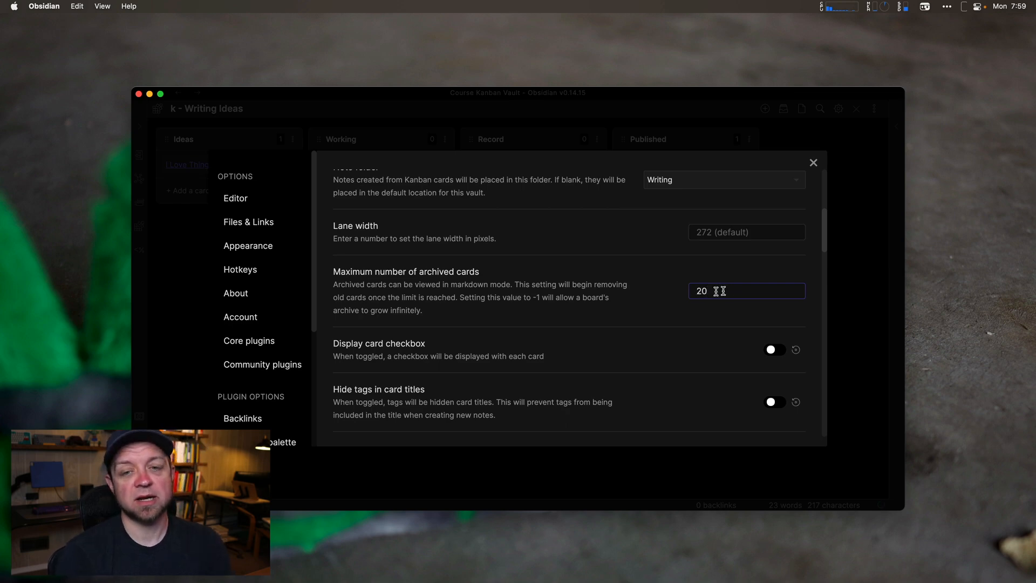
mouse_move(672, 310)
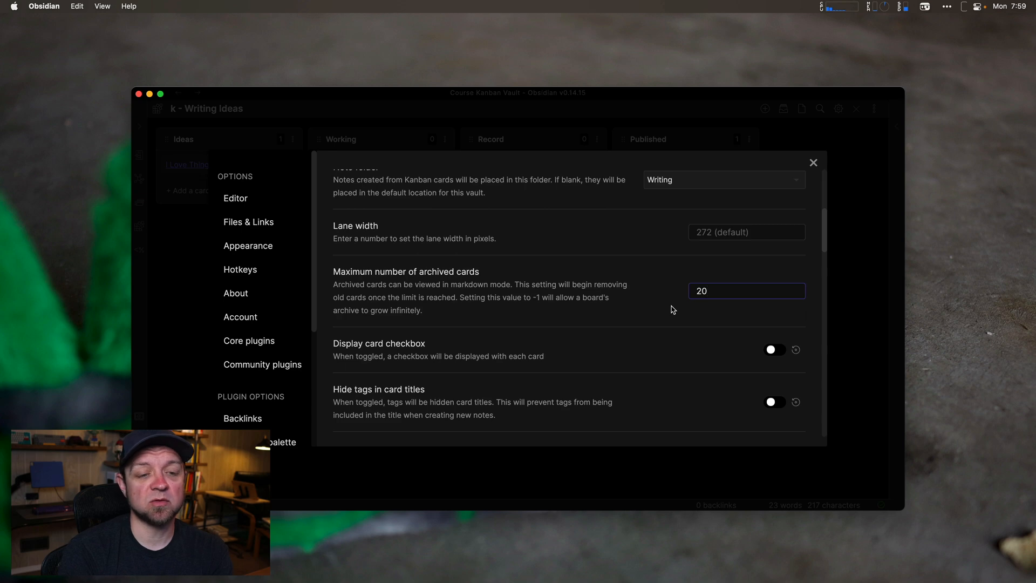
left_click(814, 163)
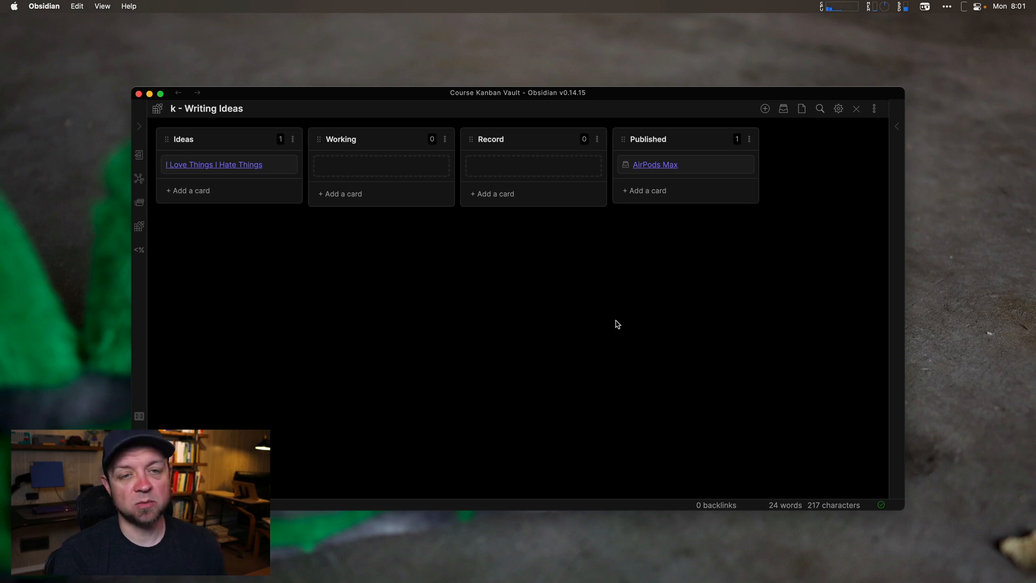
Turn on Display card checkbox in Kanban settings and return to the board.
left_click(838, 109)
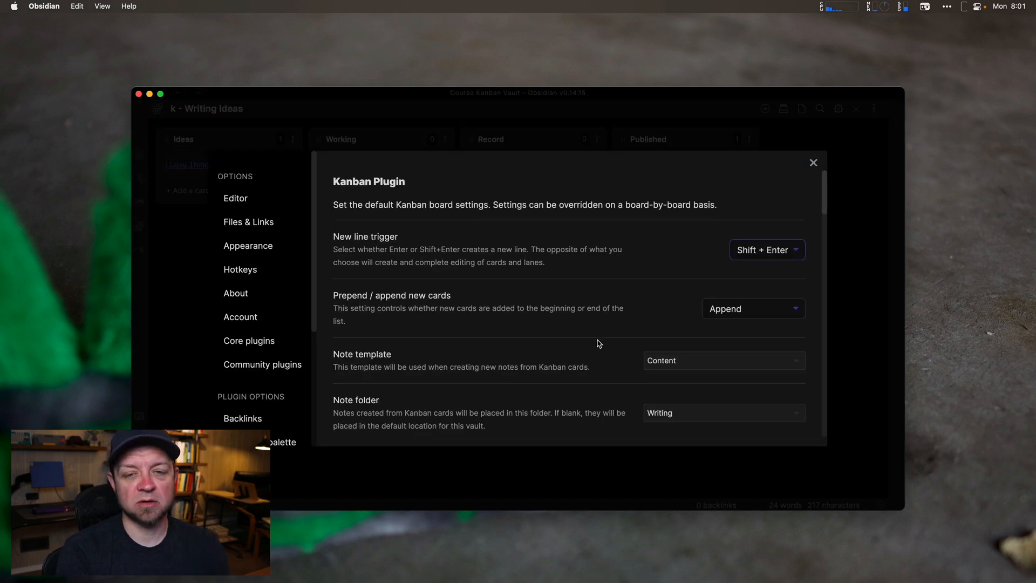
scroll("down", 3)
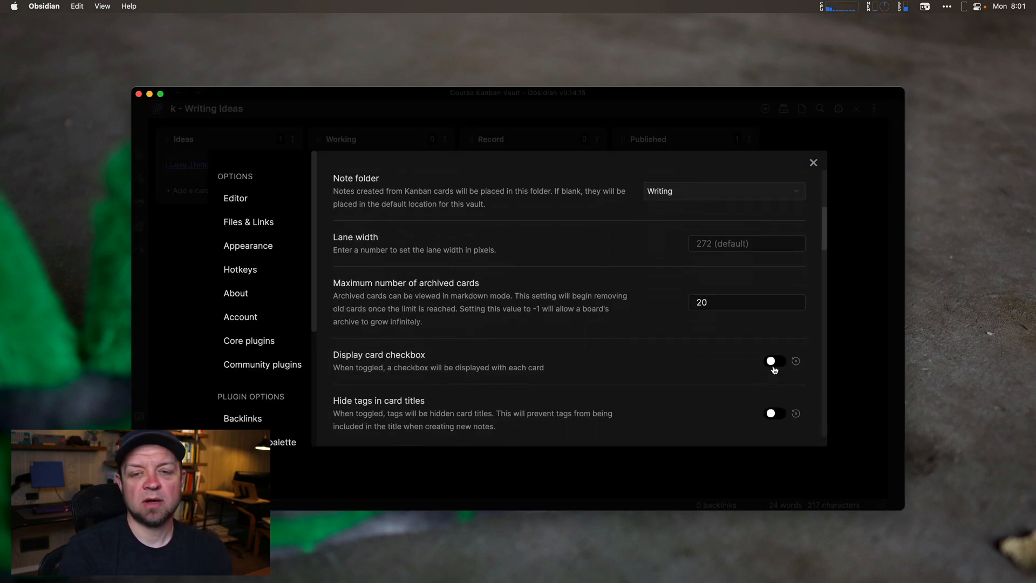
left_click(774, 361)
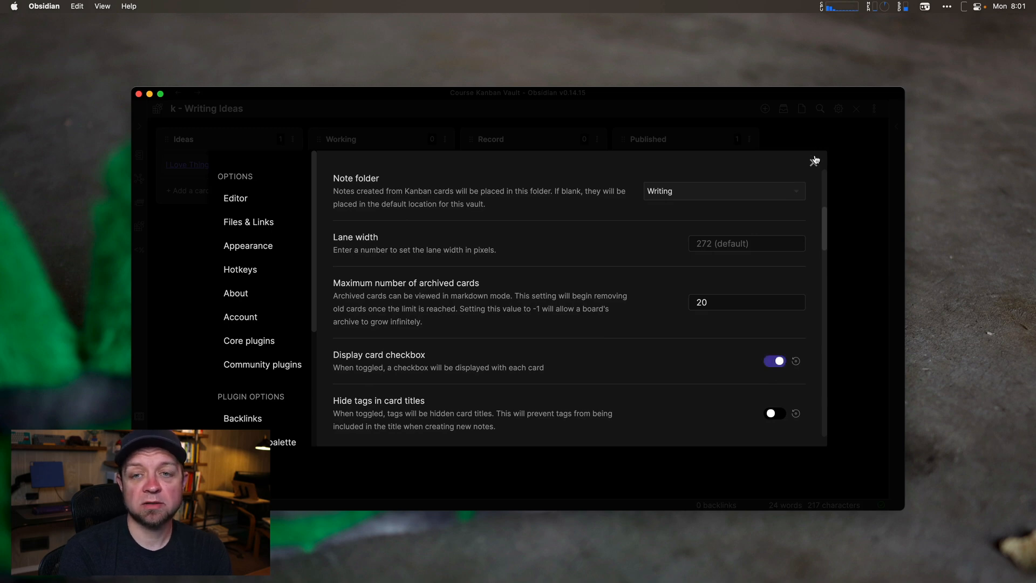
left_click(816, 161)
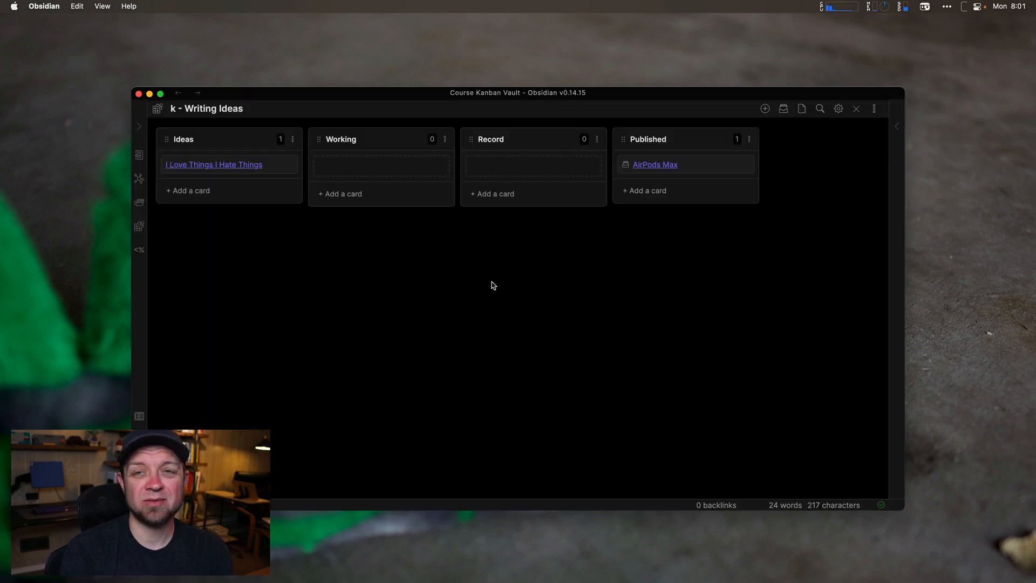
left_click(213, 165)
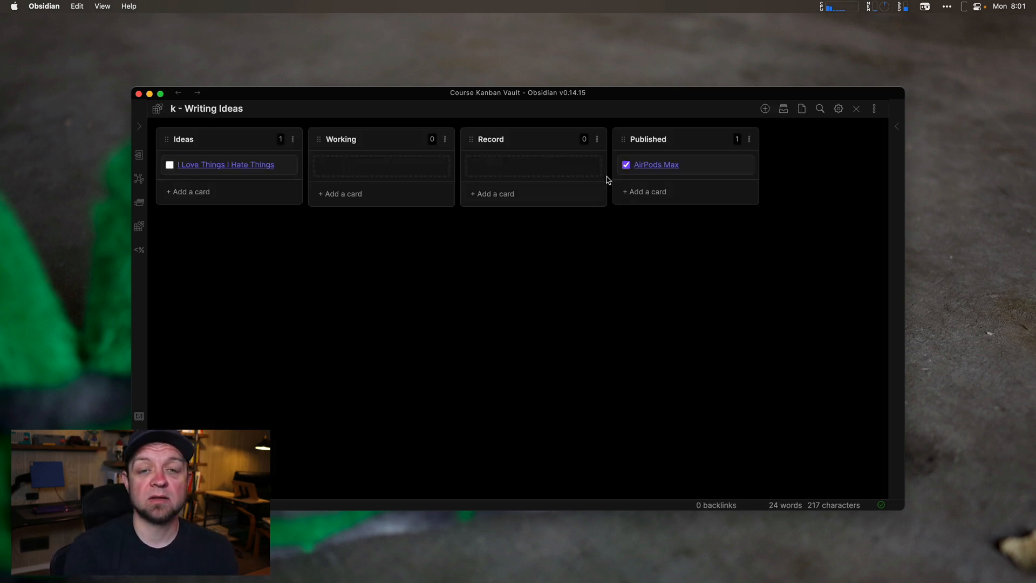
mouse_move(218, 169)
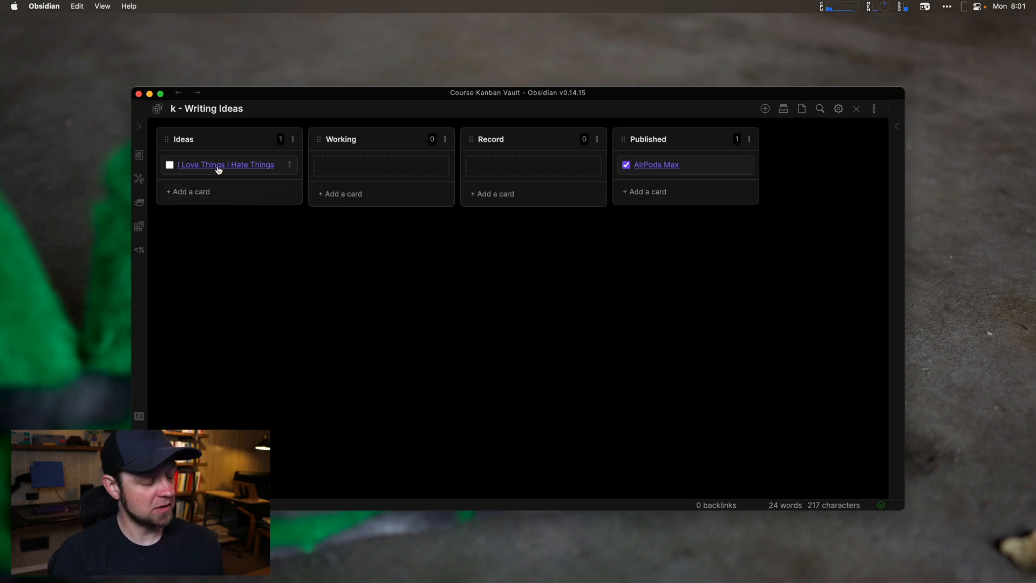
Reopen and close the Kanban settings, leaving AirPods Max in Working.
left_click(838, 109)
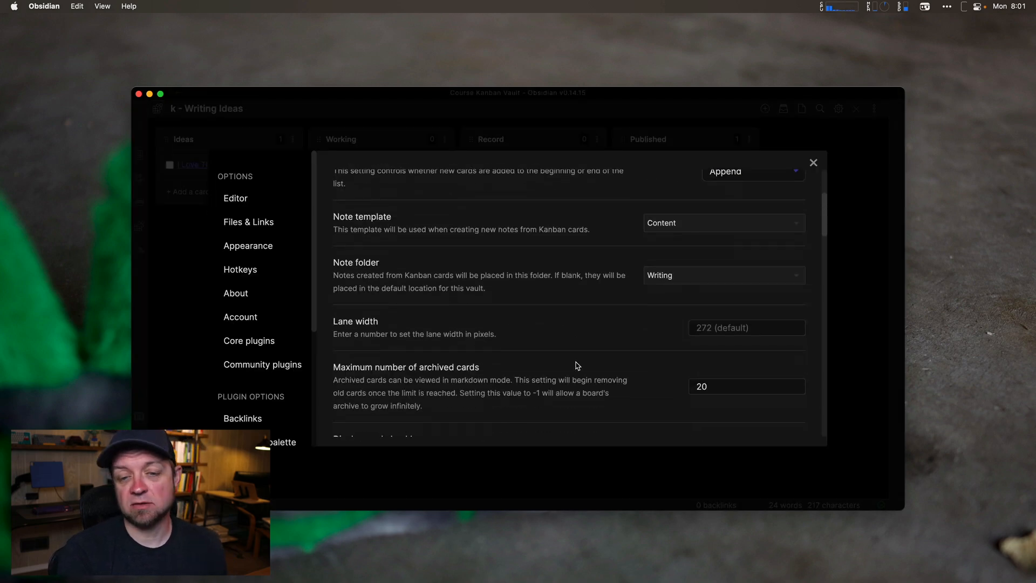
scroll("down", 3)
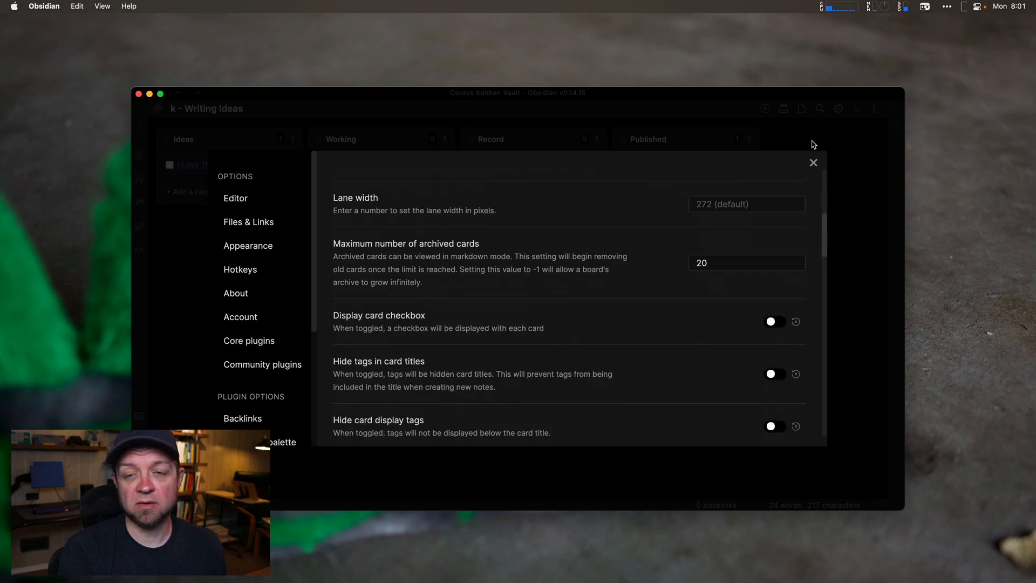
mouse_move(813, 162)
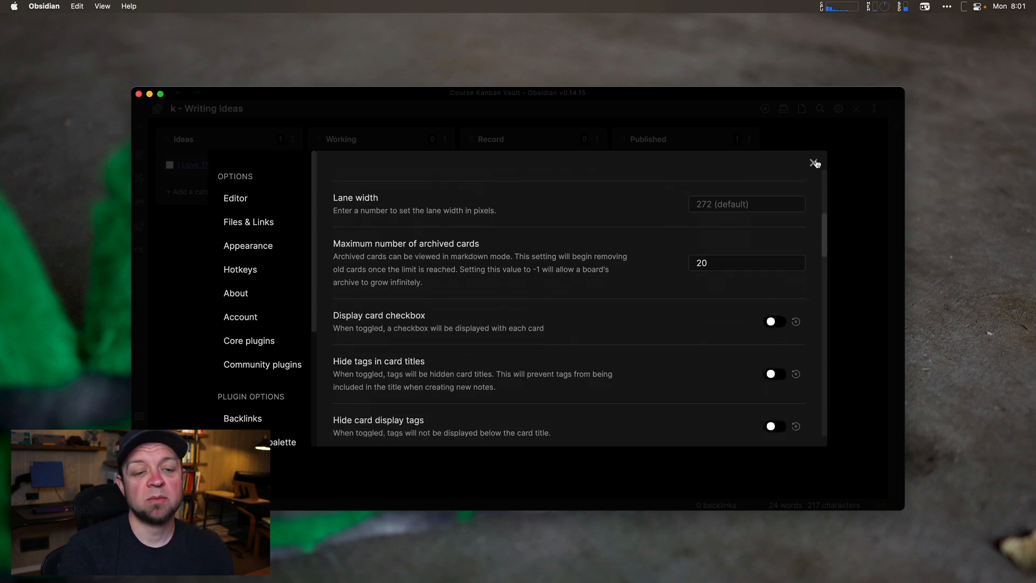
left_click(812, 162)
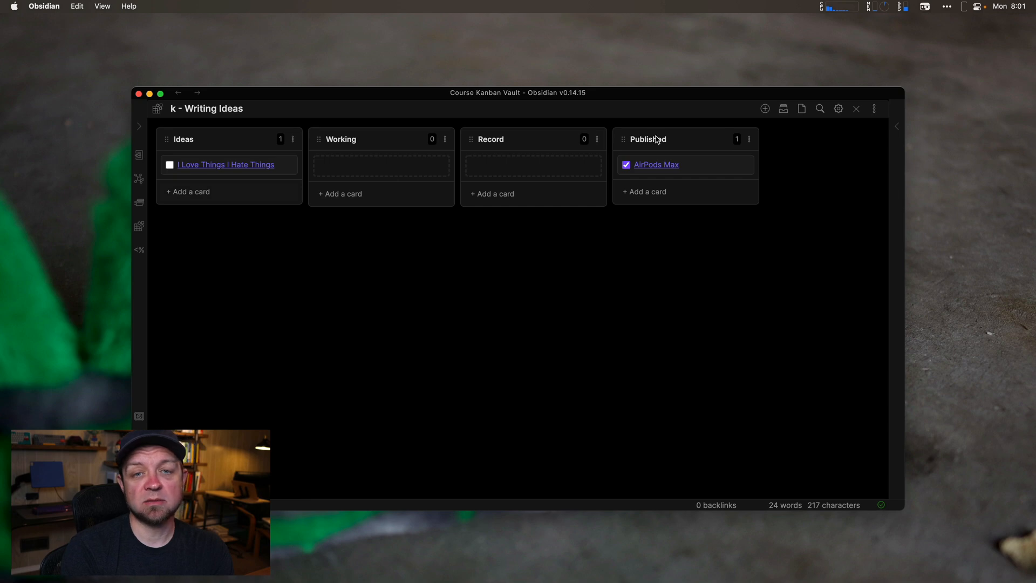
left_click(226, 165)
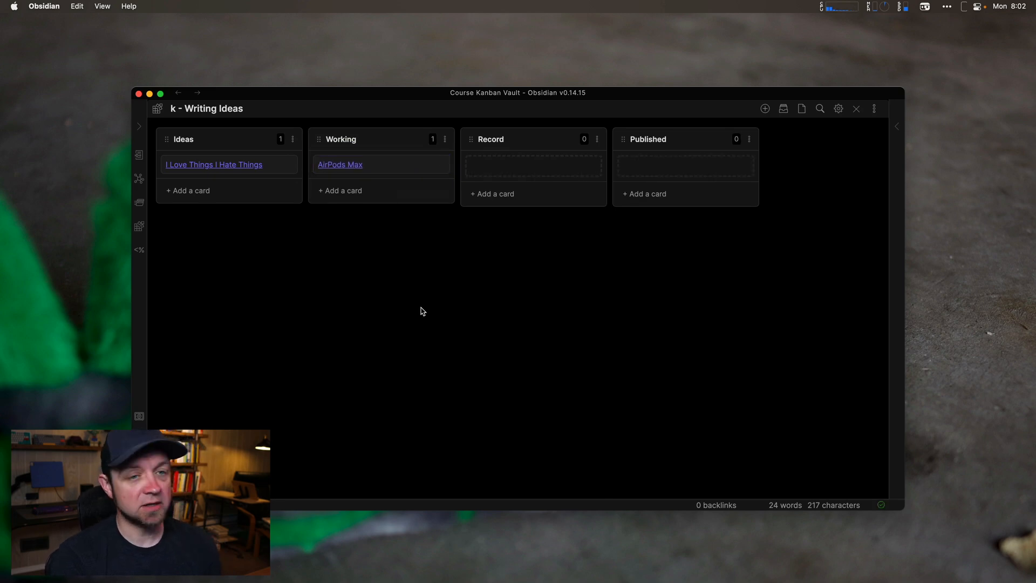
Add a new list named 'Ready to Schedule' to the Writing Ideas board.
left_click(765, 108)
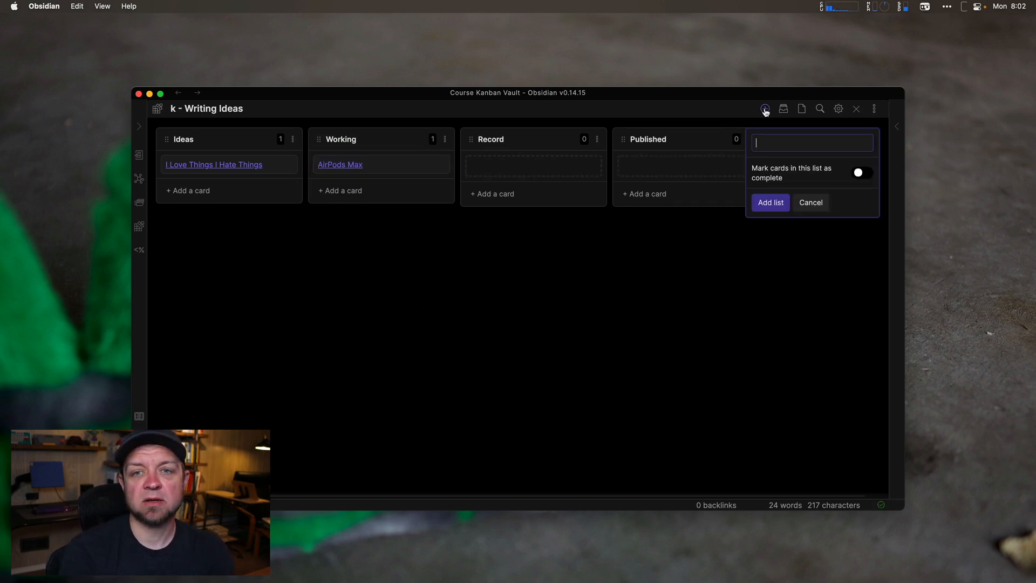
type("Ready to Sch")
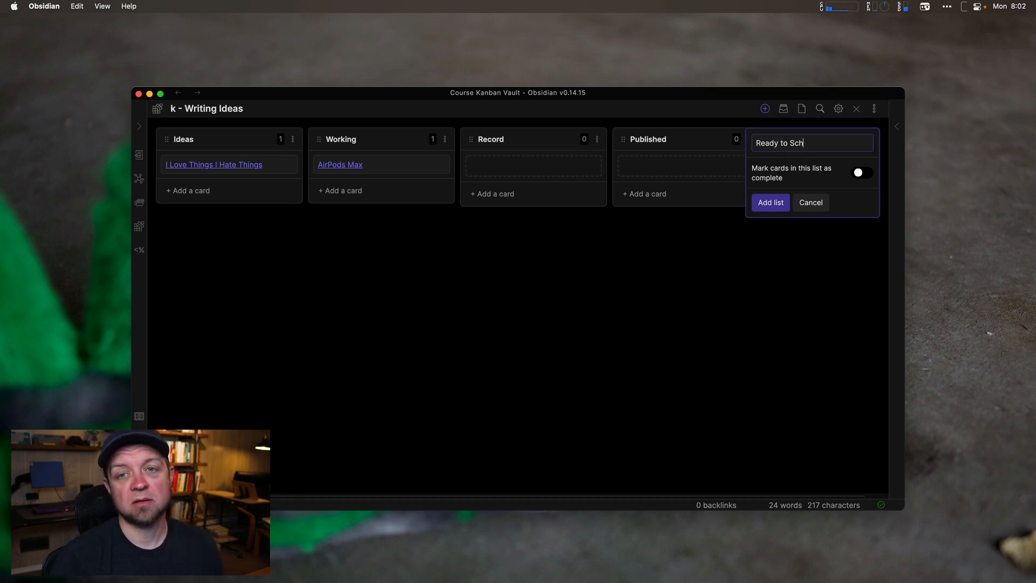
type("edule")
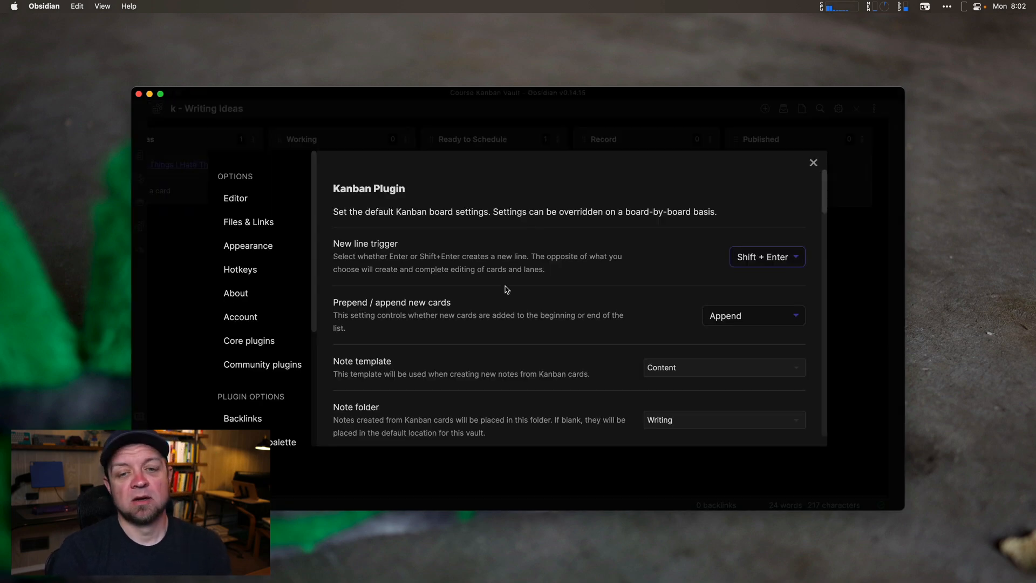
scroll("down", 3)
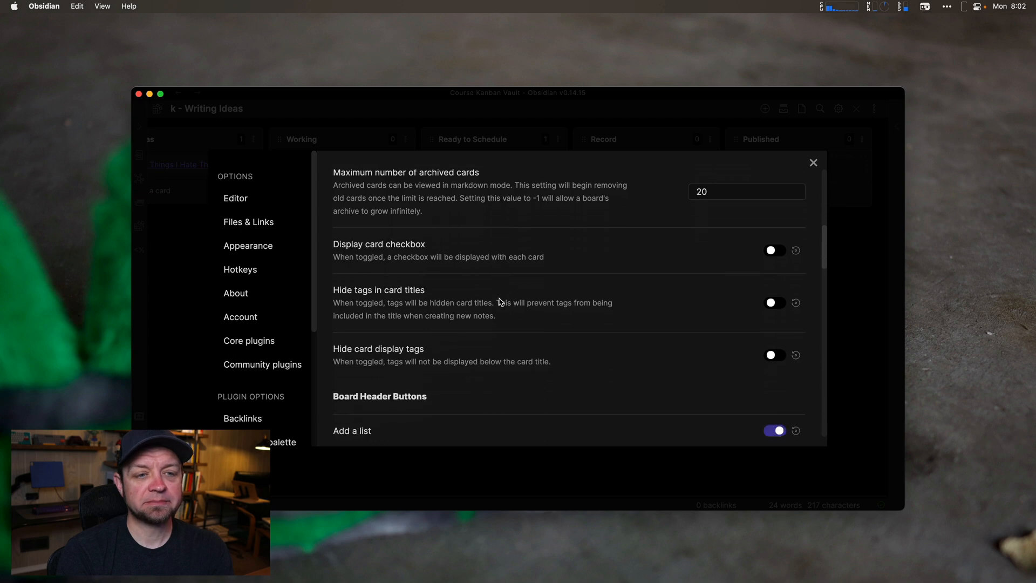
scroll("down", 3)
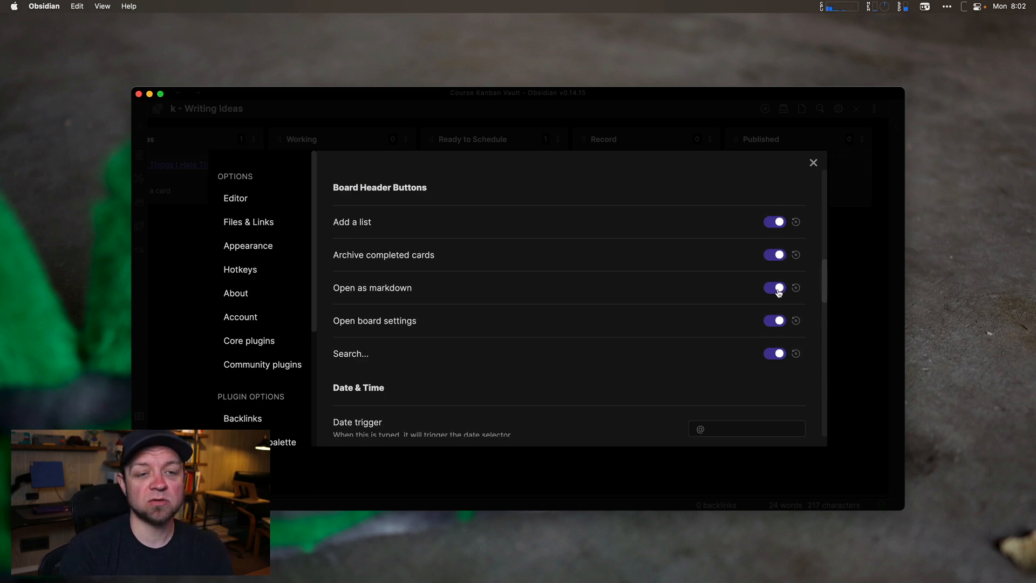
scroll("down", 3)
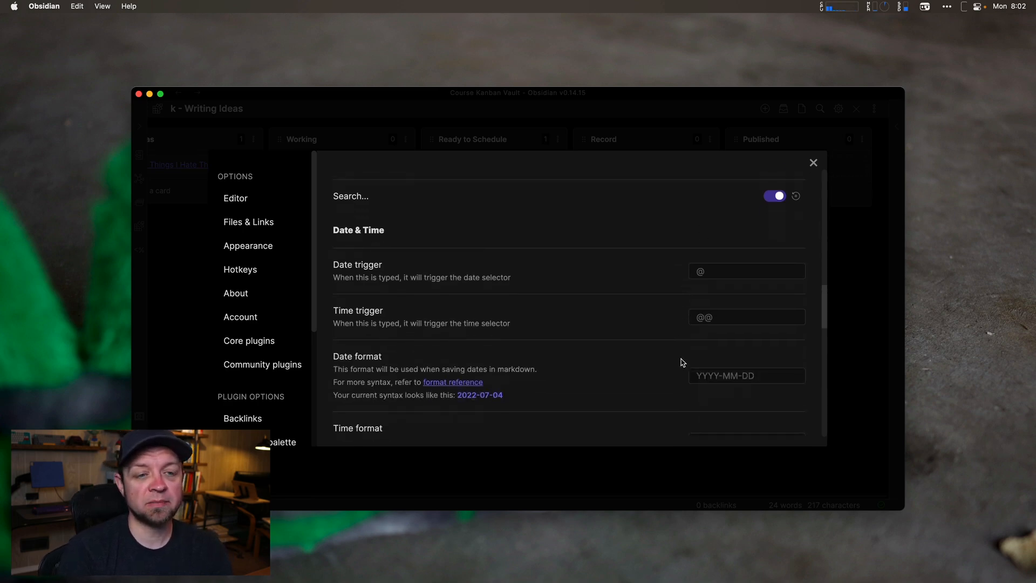
scroll("down", 3)
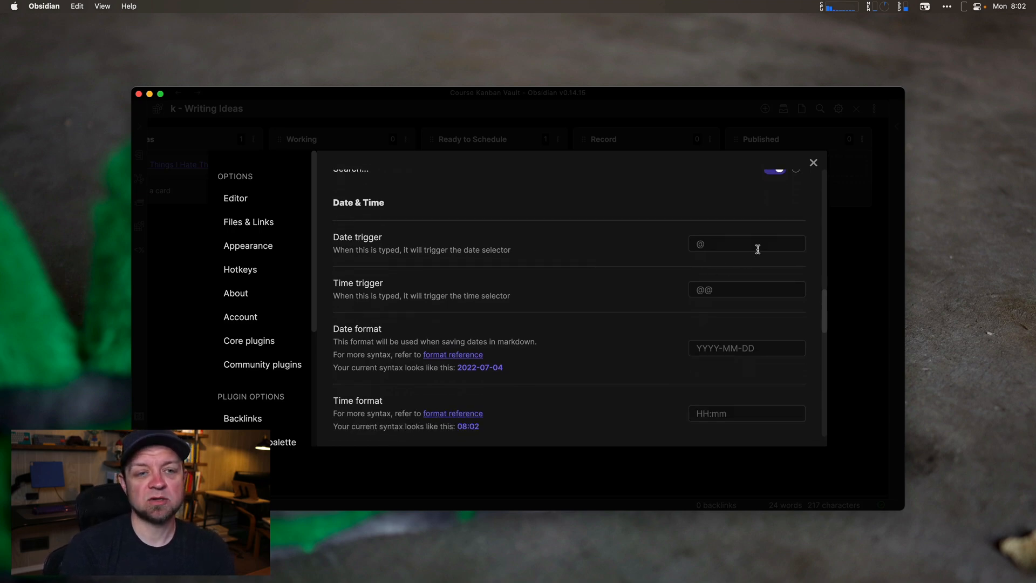
mouse_move(749, 292)
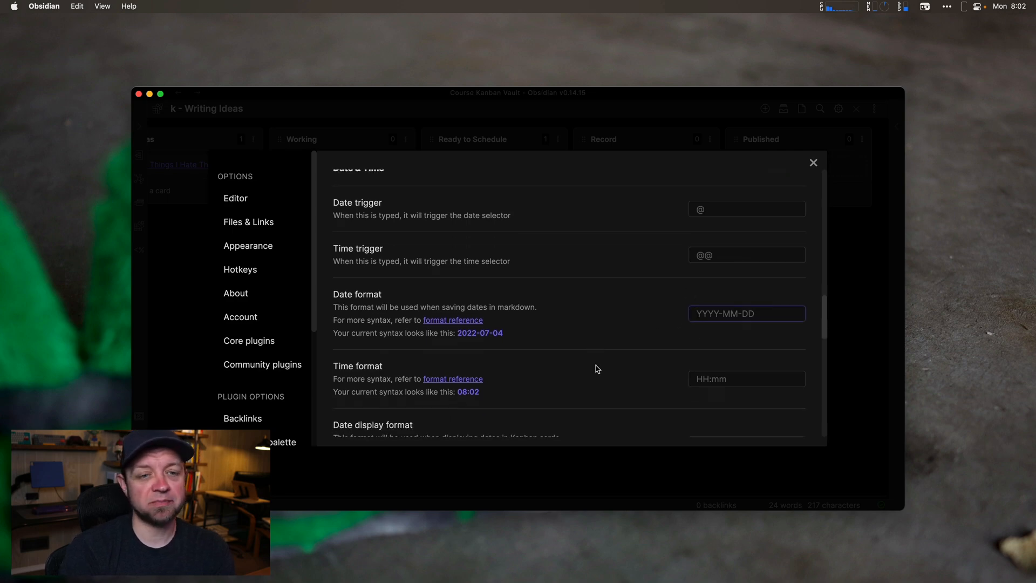
scroll("down", 3)
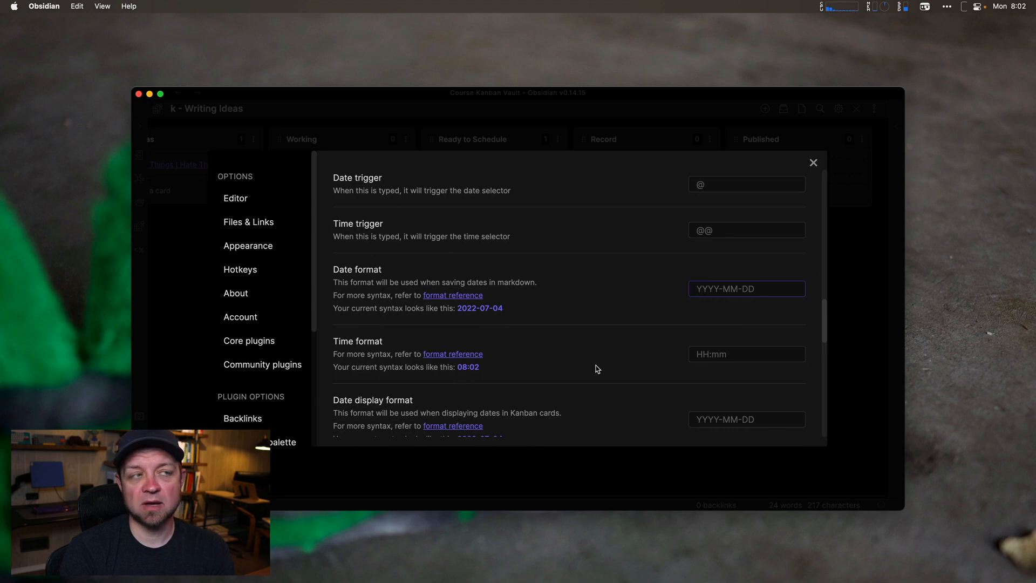
scroll("down", 3)
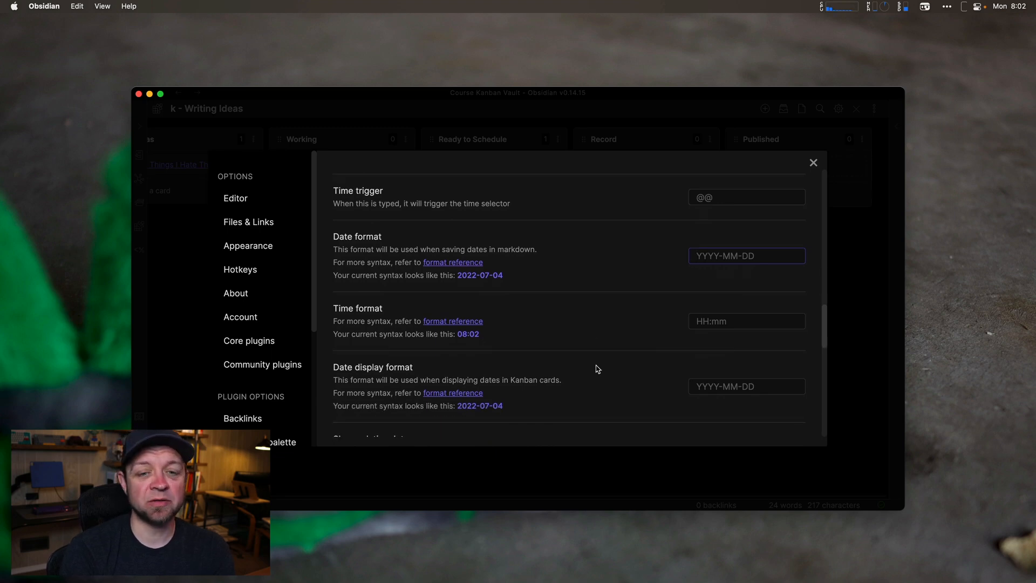
scroll("down", 3)
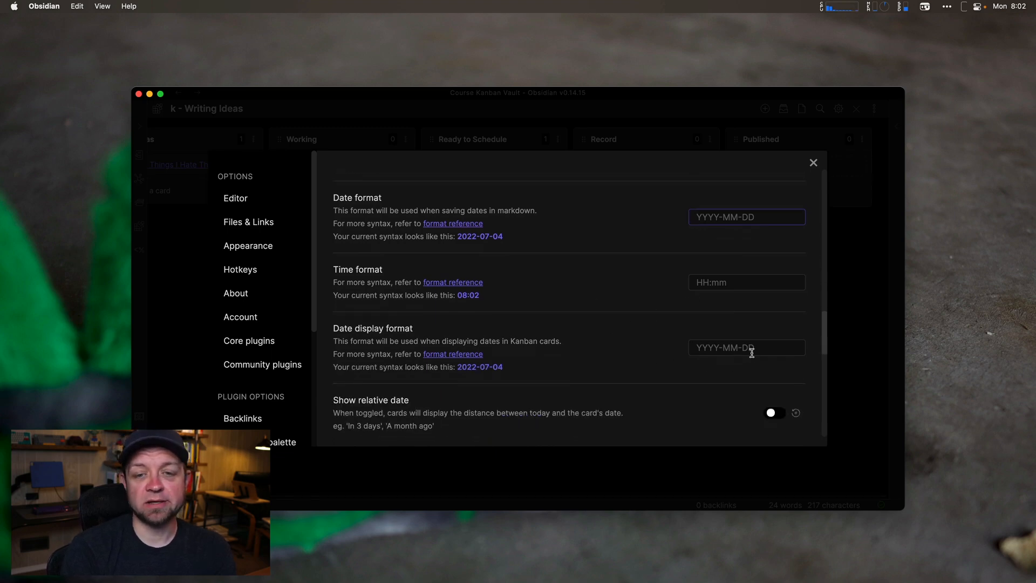
scroll("down", 3)
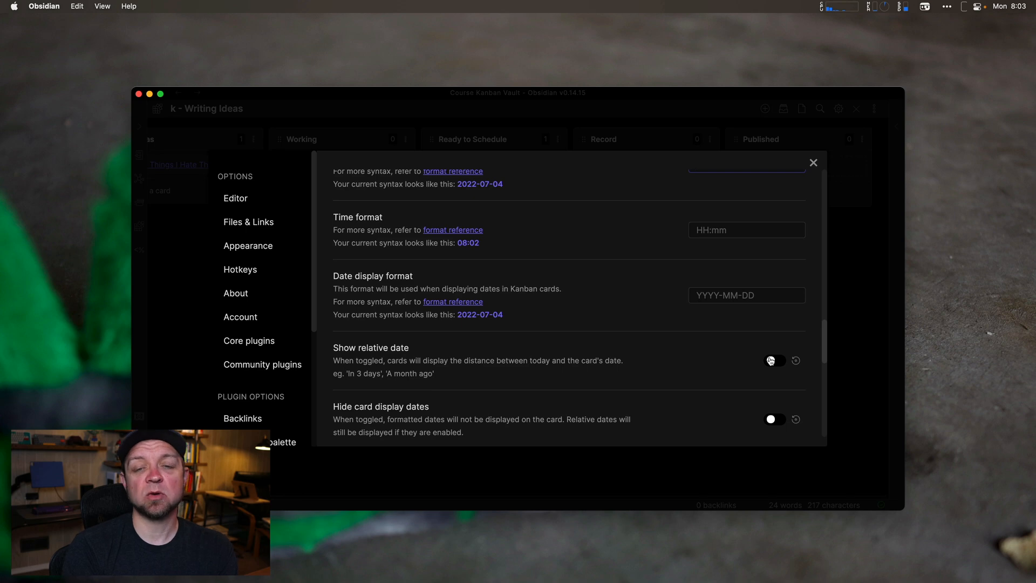
scroll("down", 3)
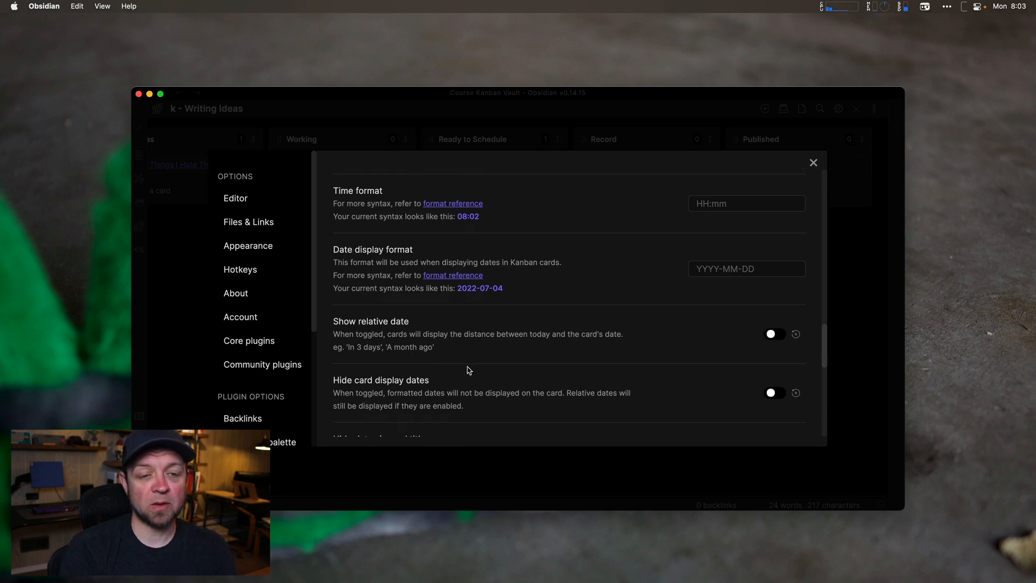
scroll("down", 3)
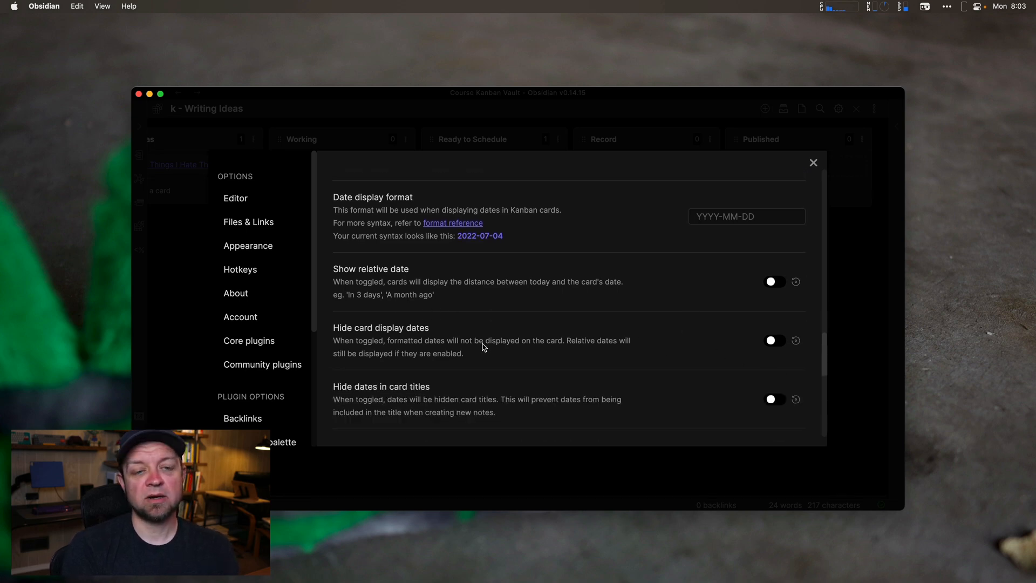
mouse_move(702, 370)
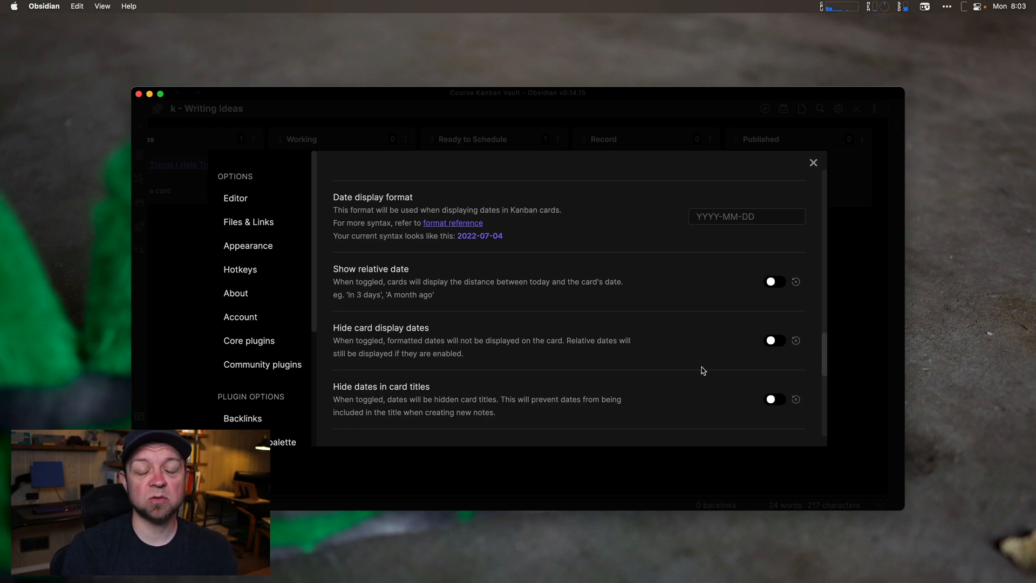
mouse_move(537, 422)
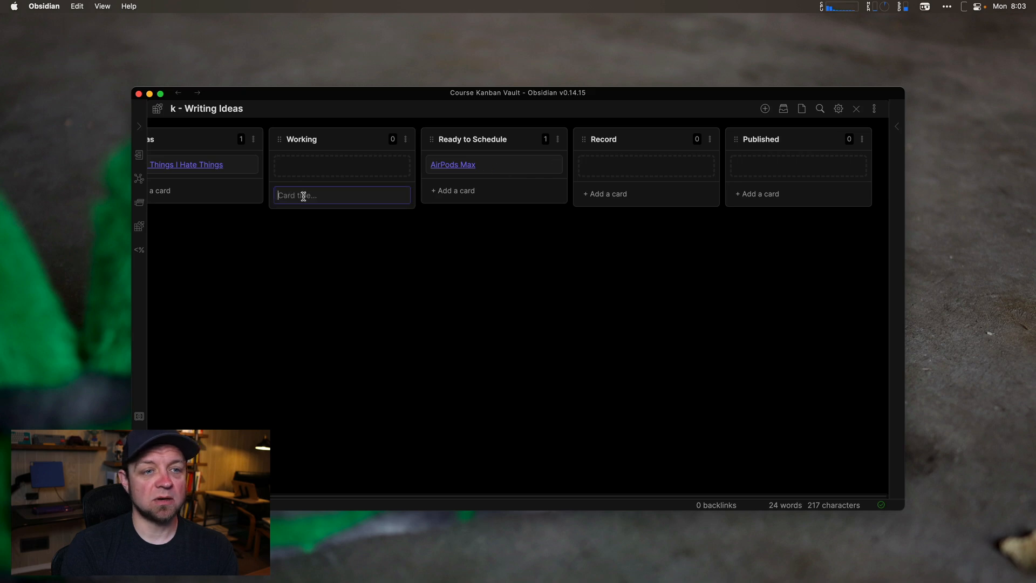
Add 'New card' to the Working list and date it 2022-07-08.
type("New card")
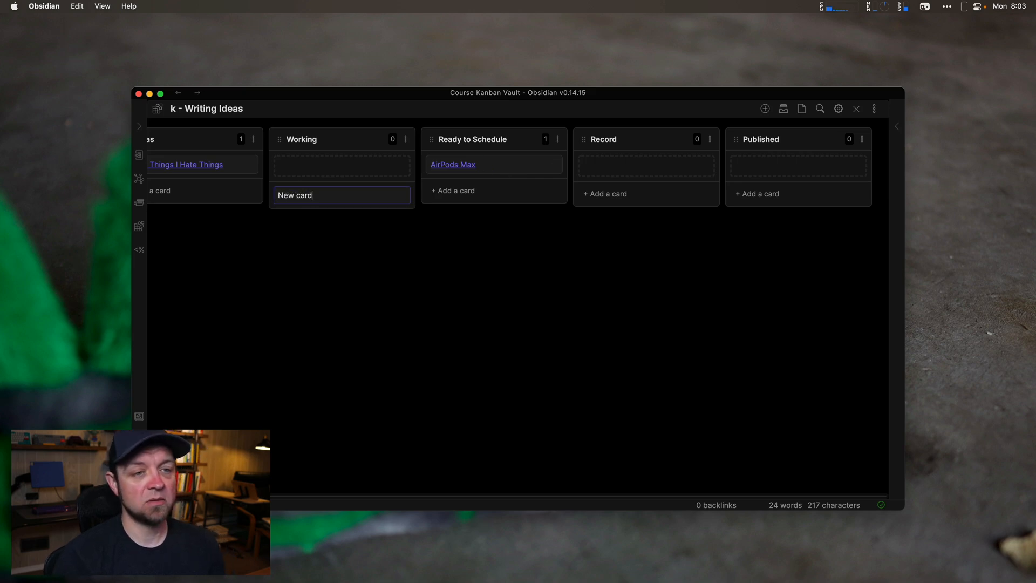
left_click(404, 165)
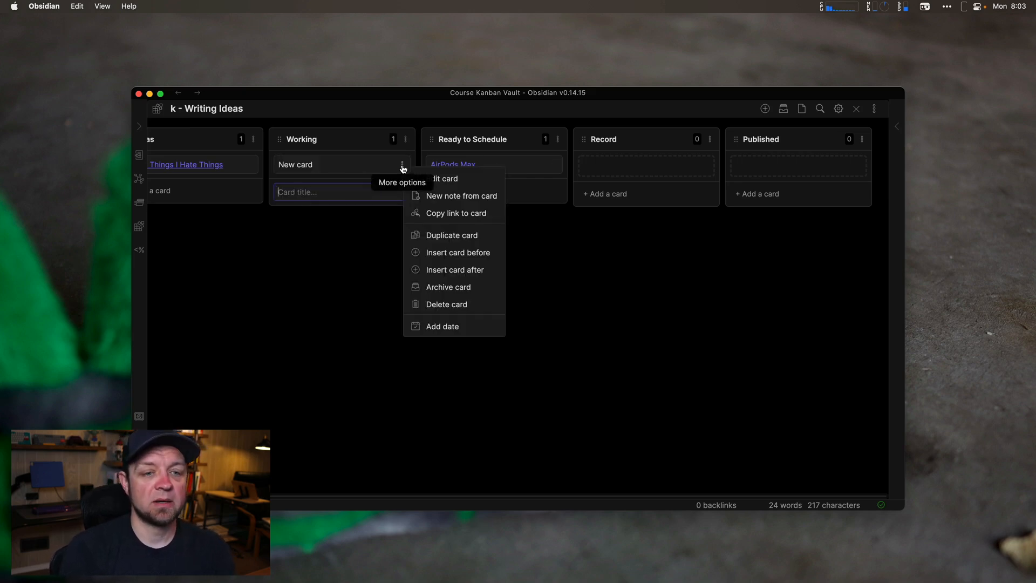
mouse_move(462, 243)
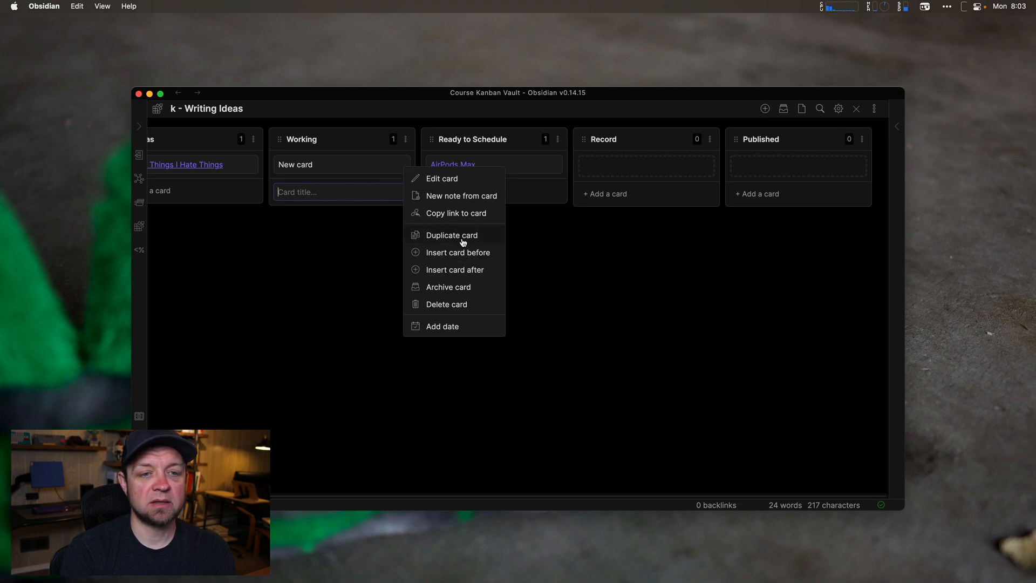
mouse_move(449, 326)
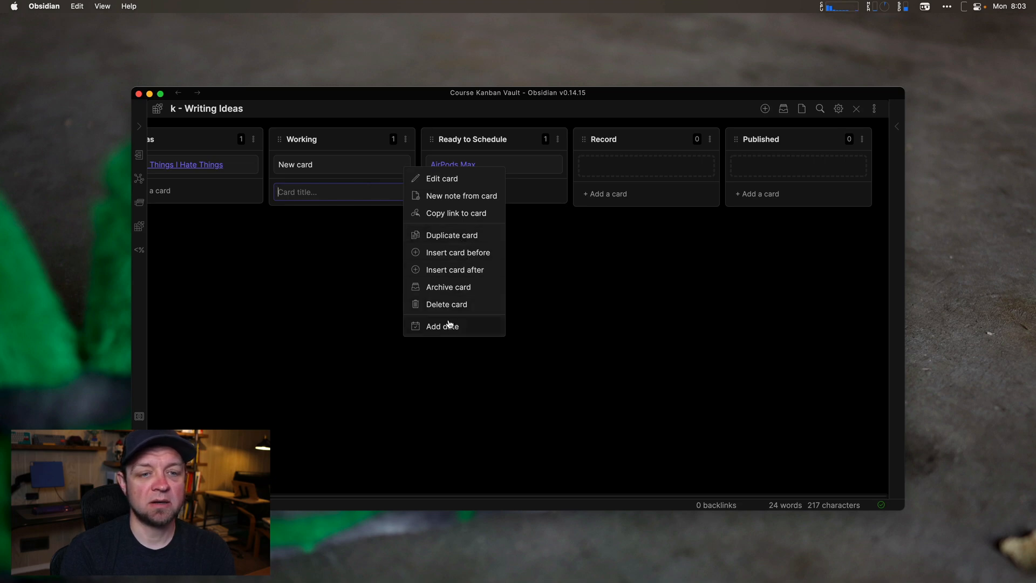
left_click(442, 326)
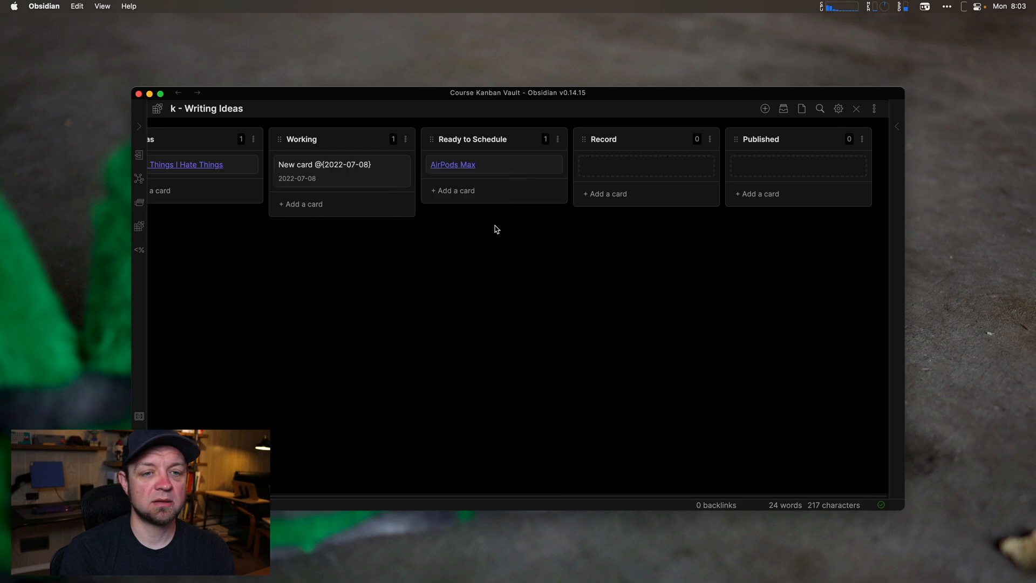
mouse_move(404, 166)
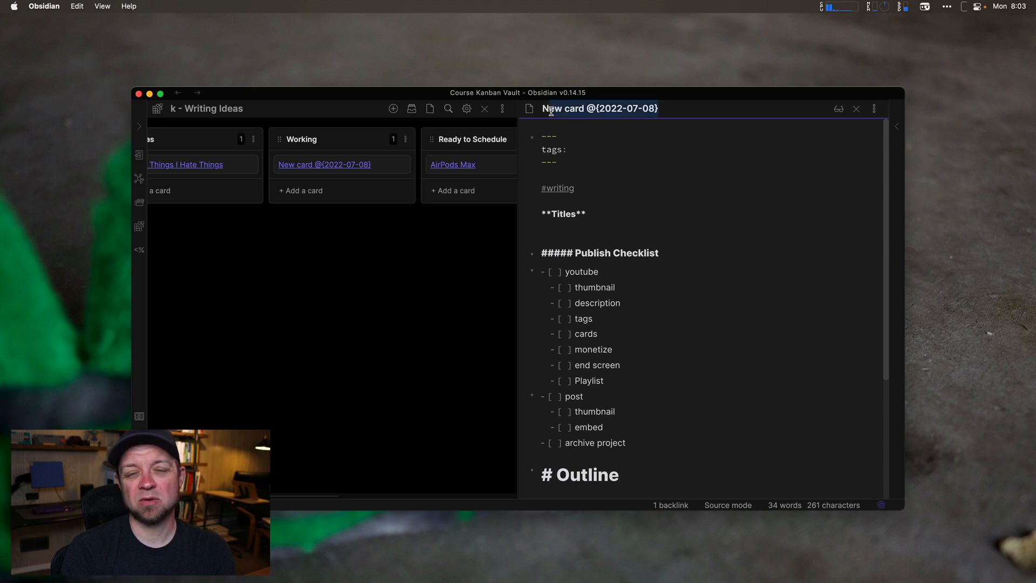
Delete the New card's note with 'Delete current file' and close the empty pane.
left_click(545, 239)
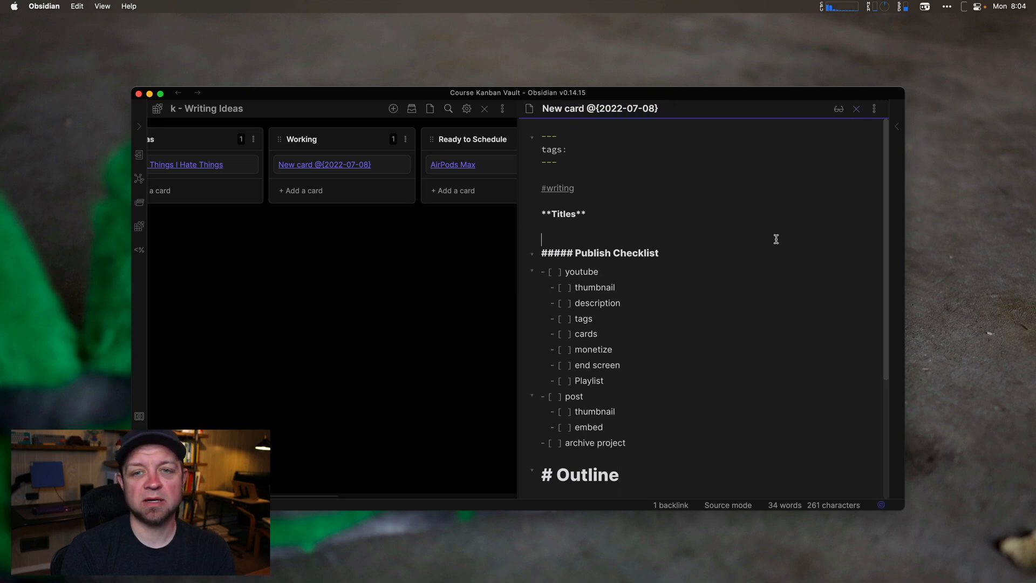
type("delet")
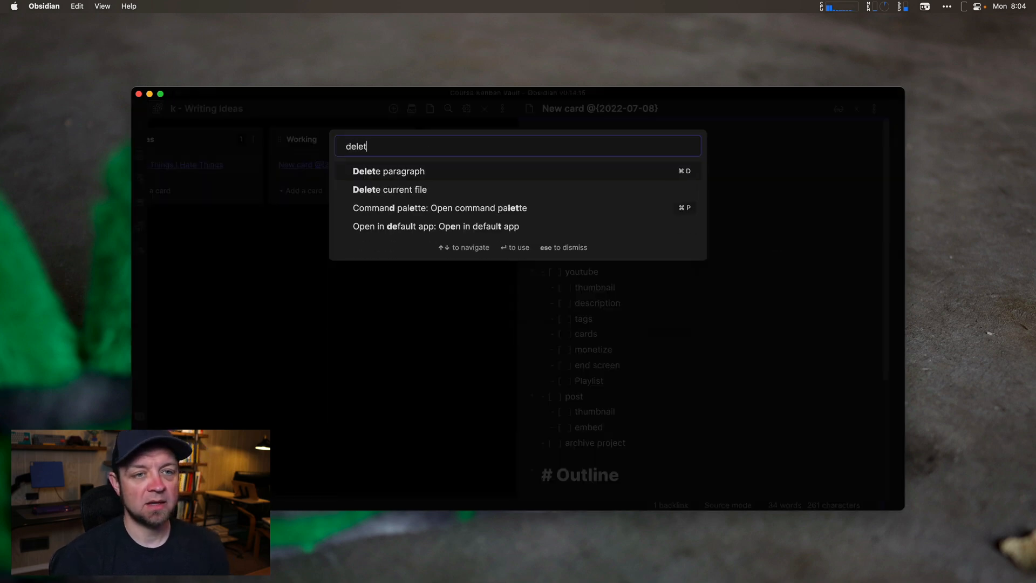
left_click(390, 189)
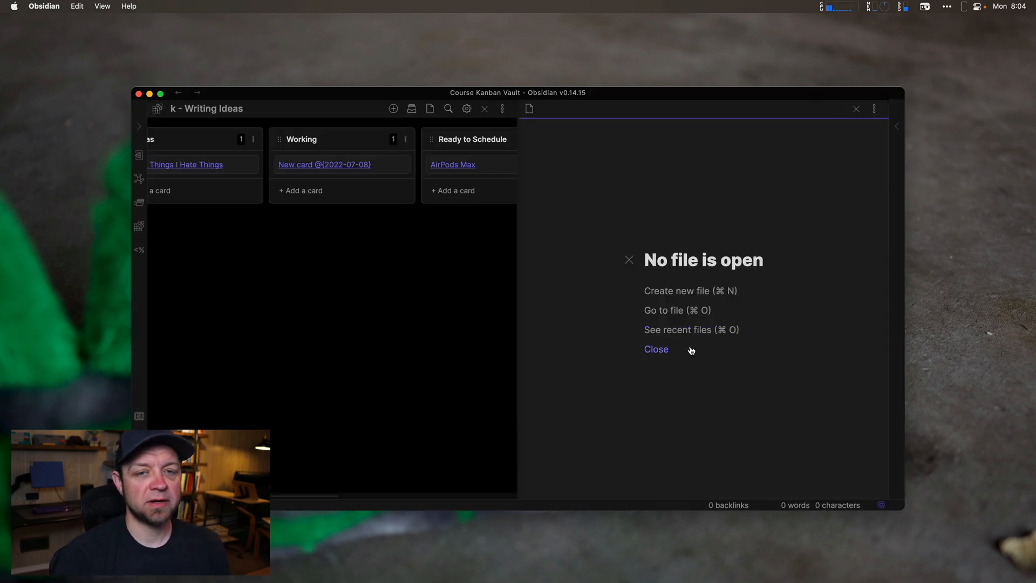
left_click(656, 349)
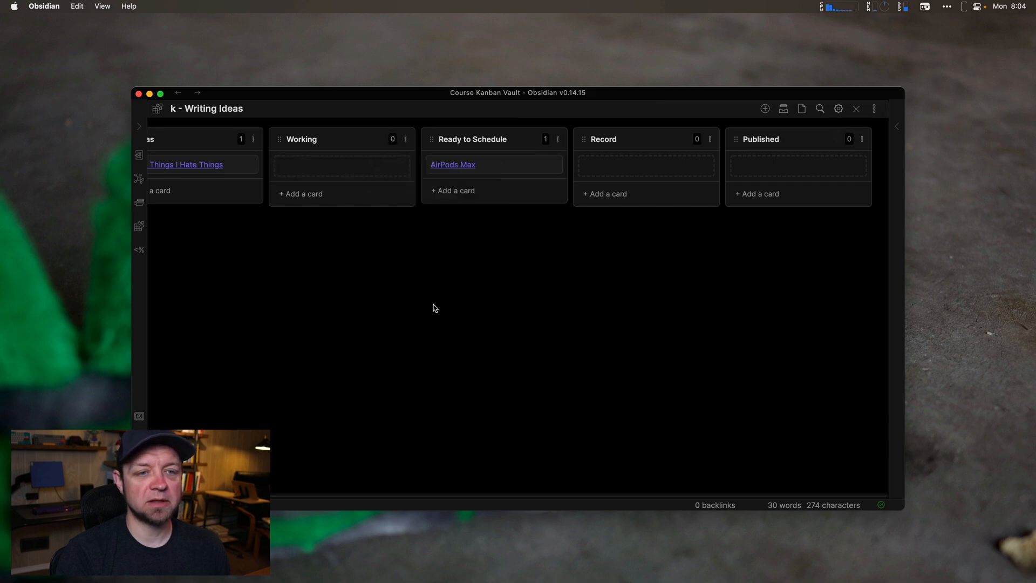
left_click(838, 108)
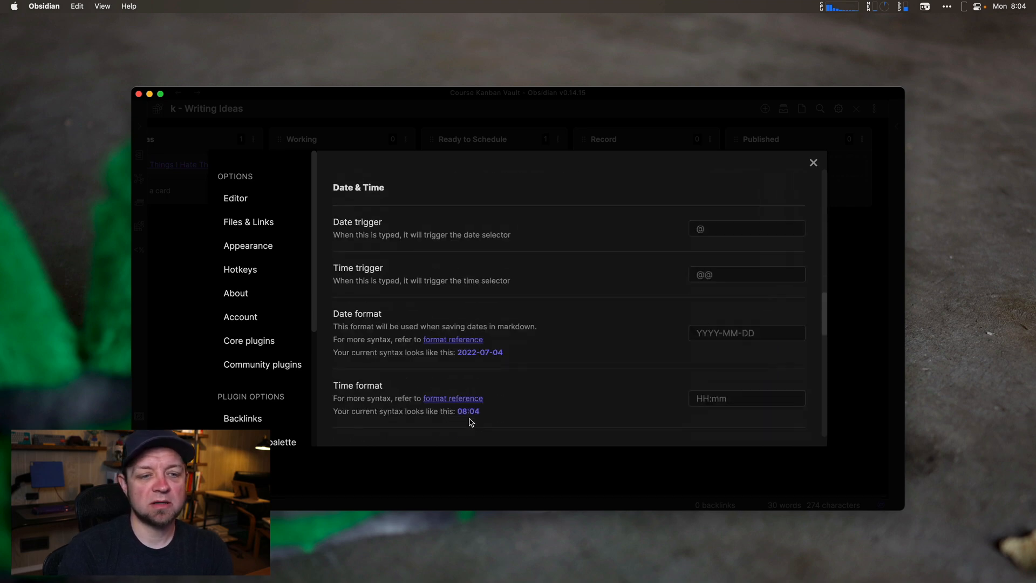
Turn on 'Hide dates in card titles' under Date & Time, then close the board settings.
scroll("down", 3)
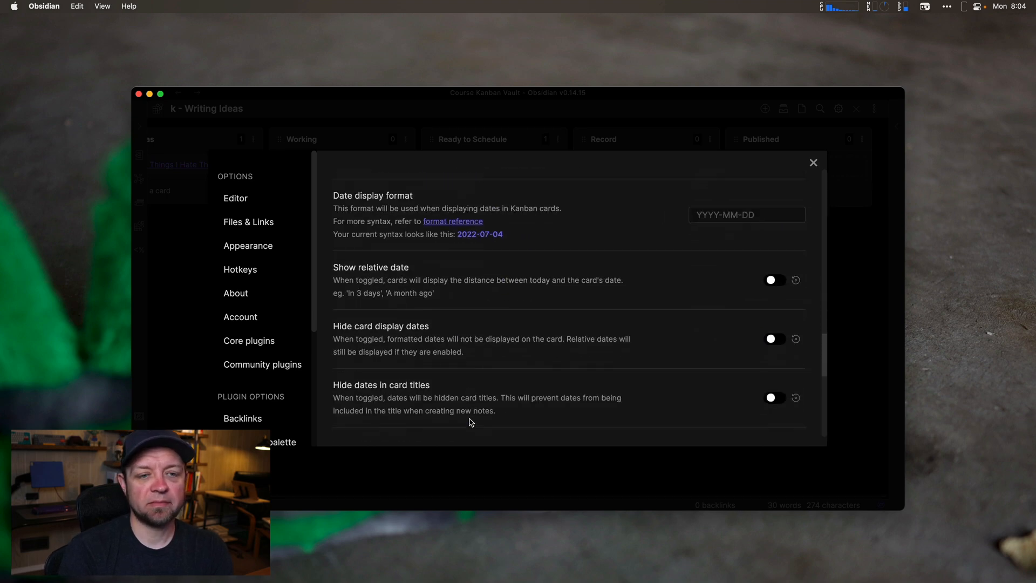
scroll("down", 3)
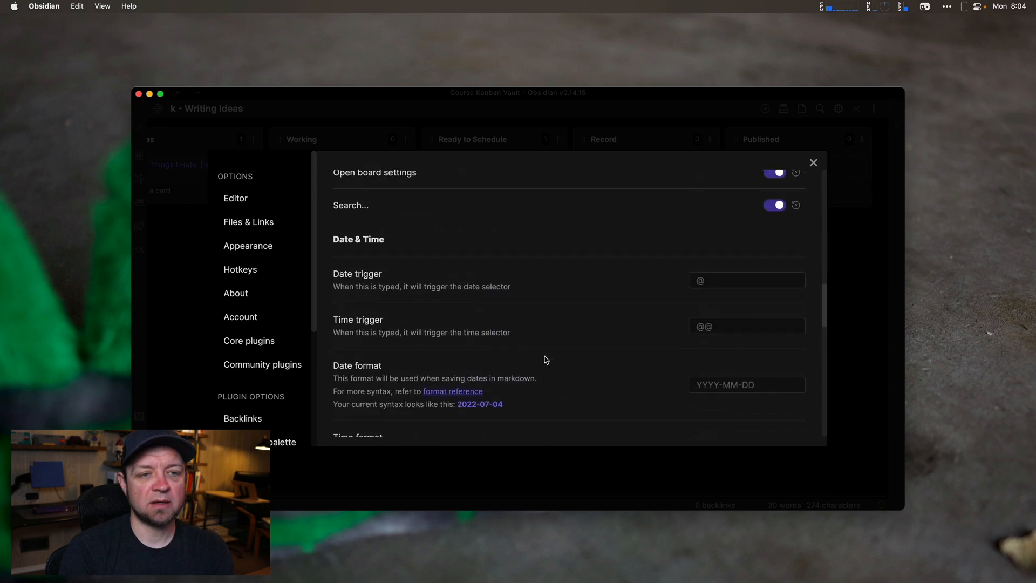
scroll("down", 3)
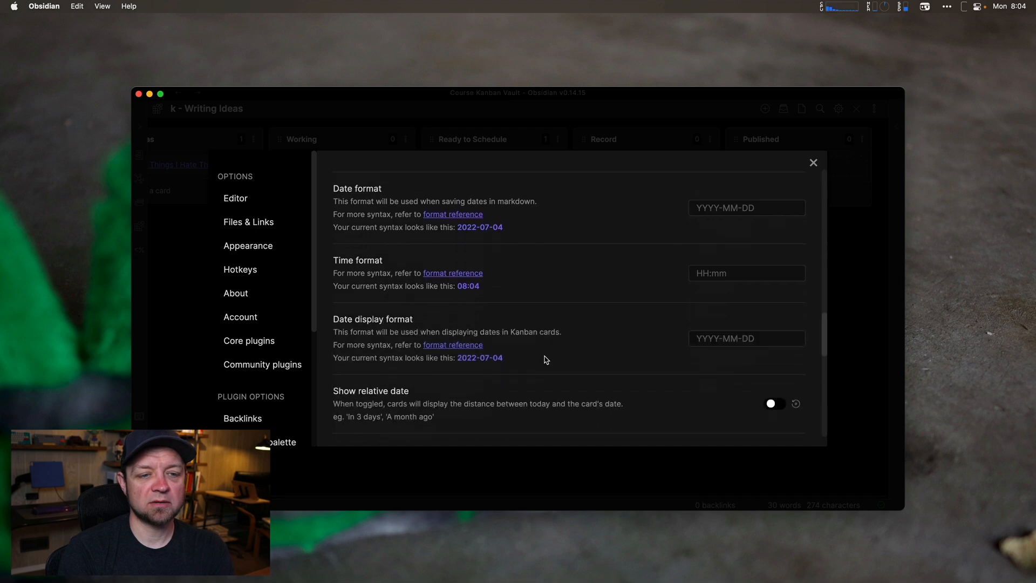
scroll("down", 3)
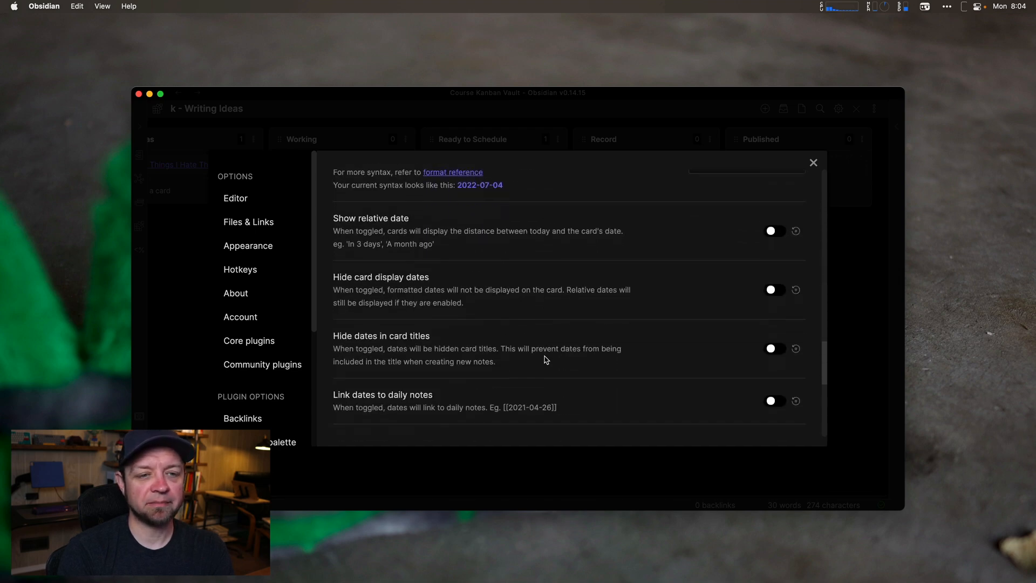
mouse_move(542, 352)
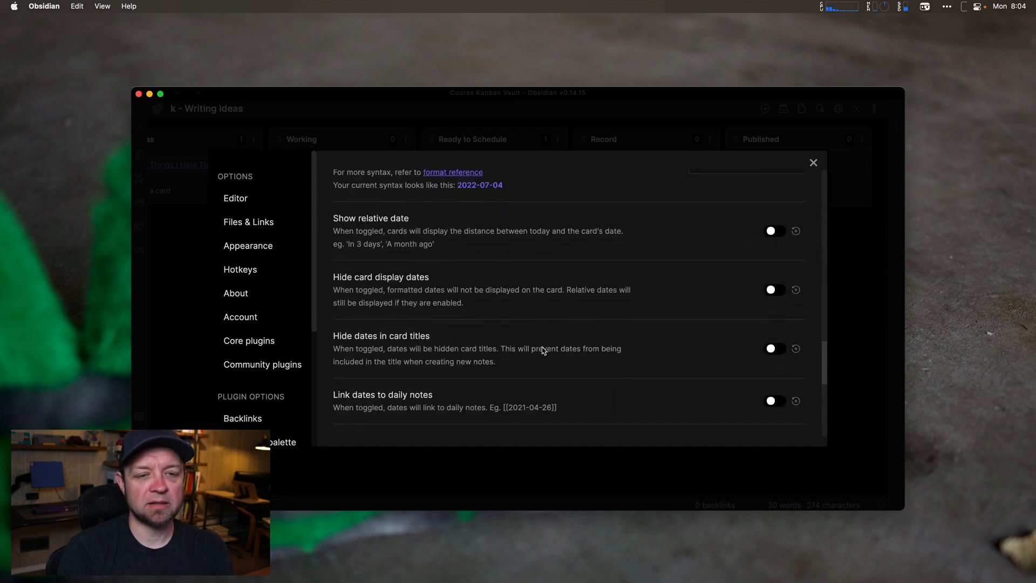
left_click(775, 349)
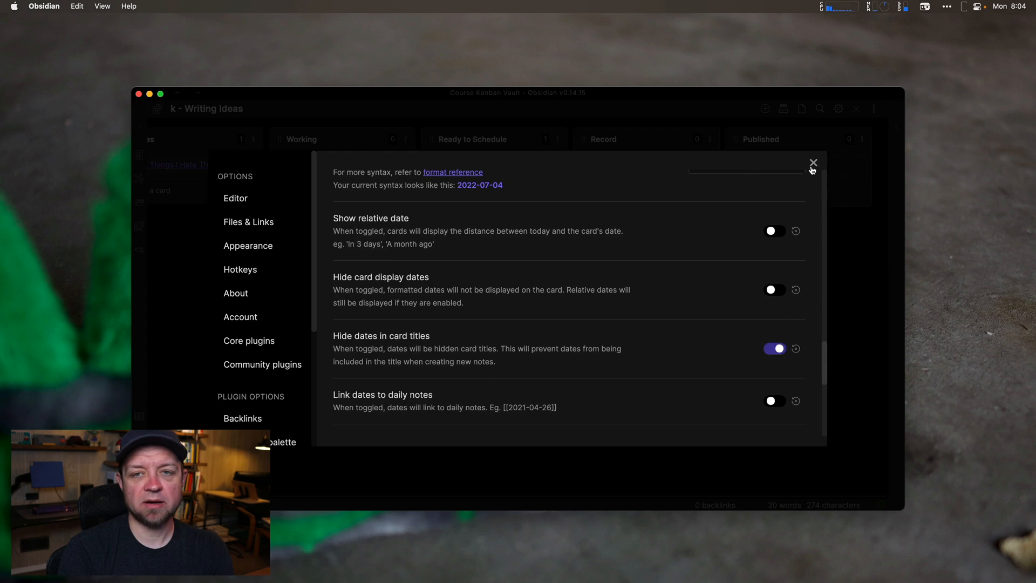
left_click(814, 163)
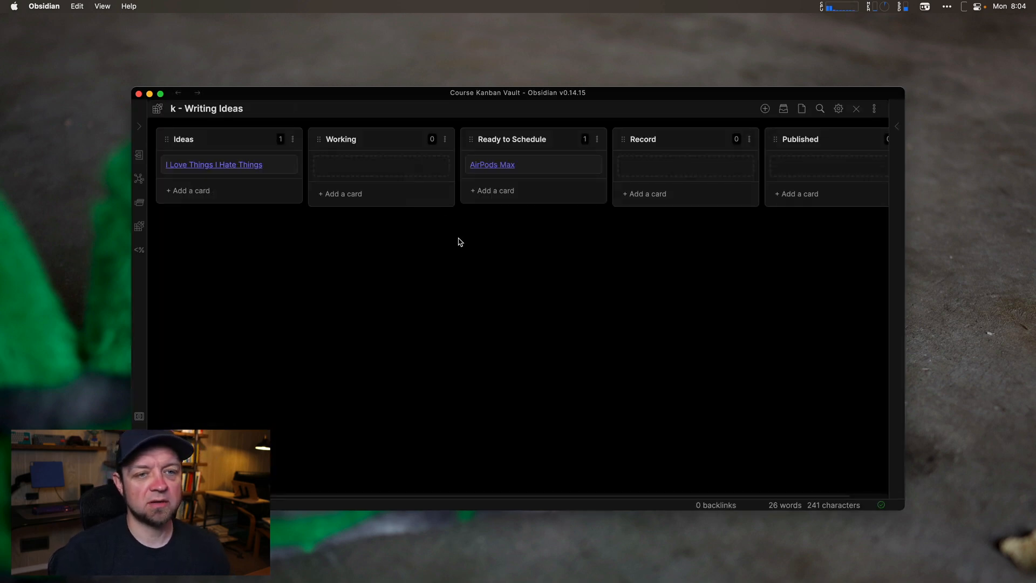
Delete the 'New card with date' test card from Working and reopen the board settings.
type("New card with date")
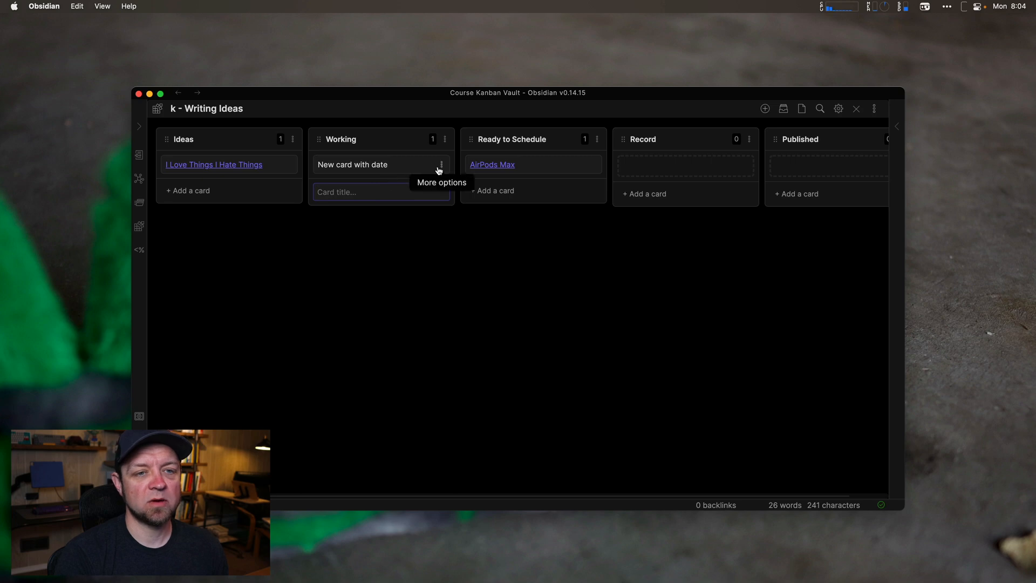
left_click(440, 165)
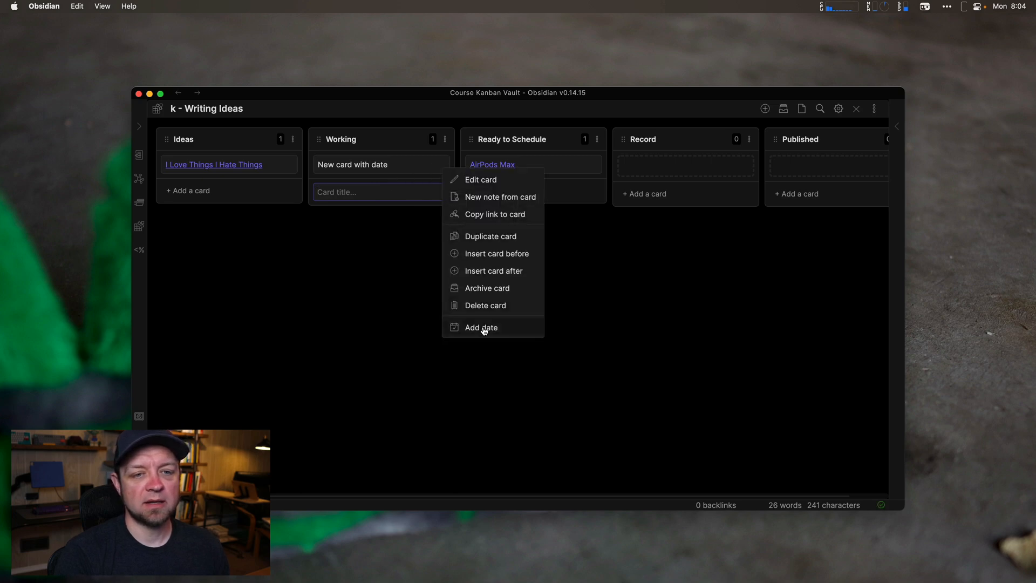
left_click(481, 328)
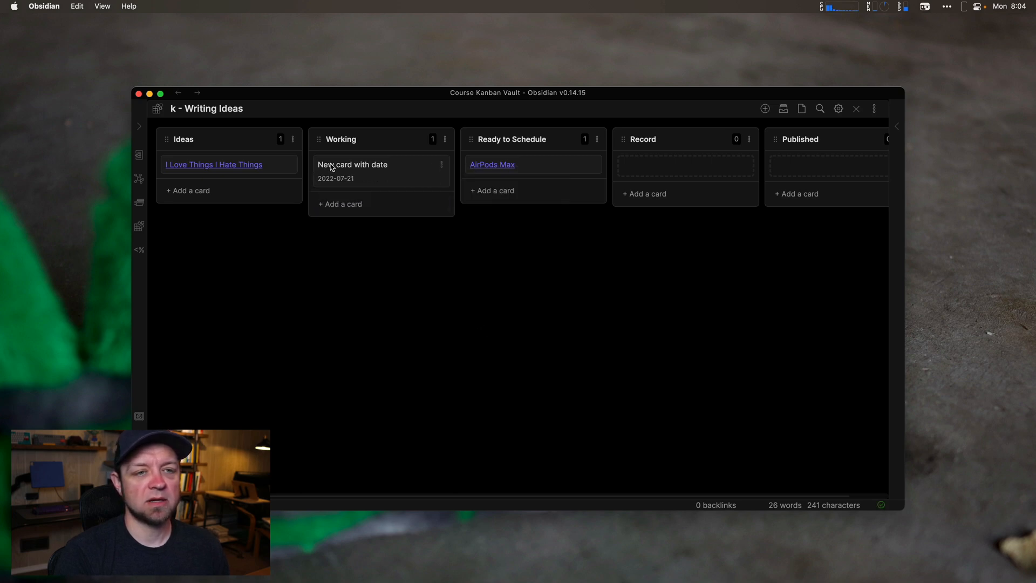
left_click(441, 165)
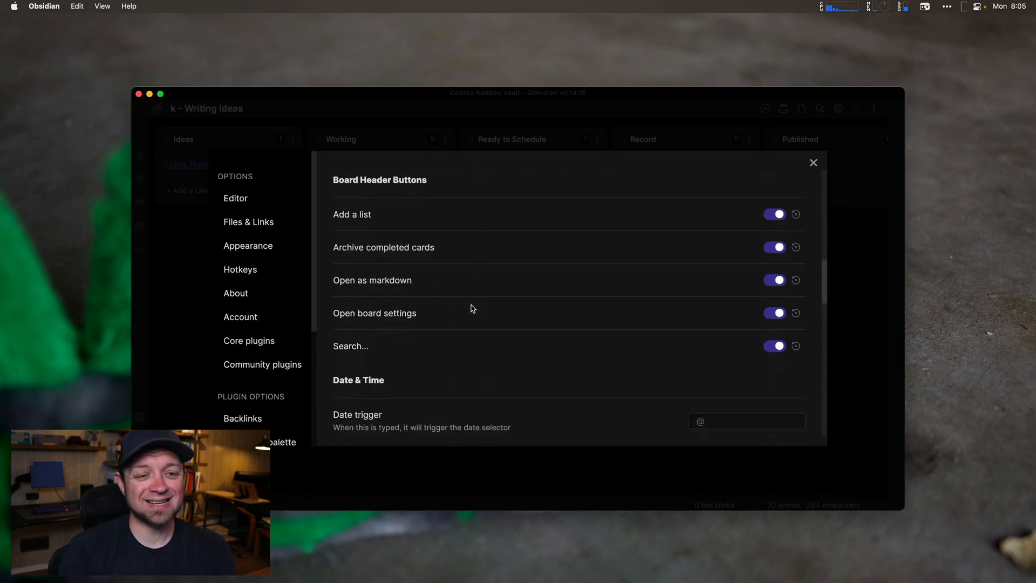
Enable date and time on archived cards with '-' as the separator.
scroll("down", 3)
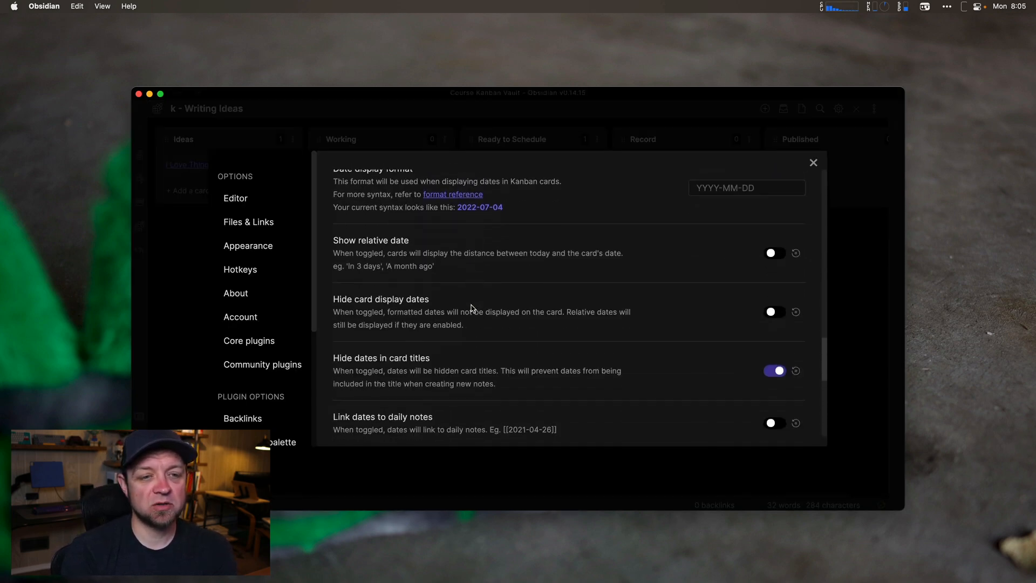
scroll("down", 3)
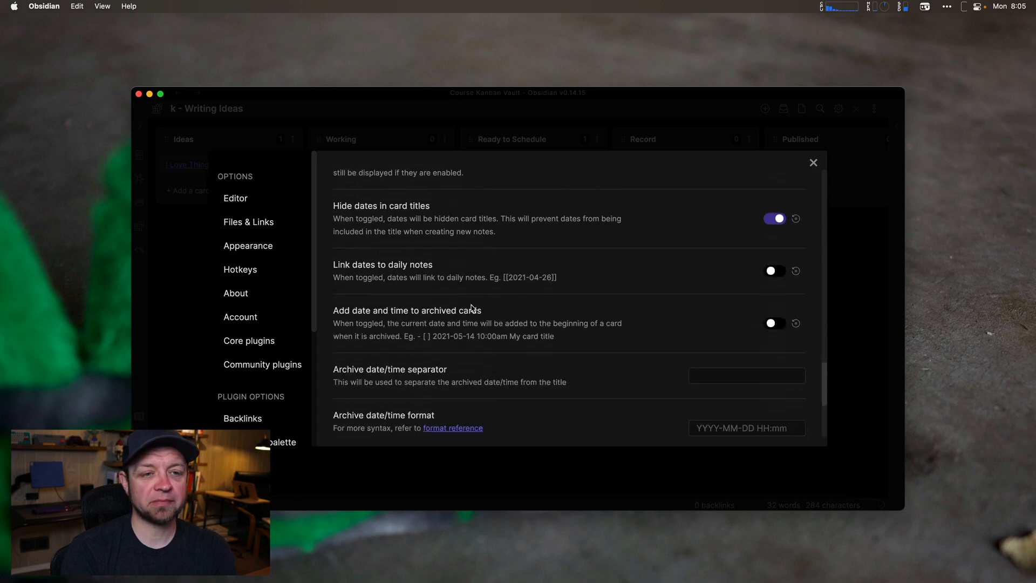
mouse_move(566, 280)
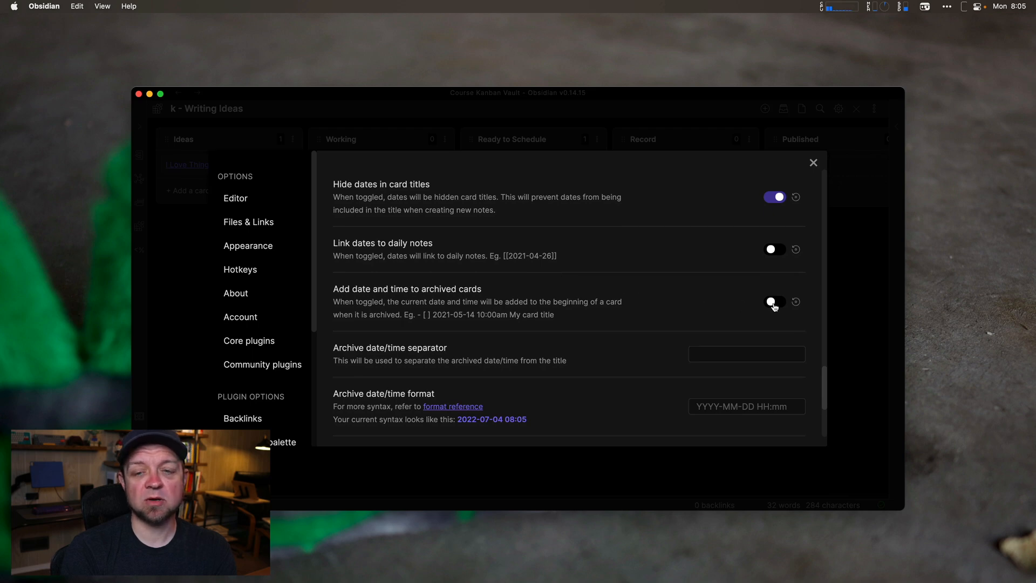
left_click(773, 302)
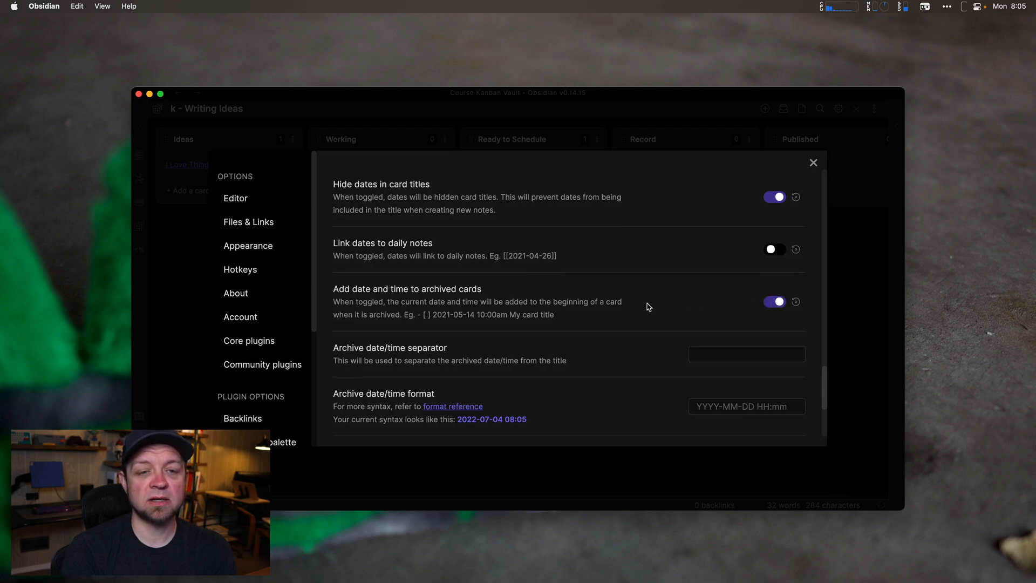
scroll("down", 3)
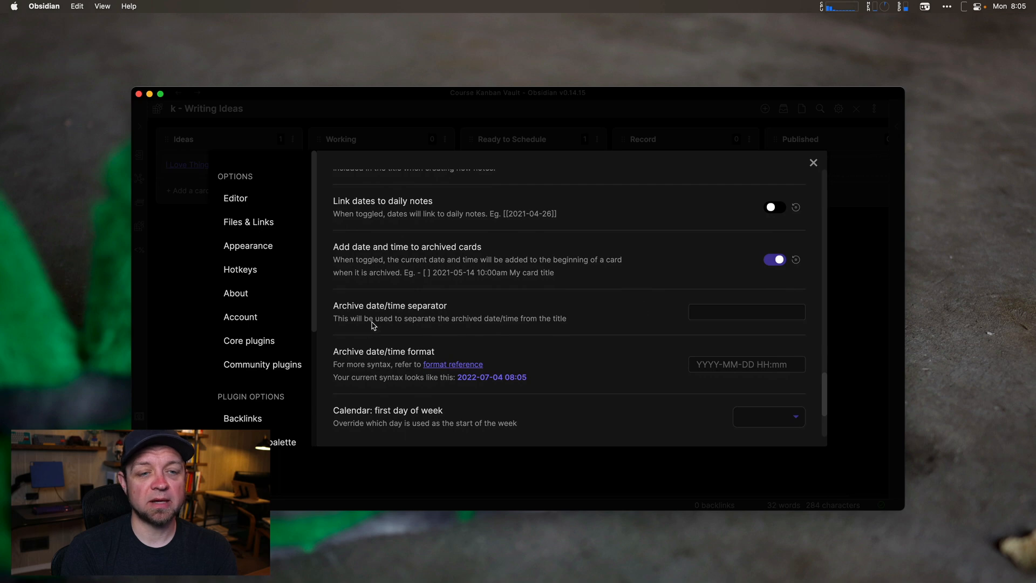
left_click(746, 311)
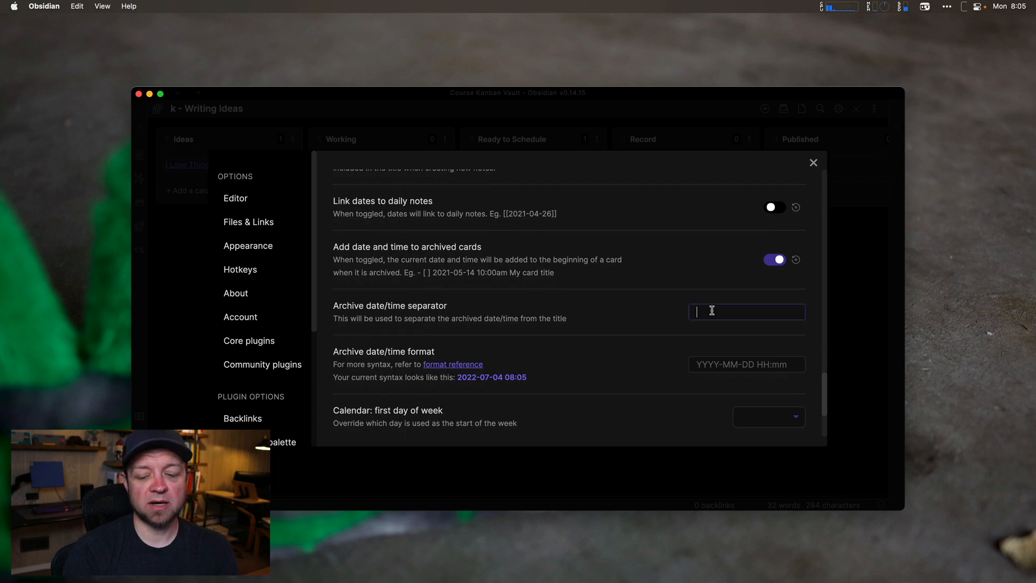
type("-")
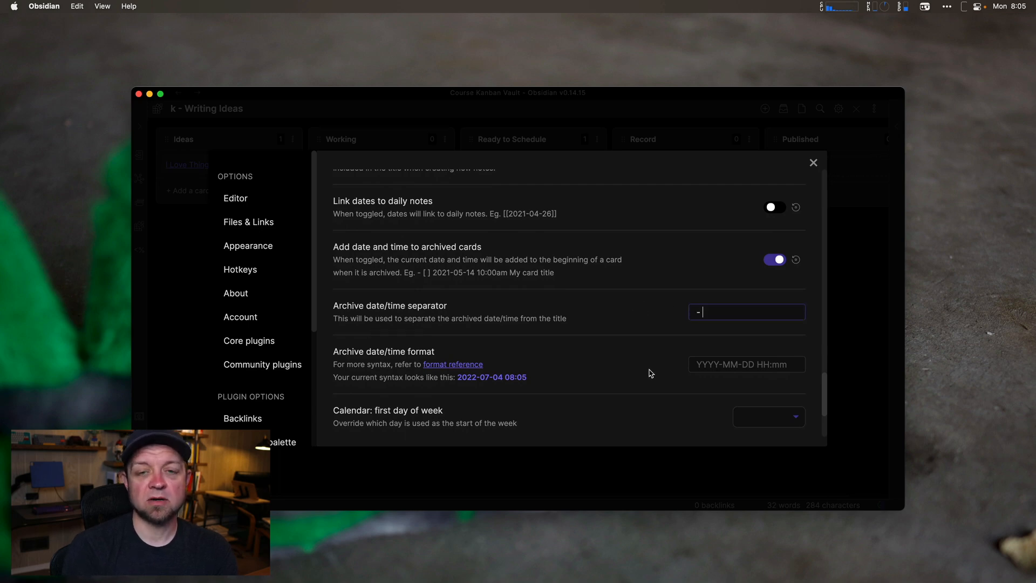
Keep the first day of week at default and close the board settings.
scroll("down", 3)
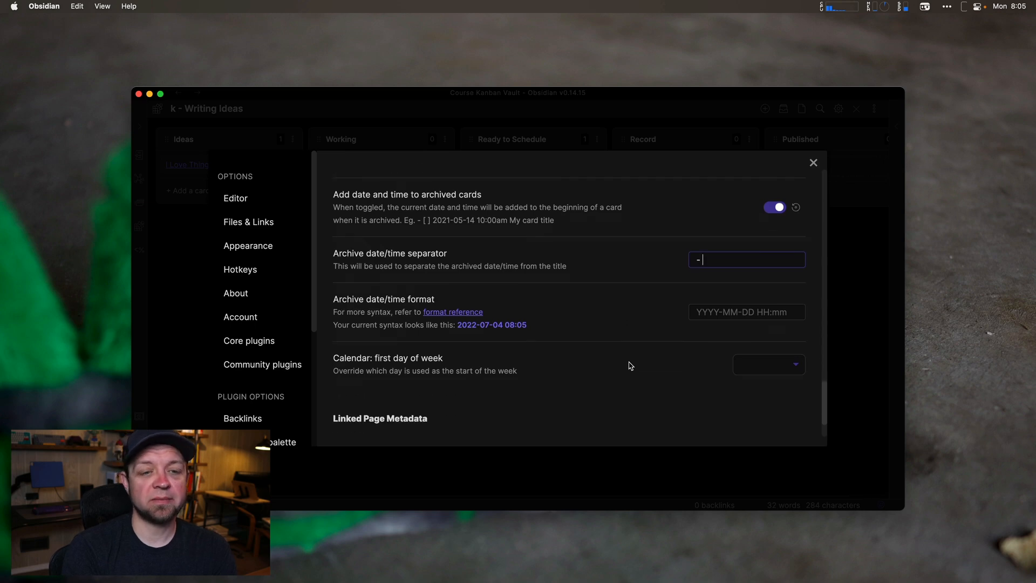
mouse_move(710, 338)
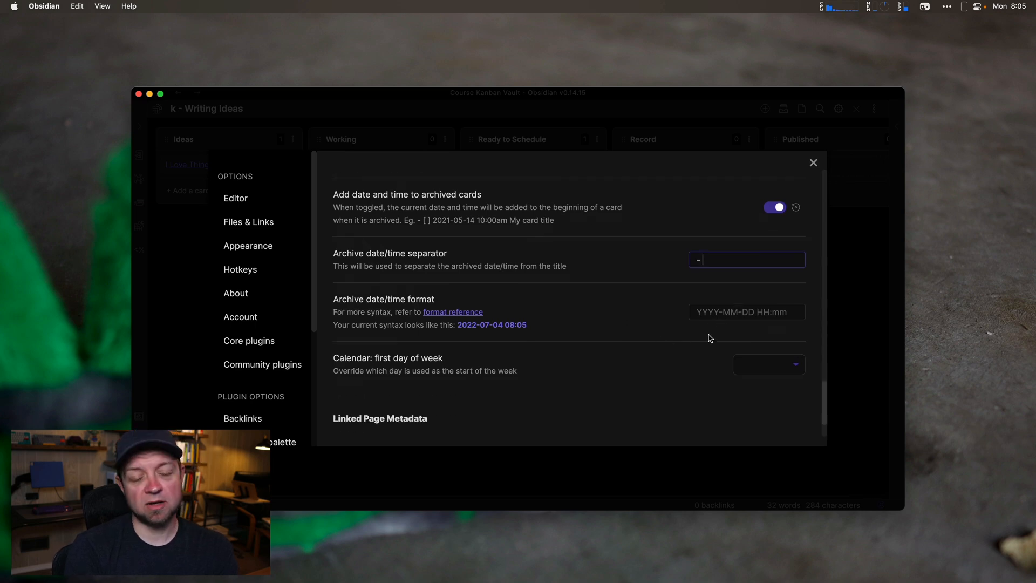
left_click(769, 364)
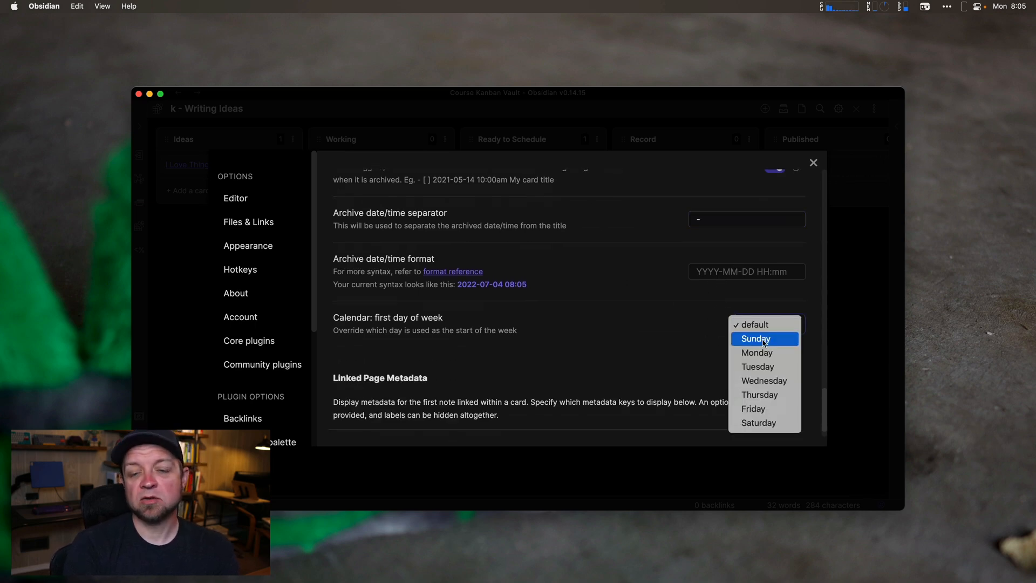
mouse_move(774, 325)
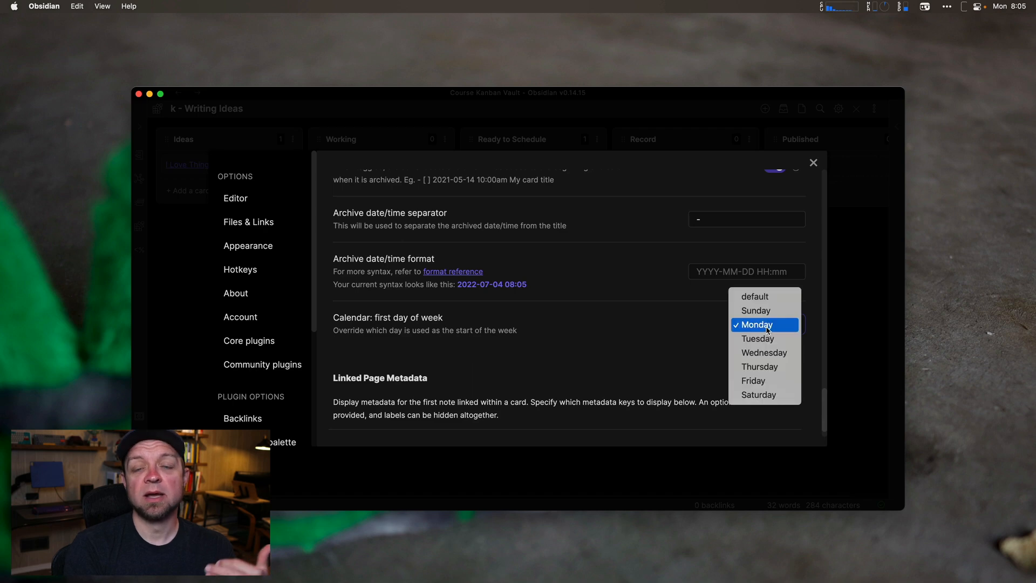
mouse_move(768, 296)
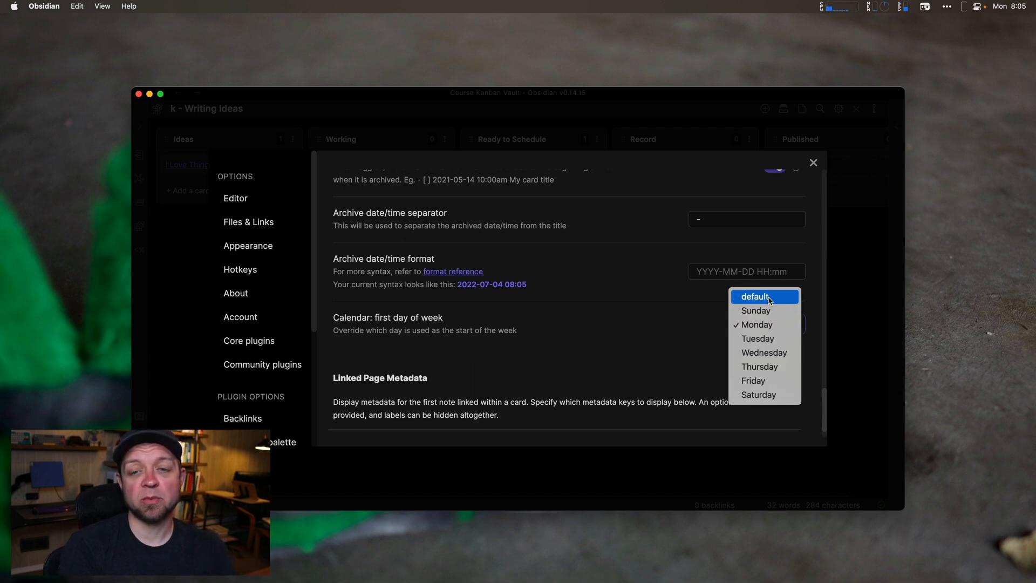
left_click(756, 296)
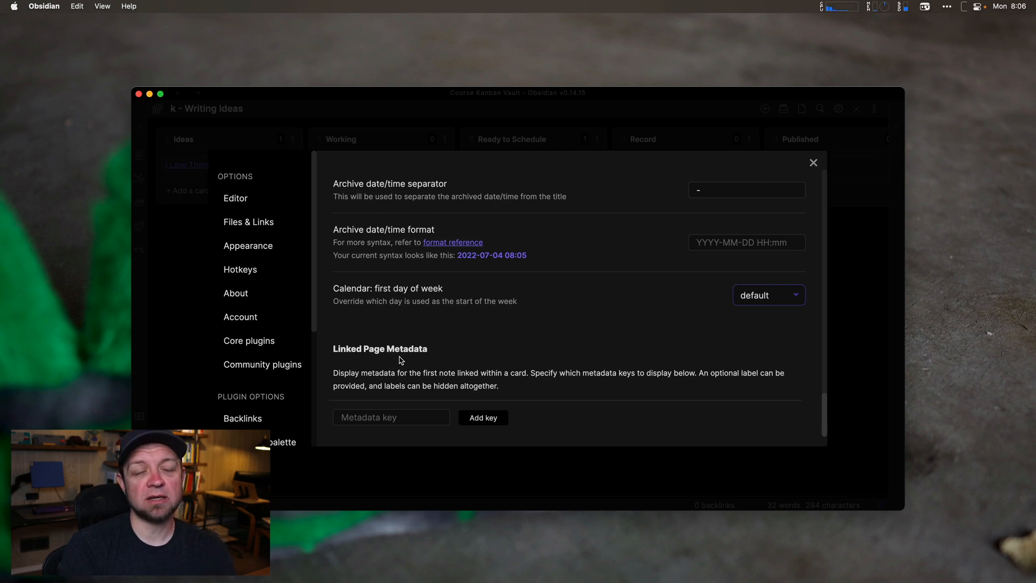
mouse_move(682, 185)
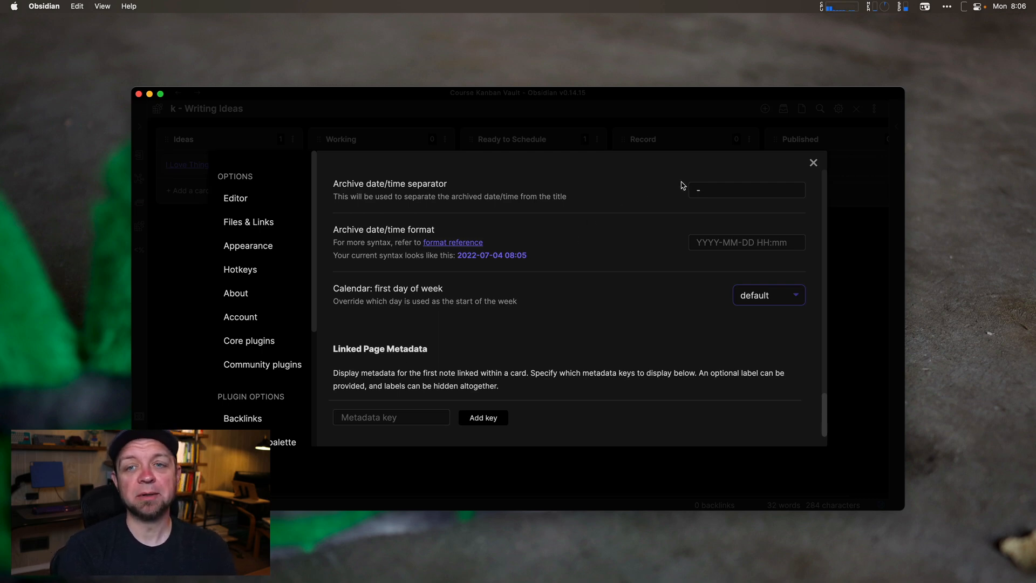
left_click(814, 162)
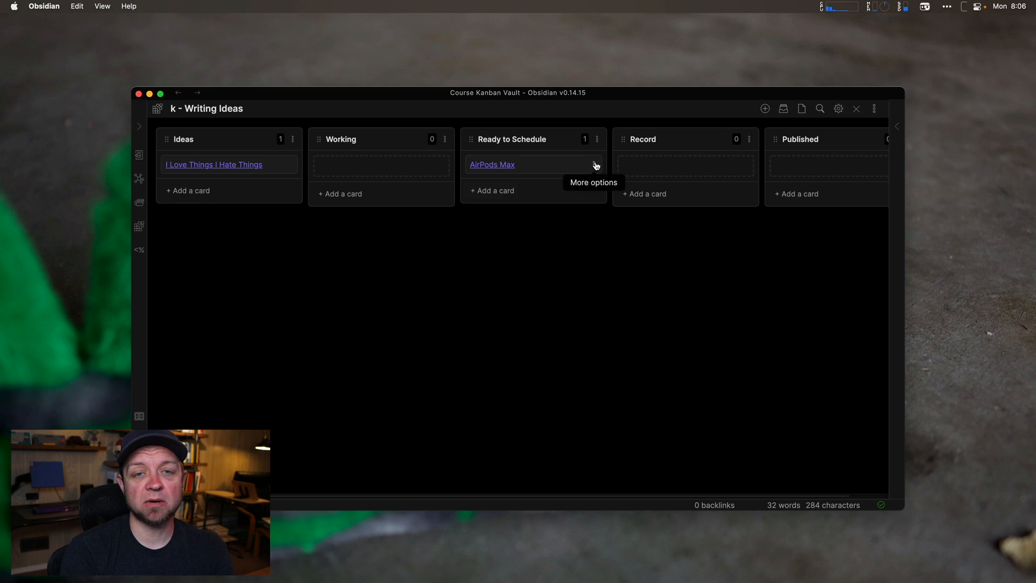
Date the AirPods Max card July 13, 2022 and scroll toward the Record list.
left_click(596, 165)
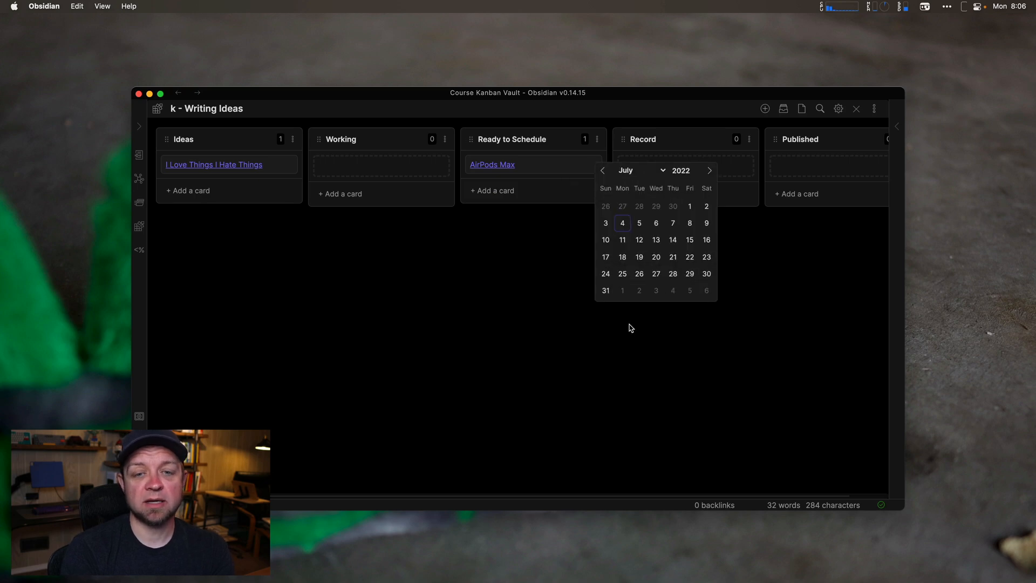
mouse_move(655, 240)
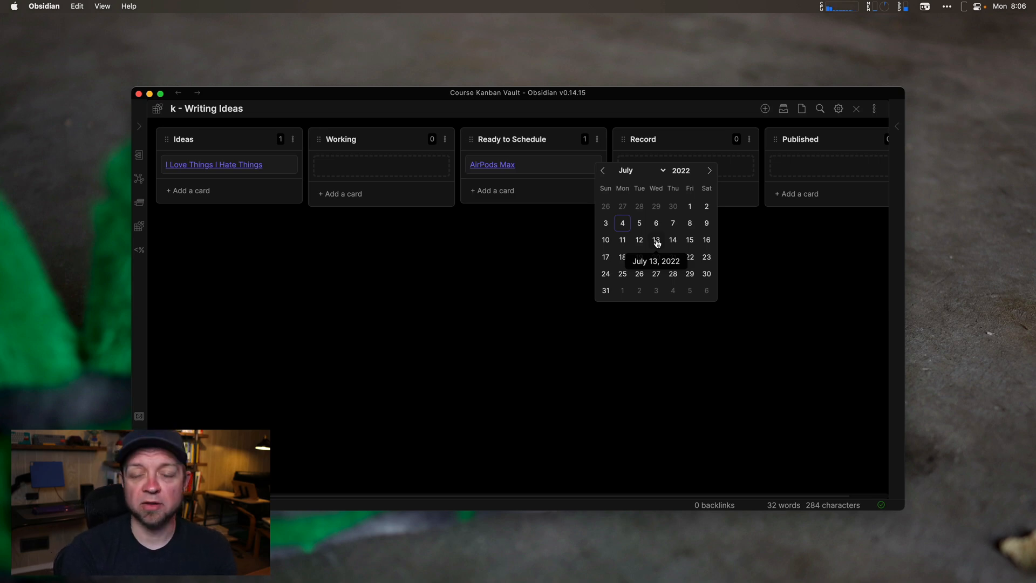
left_click(655, 240)
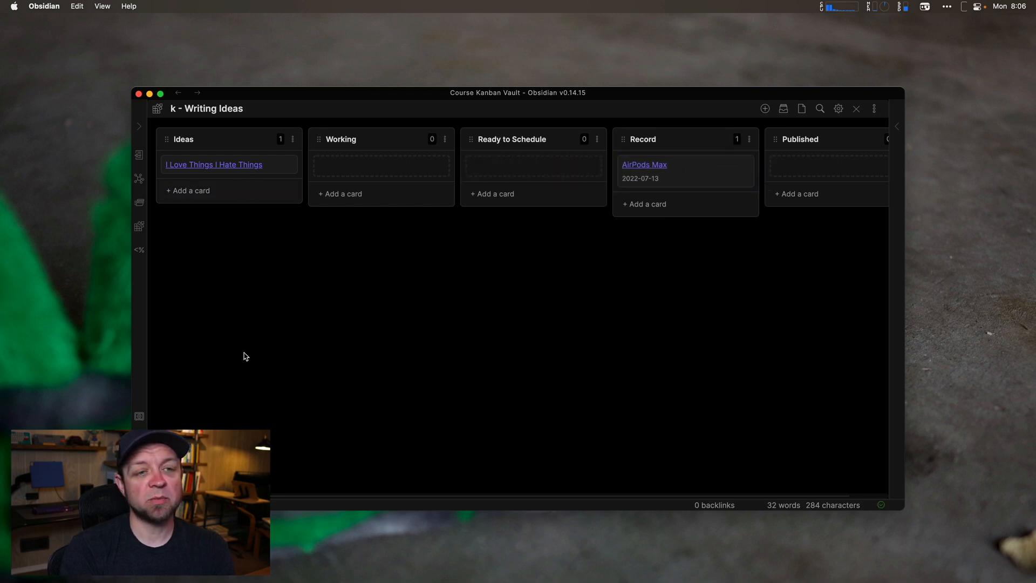
mouse_move(365, 197)
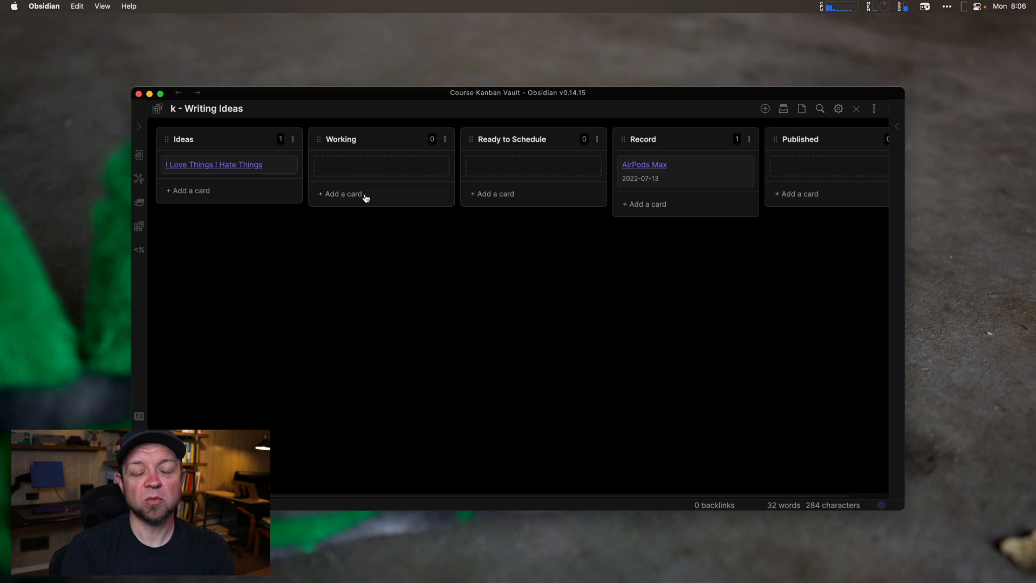
mouse_move(534, 170)
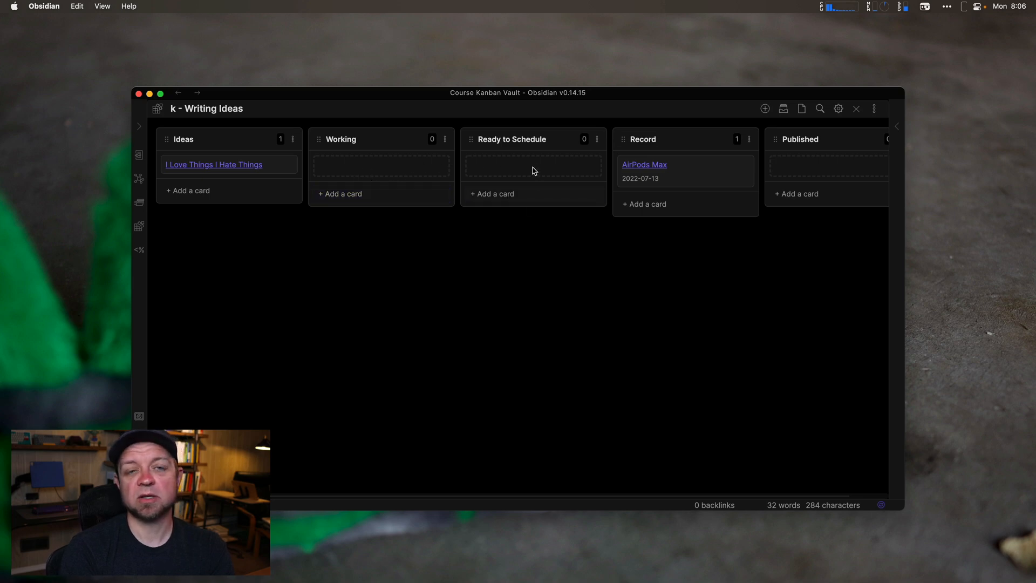
mouse_move(540, 242)
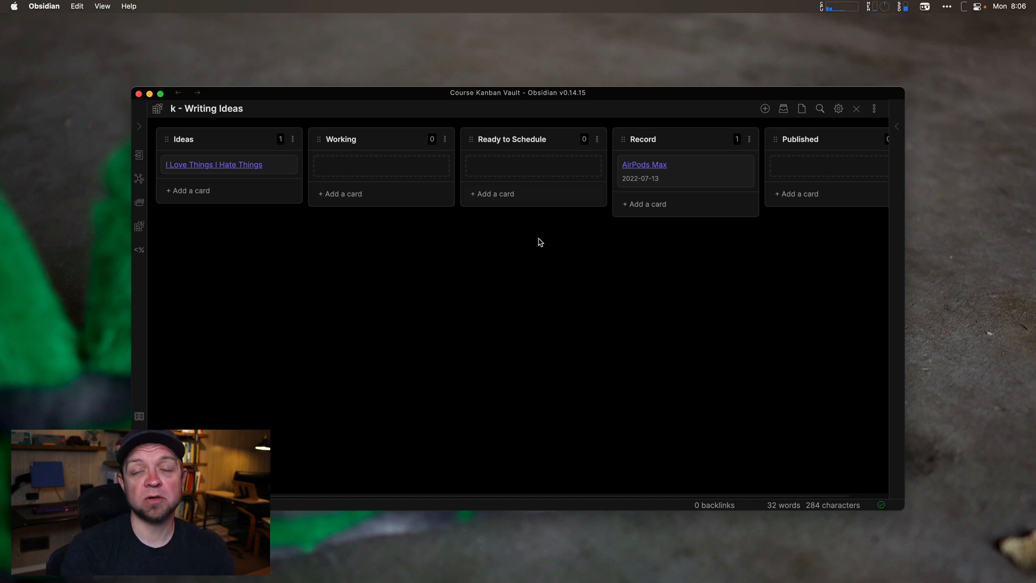
scroll("right", 3)
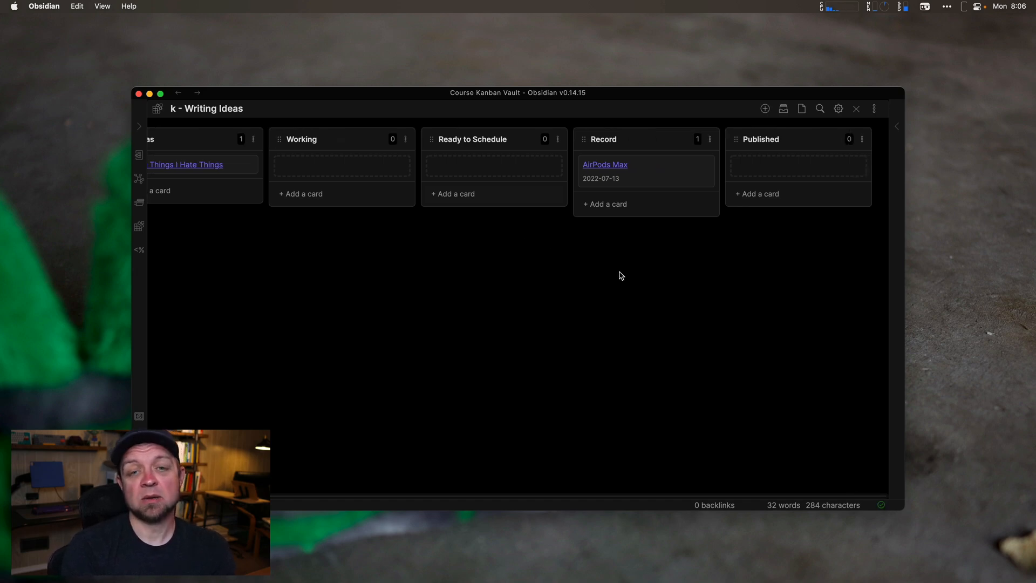
mouse_move(660, 179)
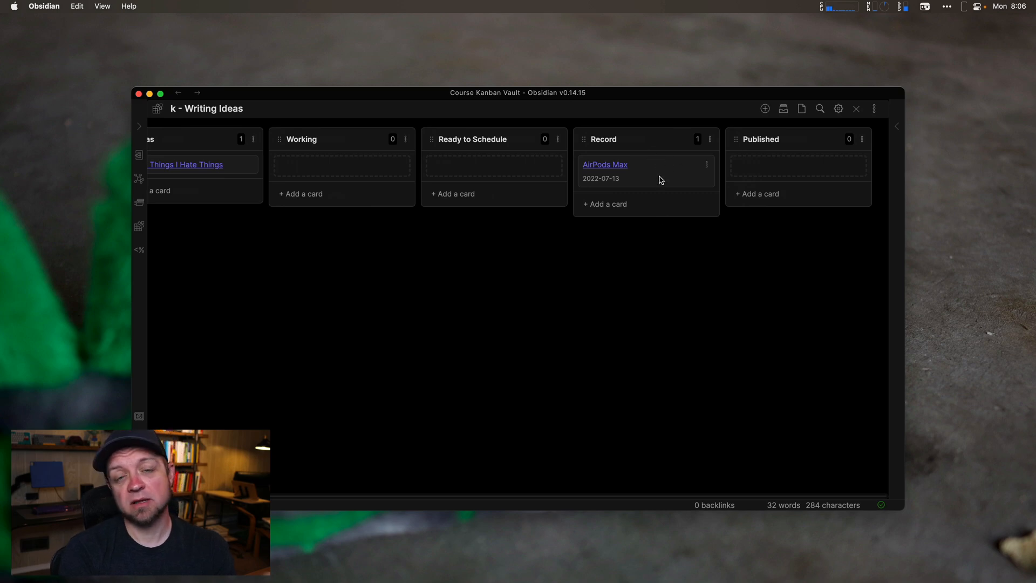